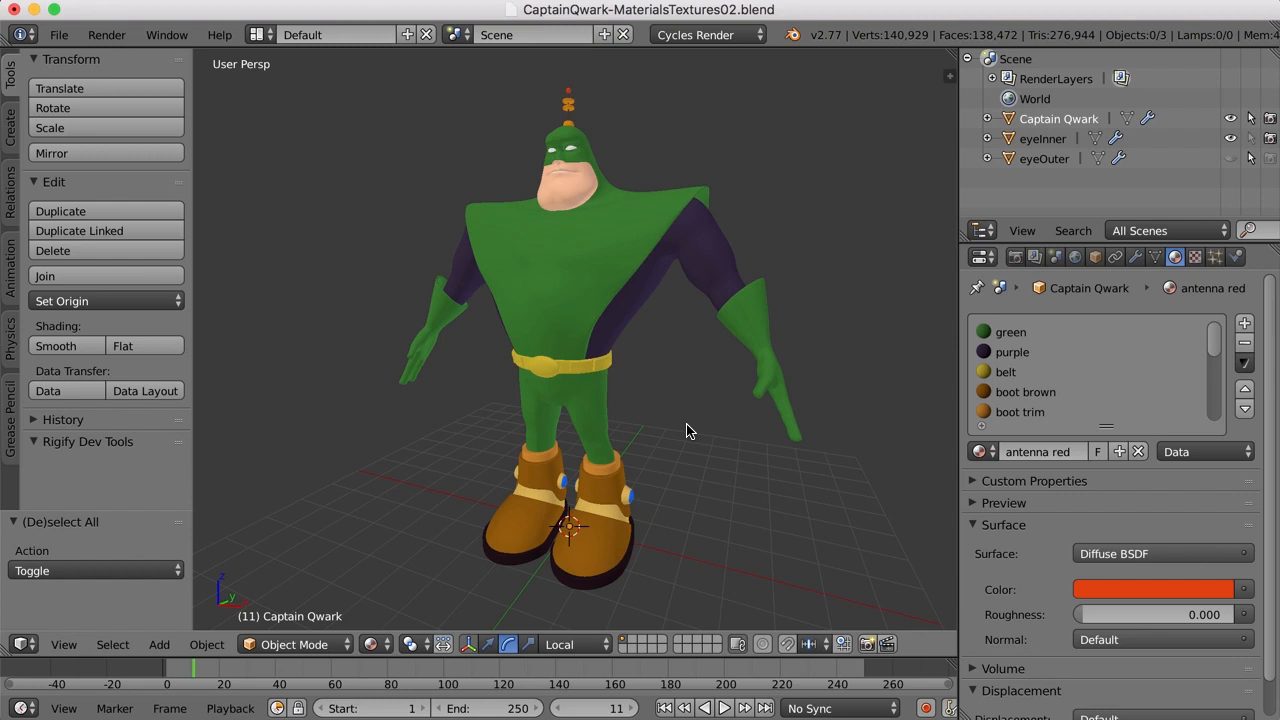
mouse_move(684, 428)
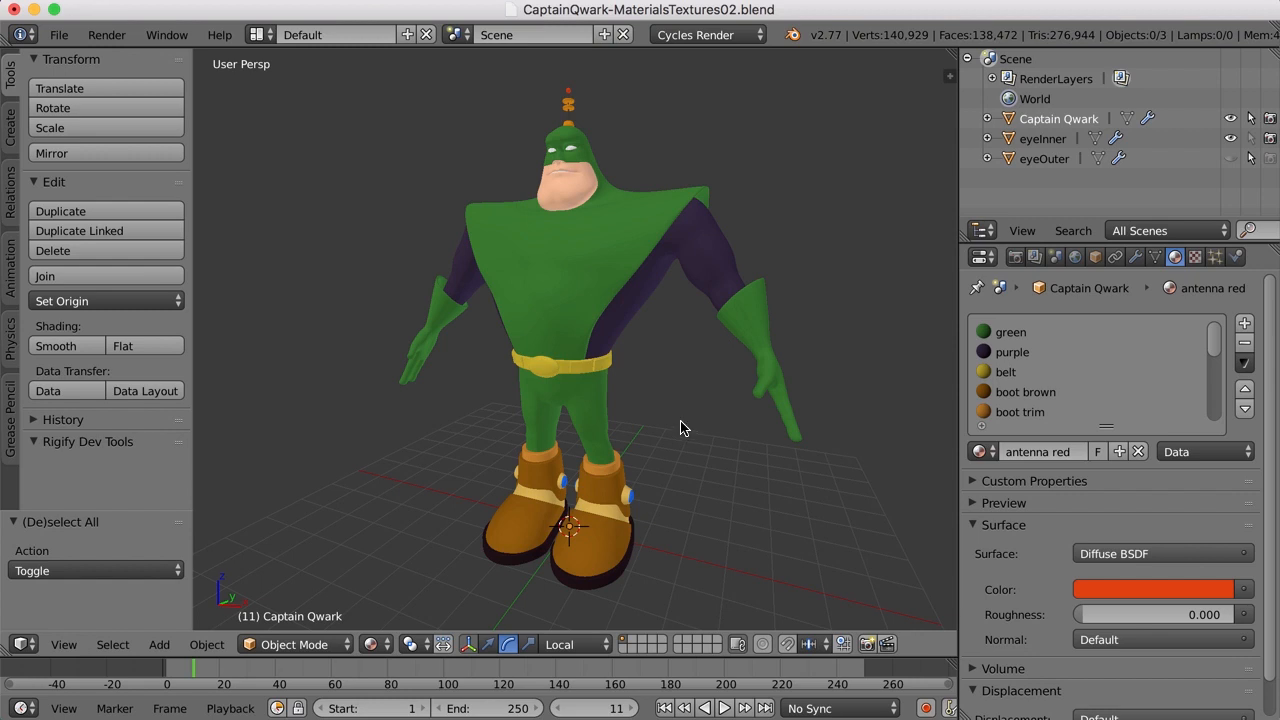
mouse_move(532, 326)
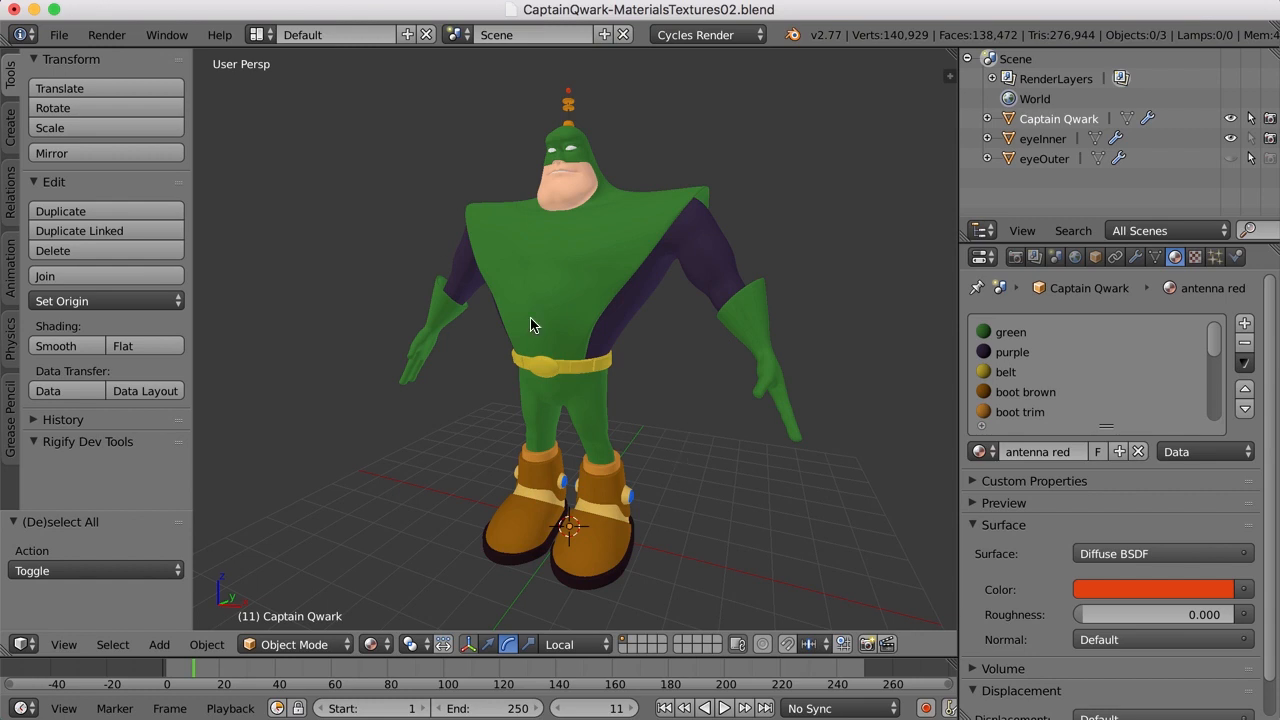
mouse_move(380, 104)
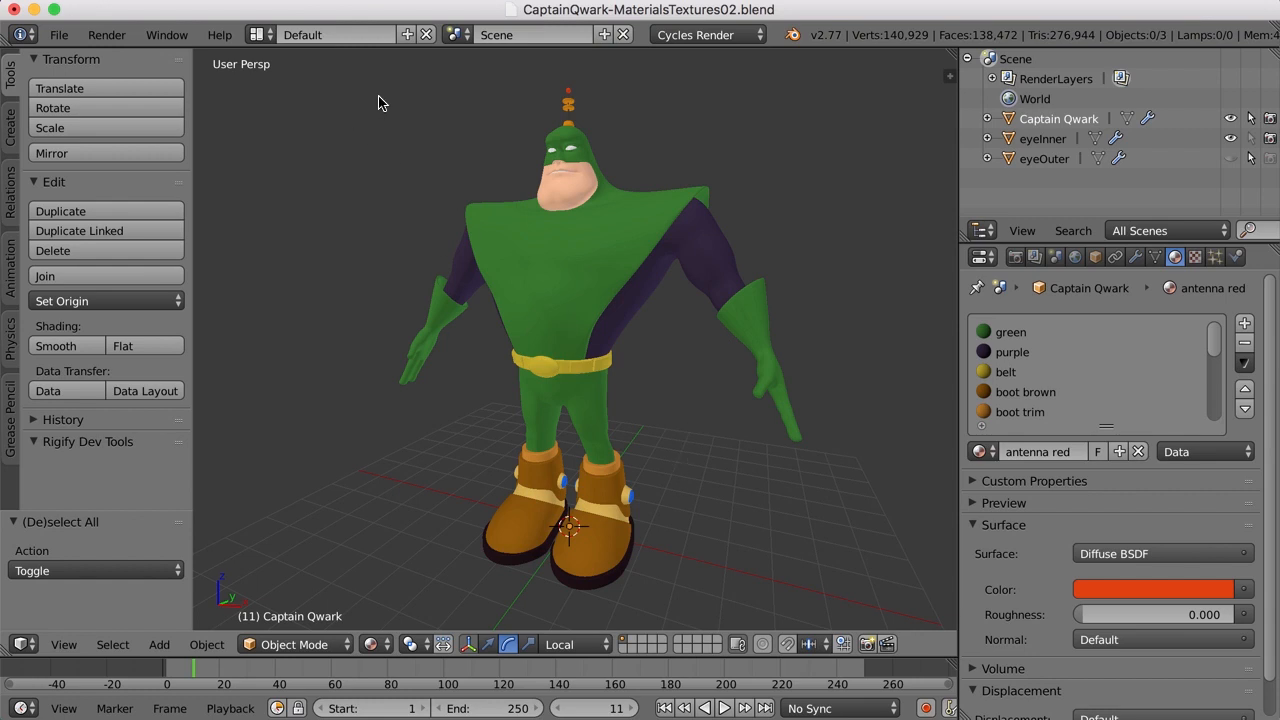
mouse_move(408, 34)
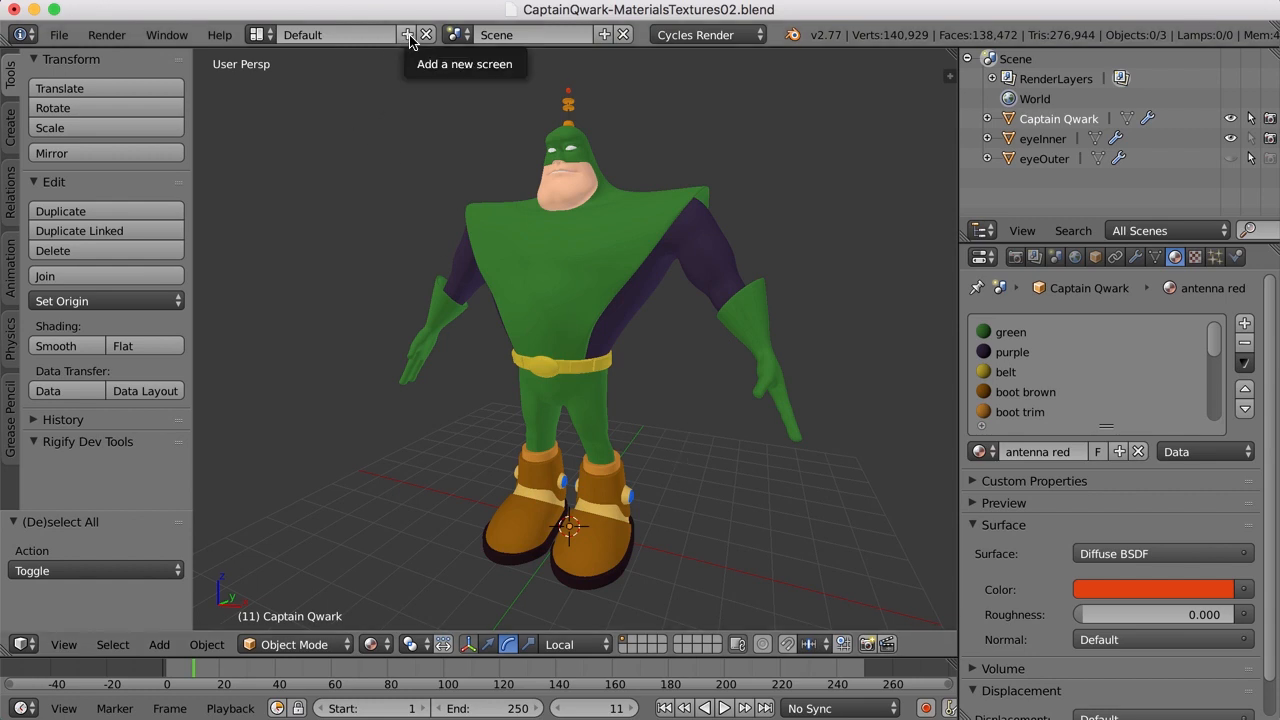
- Duplicate the screen layout and rename Default.001 to Rendering
left_click(408, 34)
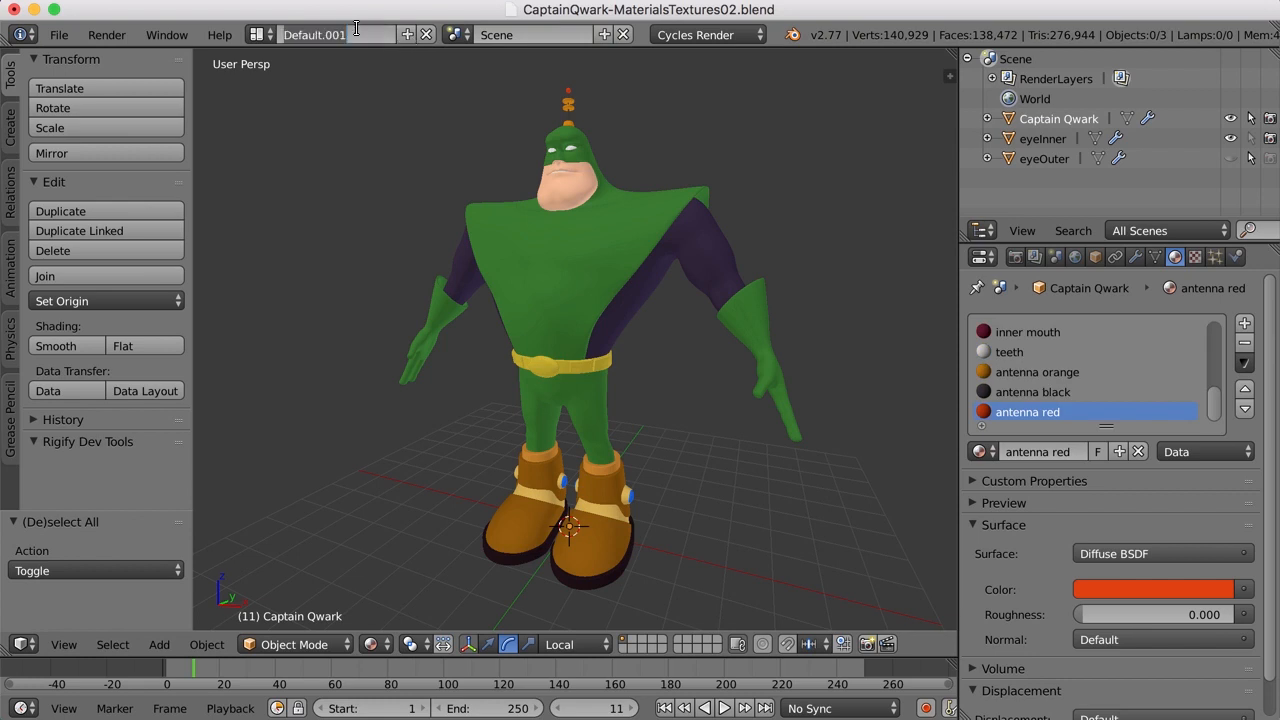
left_click(340, 34)
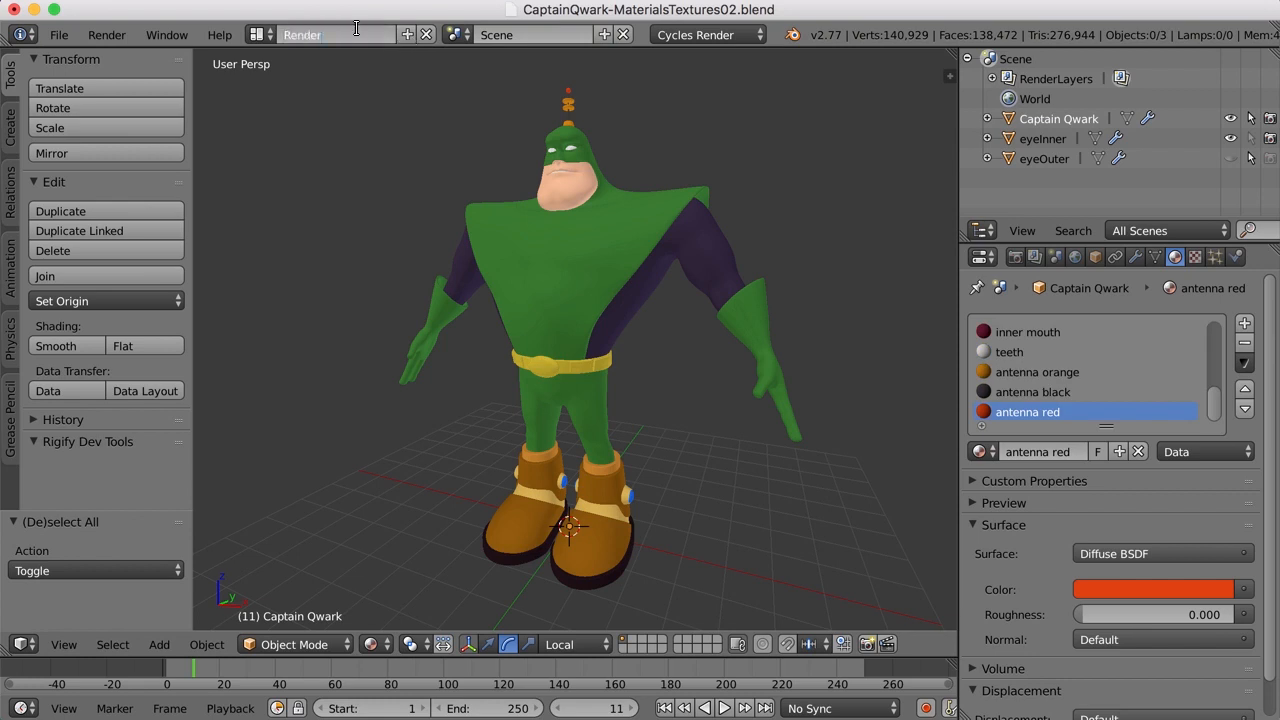
left_click(336, 36)
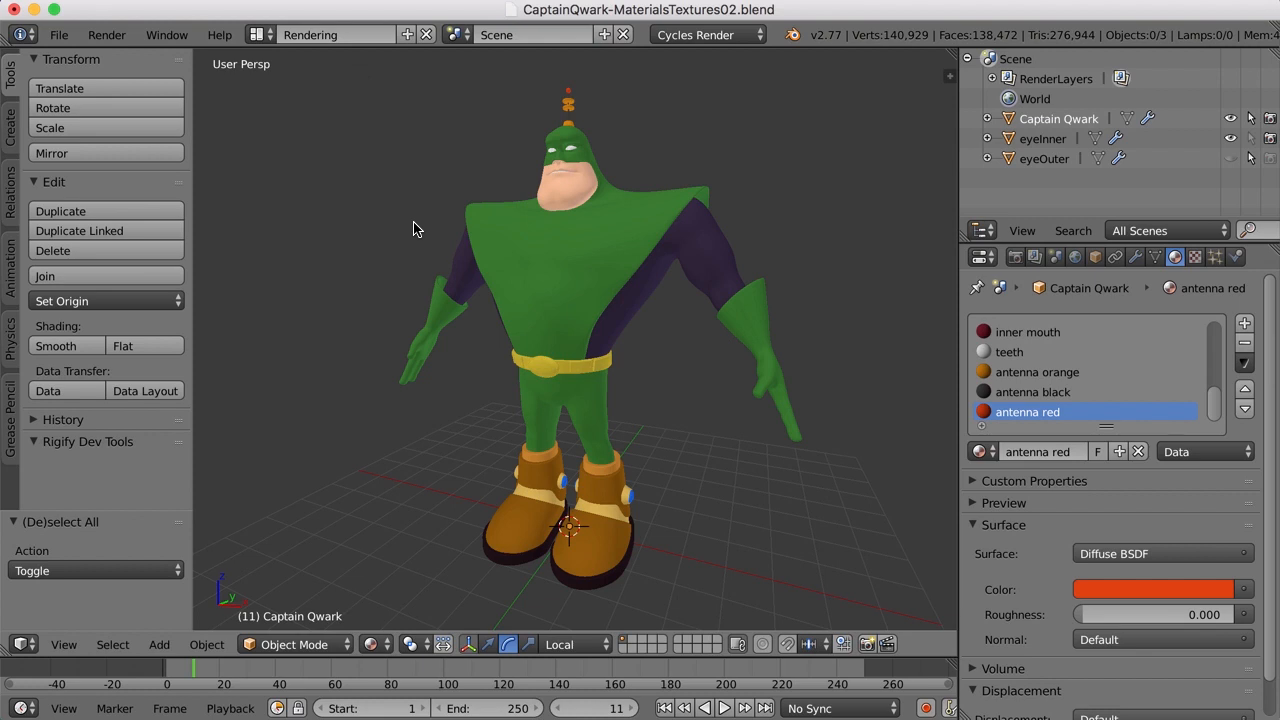
mouse_move(392, 232)
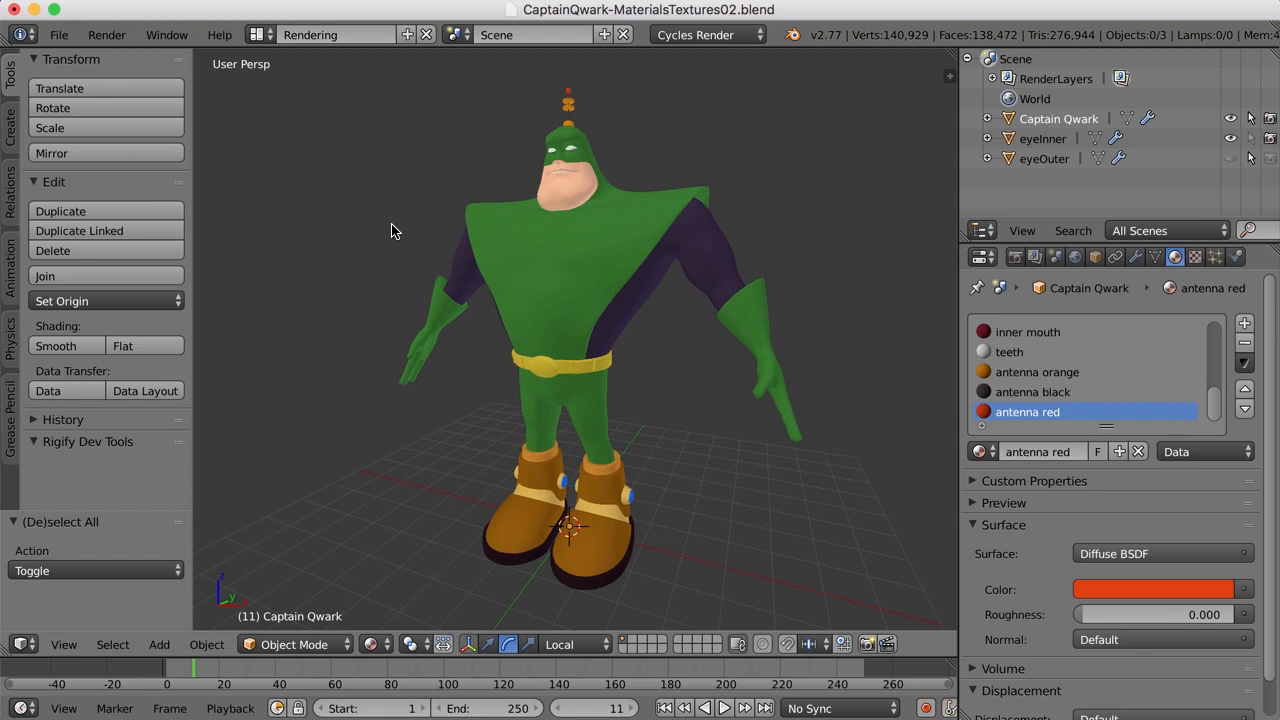
mouse_move(956, 50)
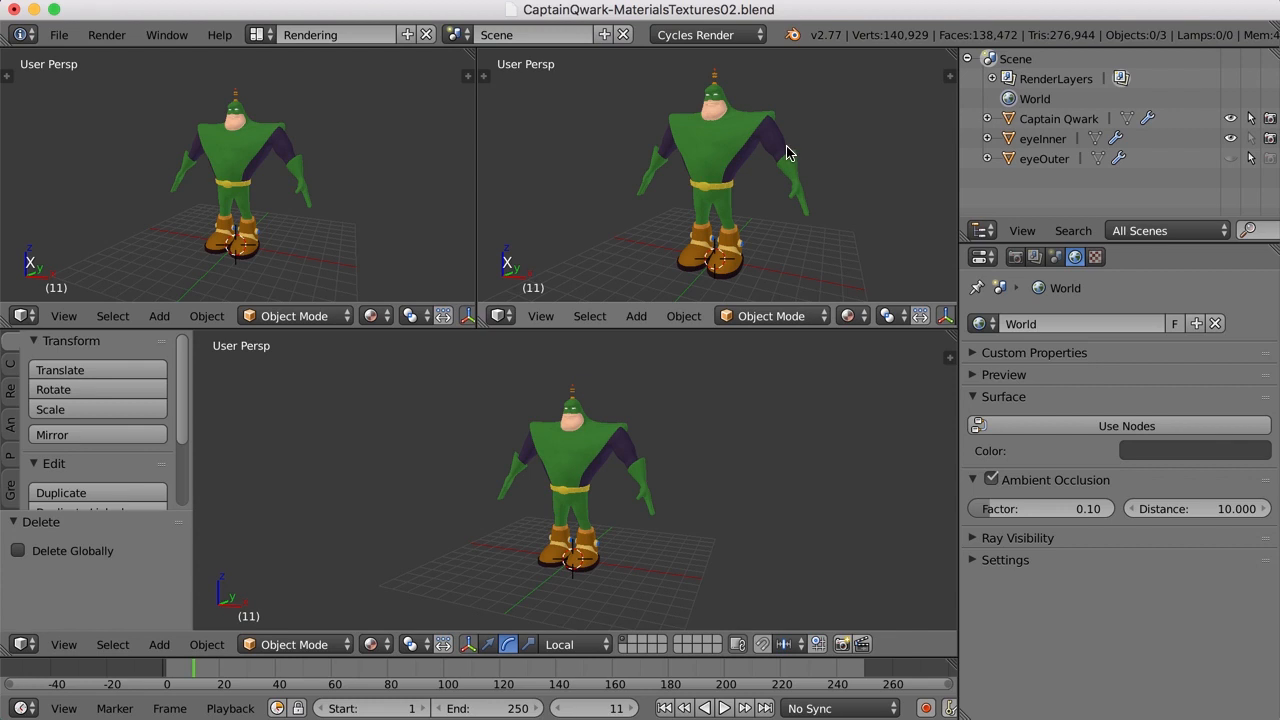
- Set one viewport to Rendered shading and switch off the world's Ambient Occlusion
left_click(848, 316)
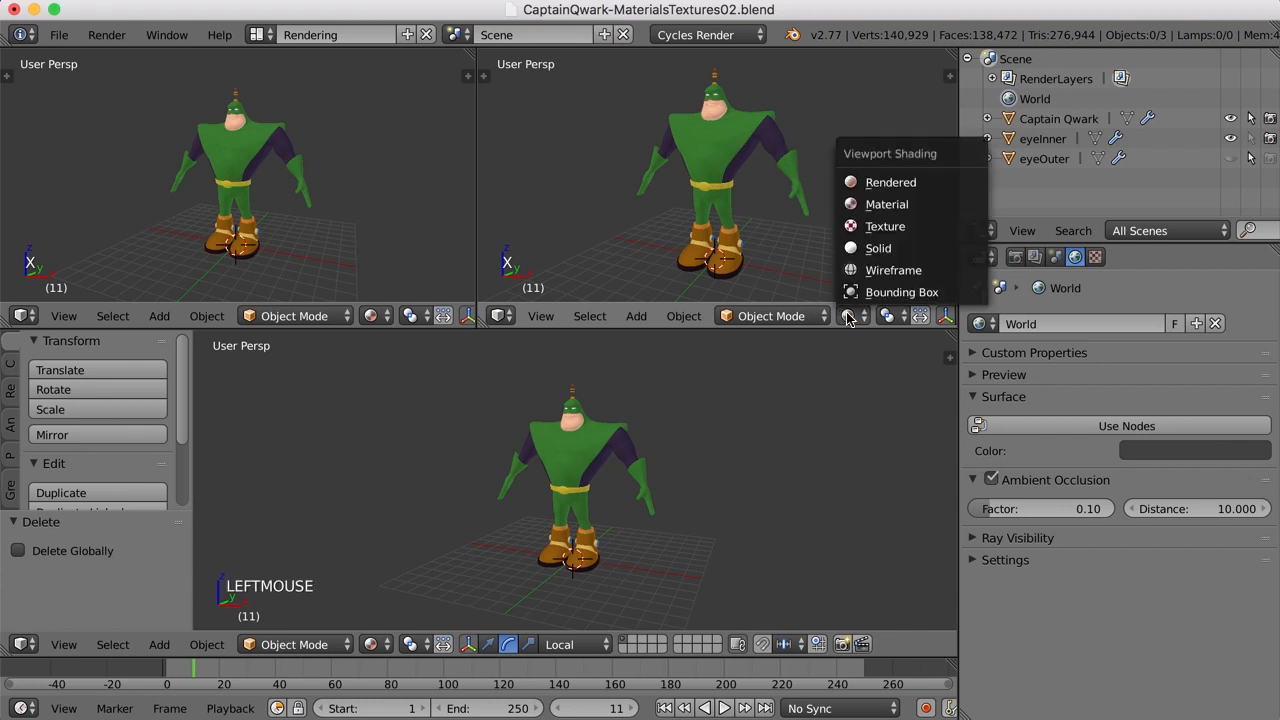
mouse_move(890, 182)
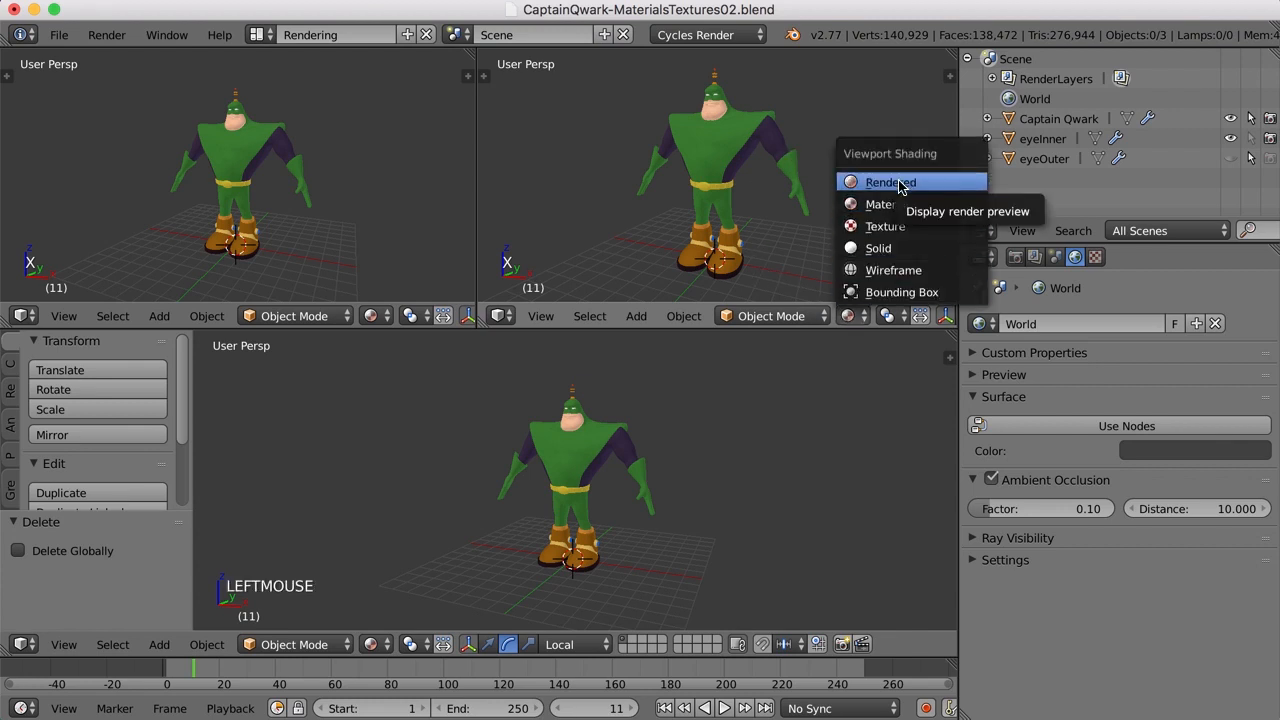
left_click(888, 180)
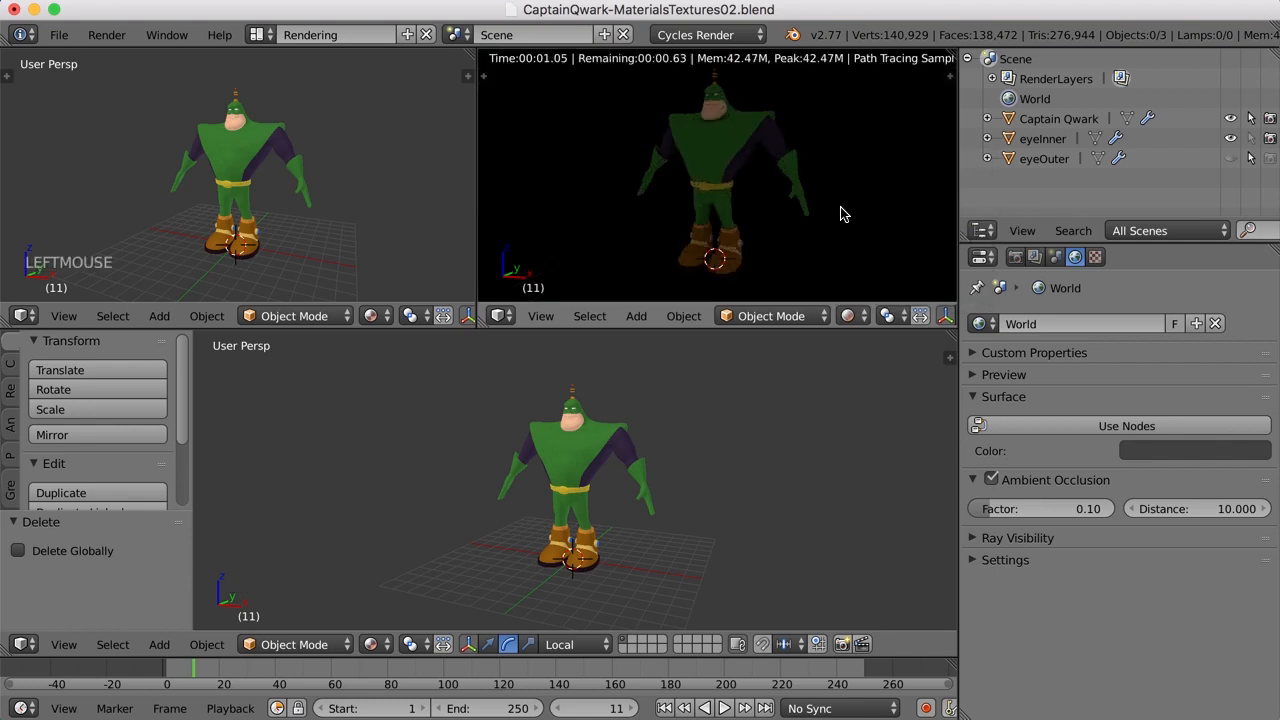
mouse_move(784, 202)
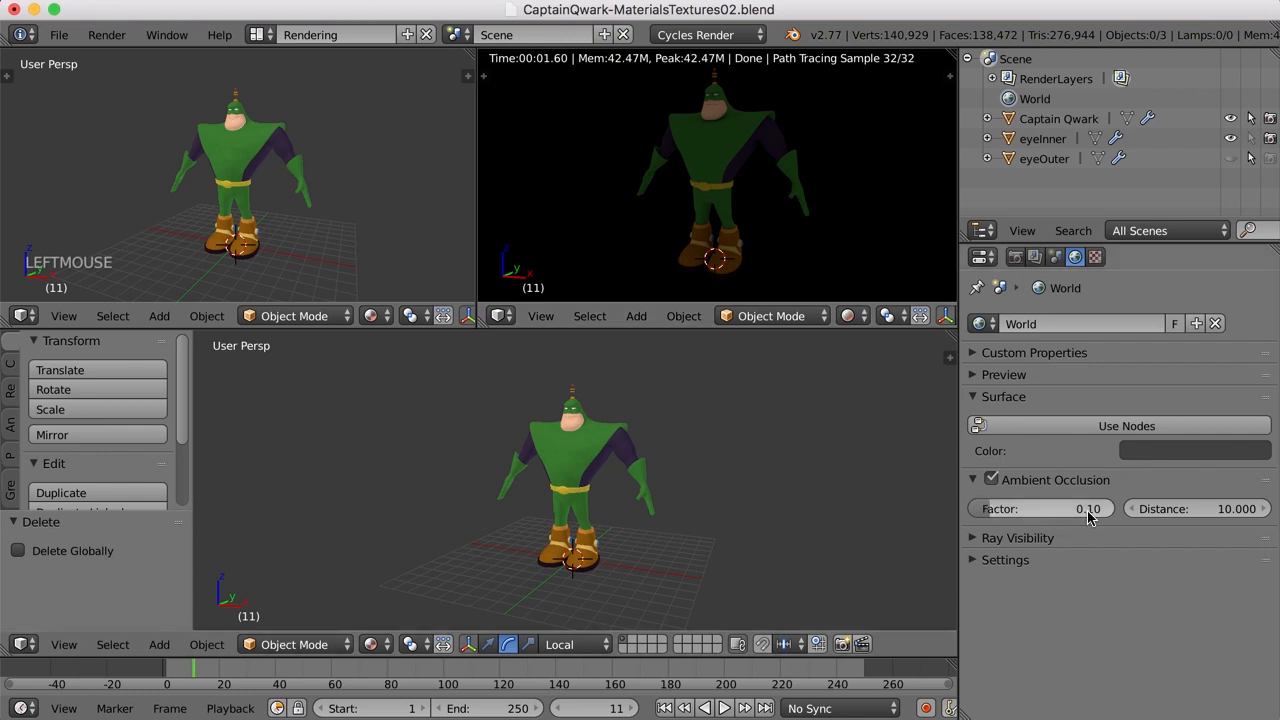
mouse_move(1050, 512)
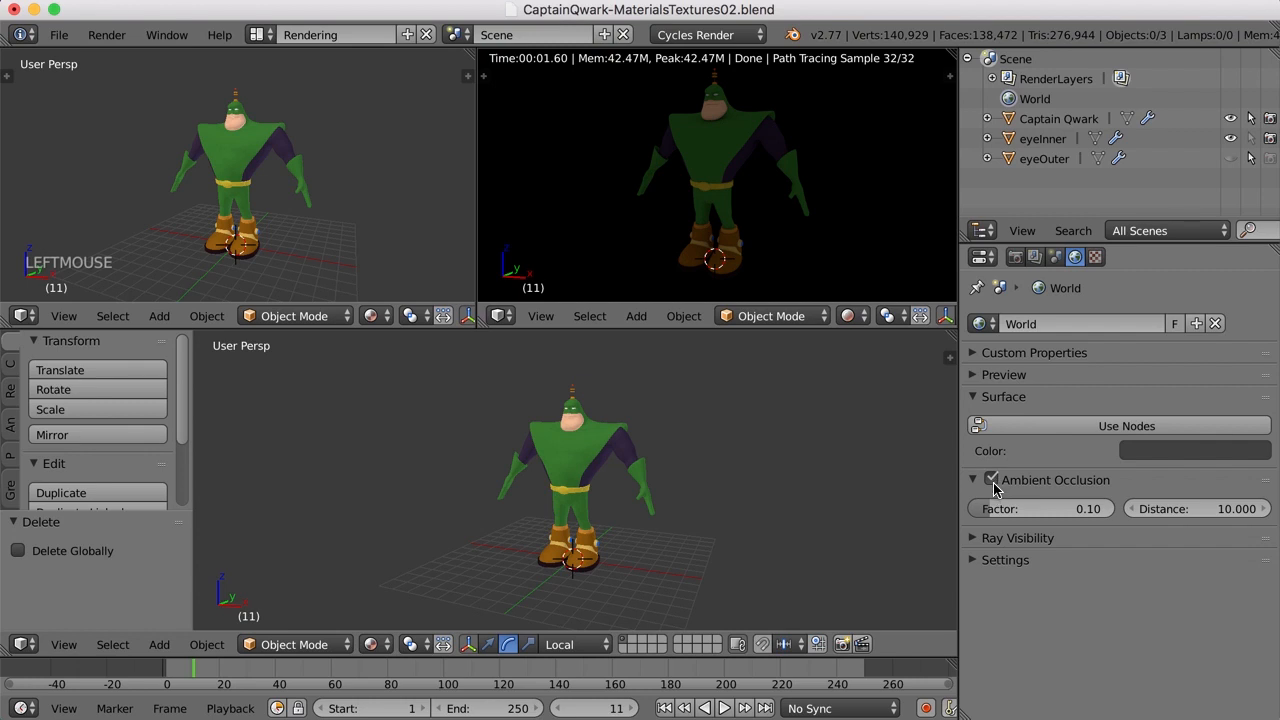
left_click(992, 480)
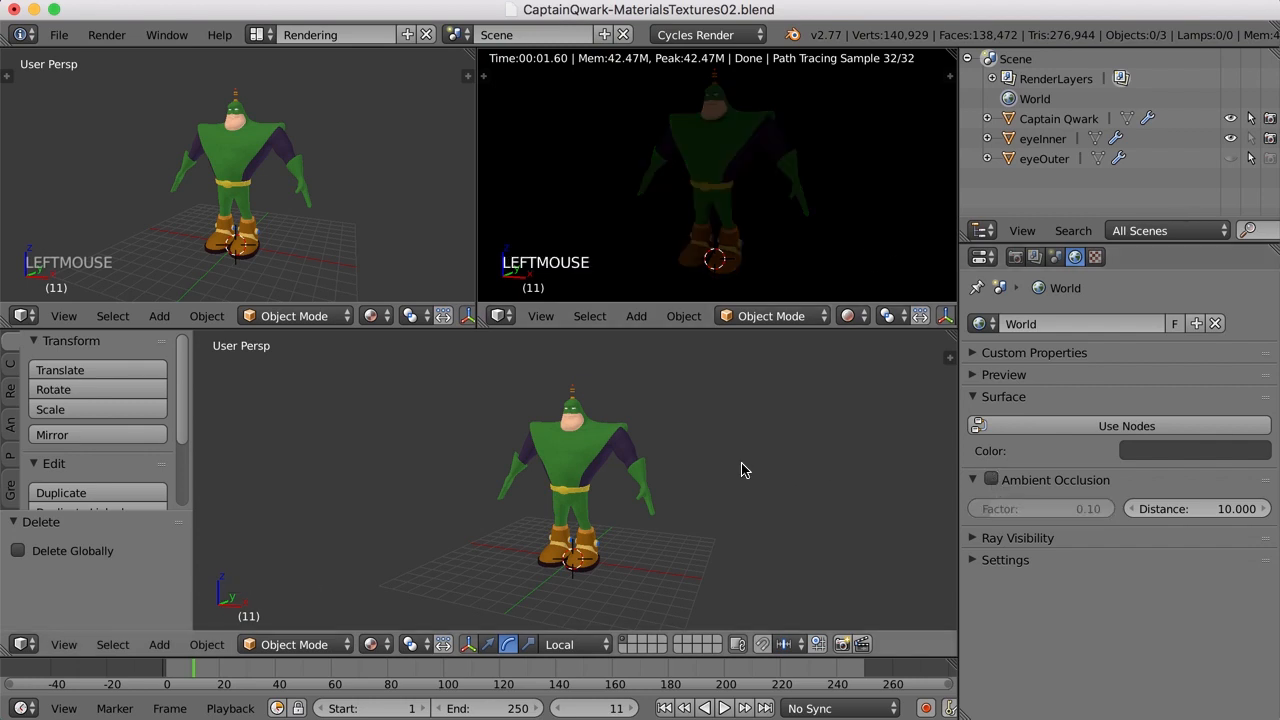
- Add a mesh plane, scale it up, raise it along Z and tilt it about 31.6°
scroll("down", 3)
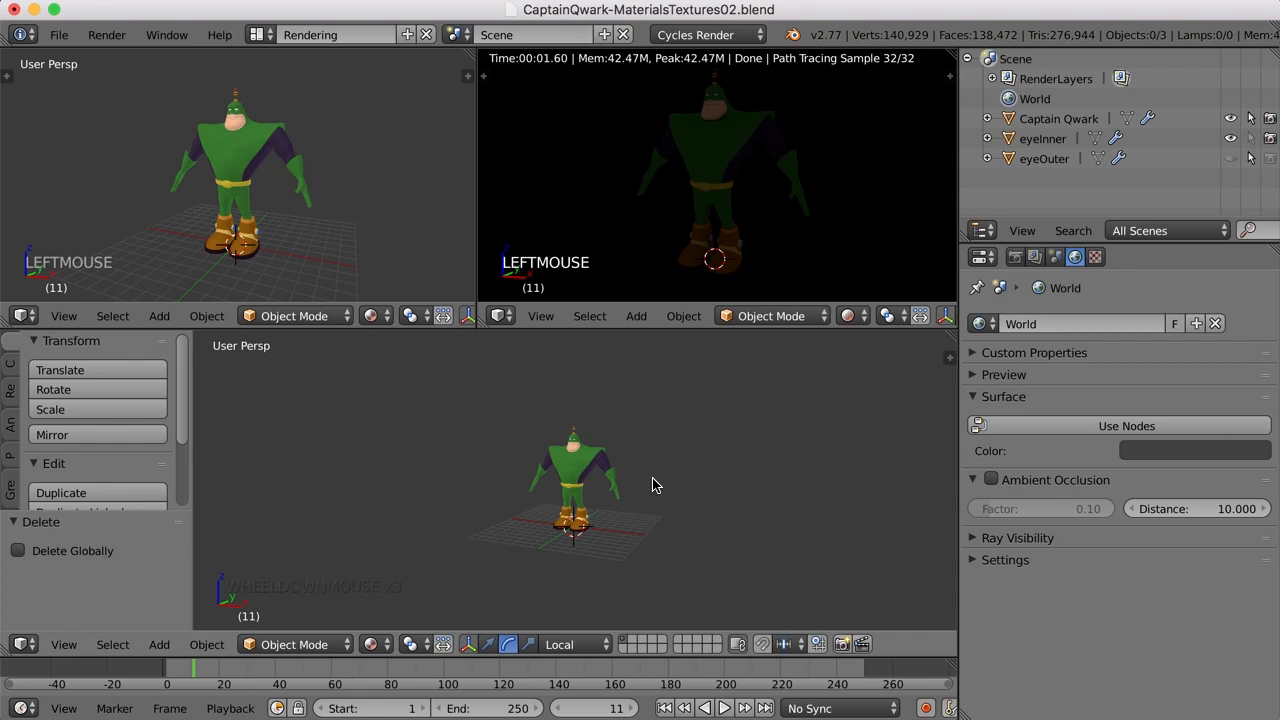
key("shift+a")
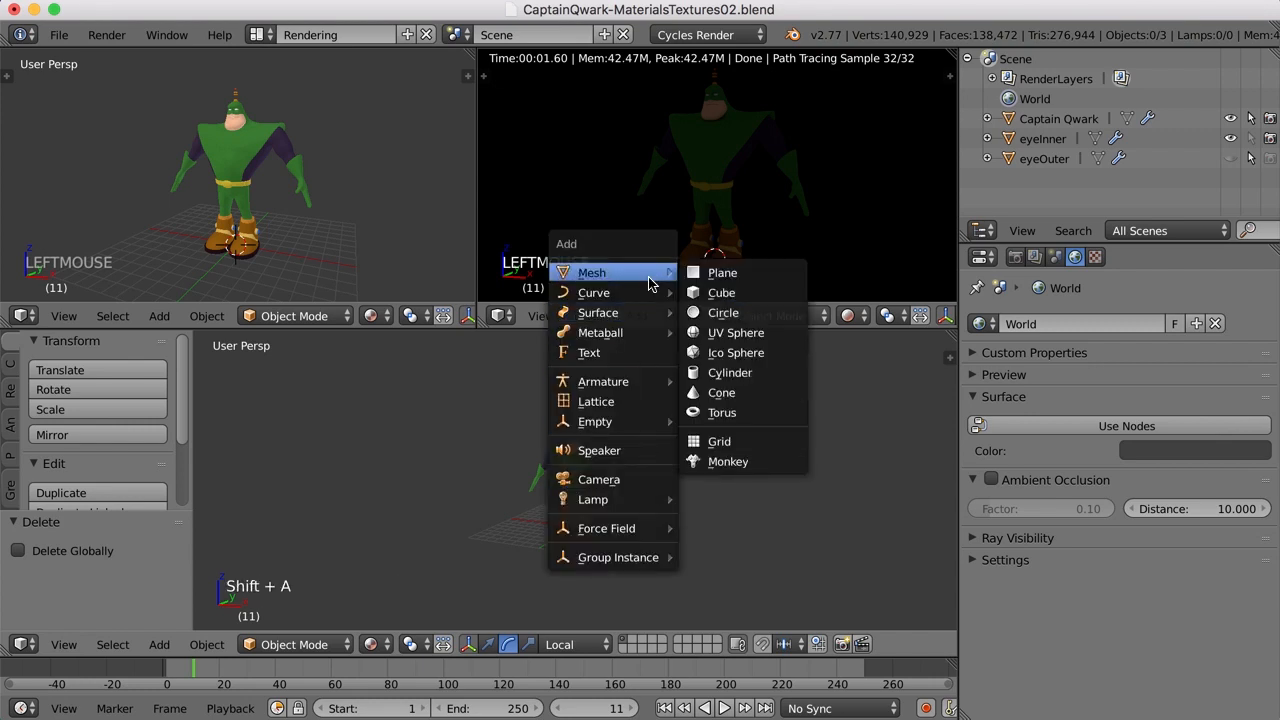
left_click(722, 272)
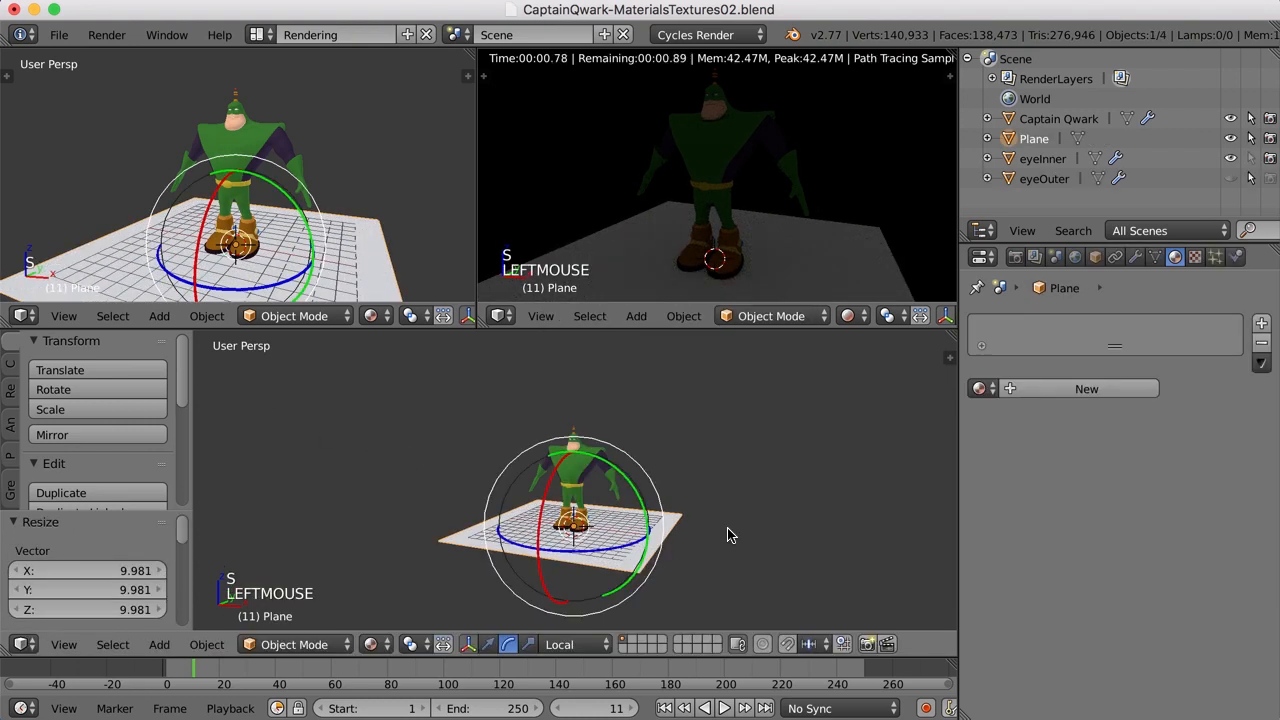
key("ctrl+alt+left")
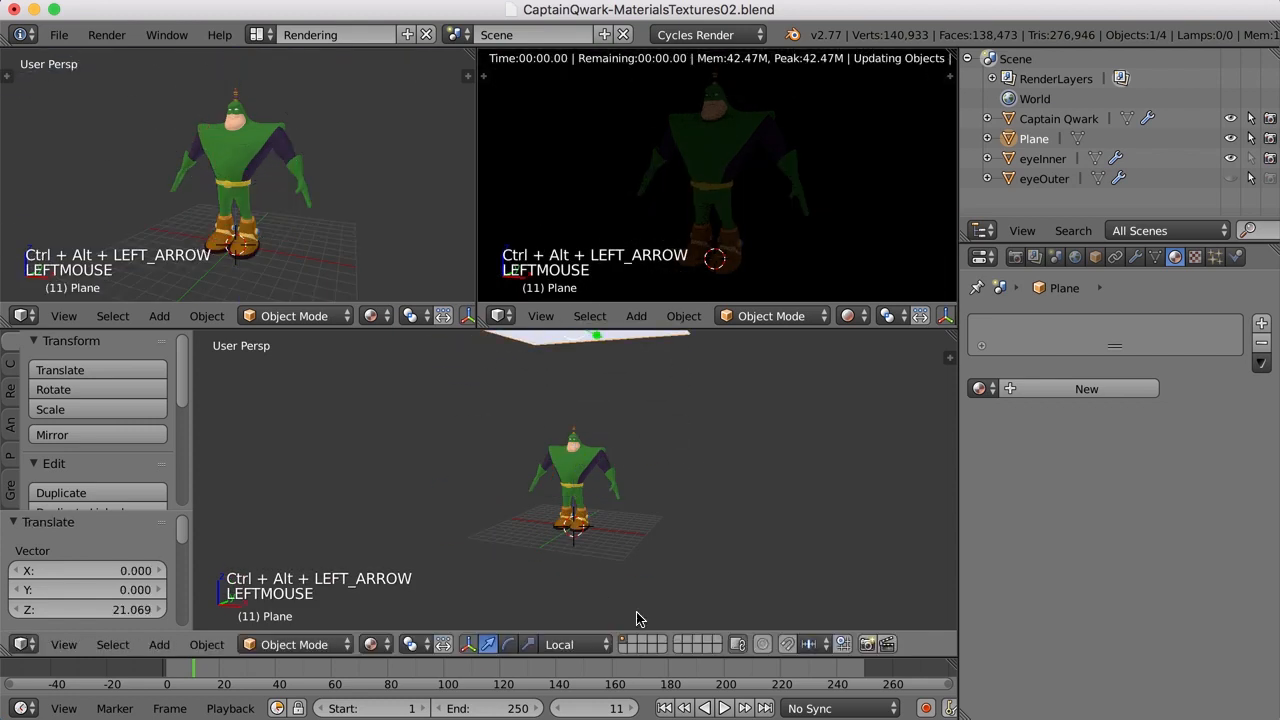
scroll("down", 3)
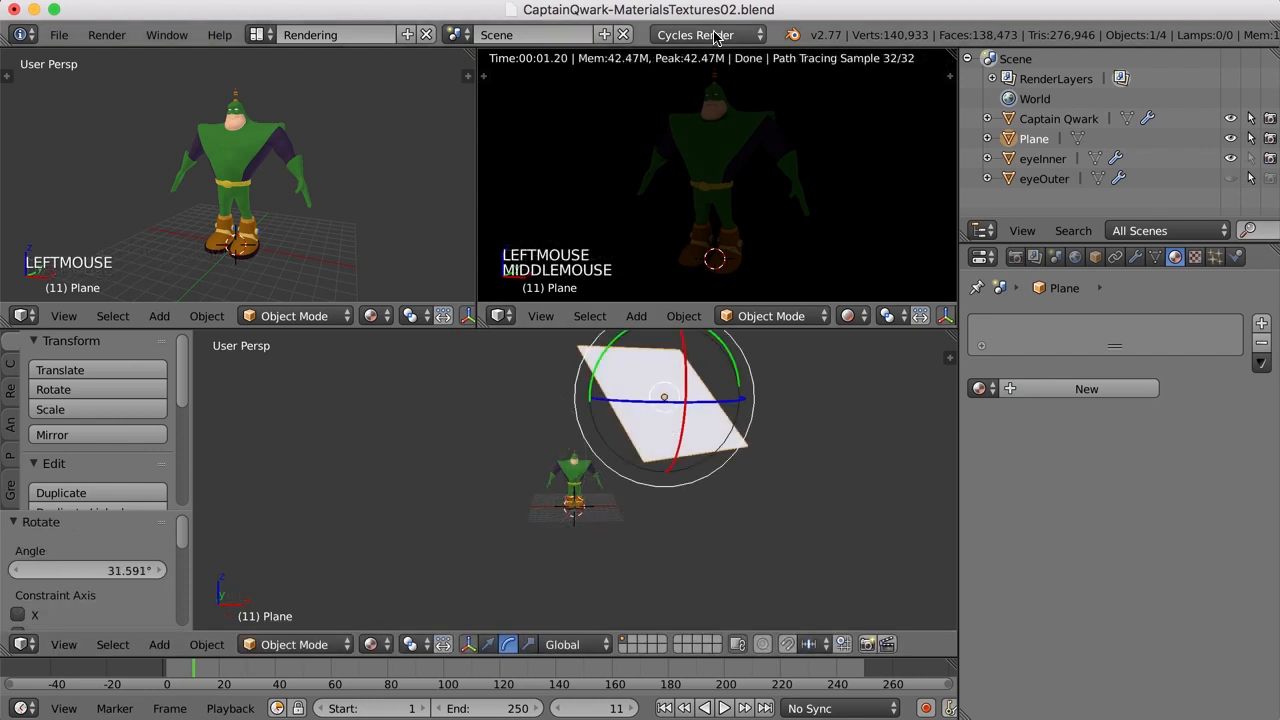
mouse_move(710, 36)
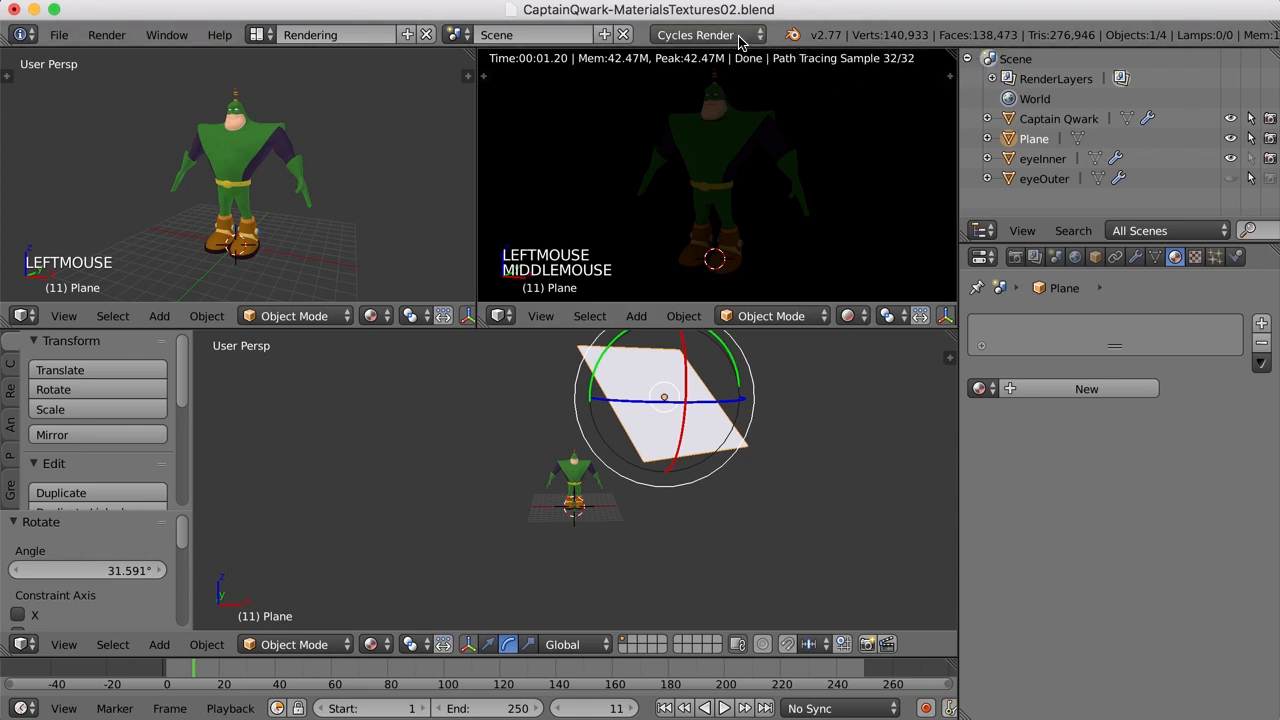
- Keep Cycles, give the plane a new Emission material named light with strength 10
left_click(708, 34)
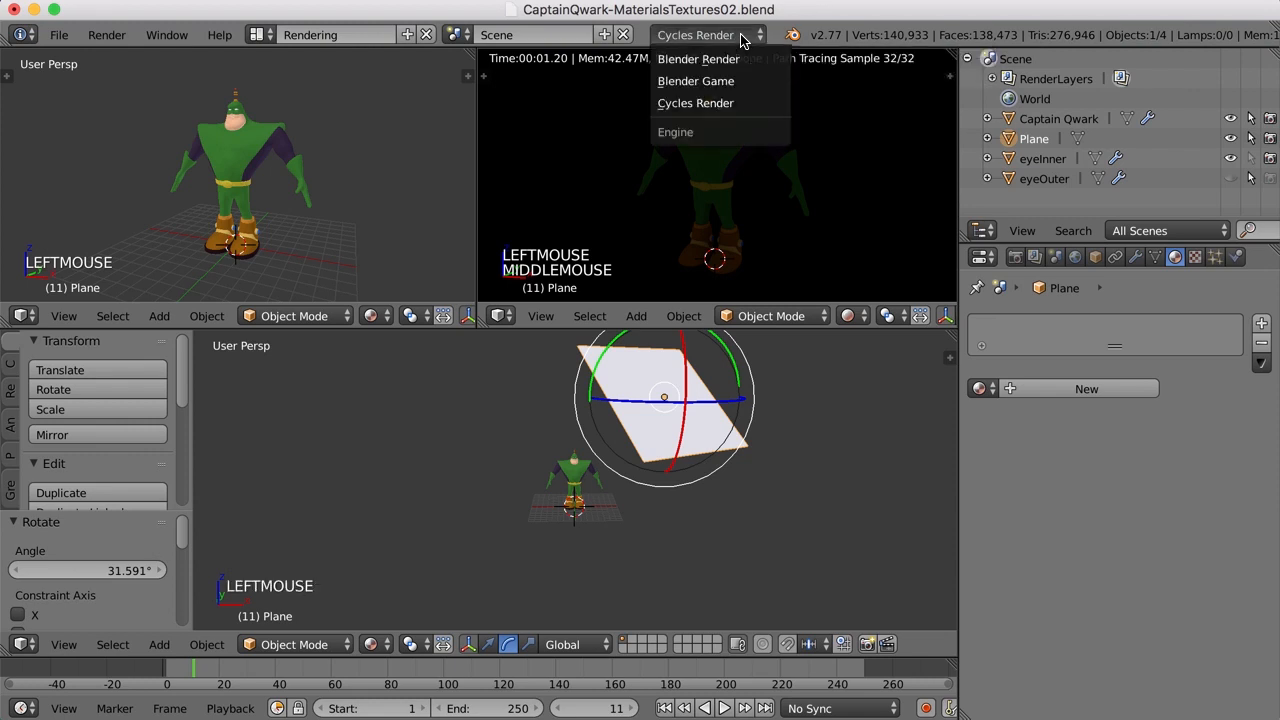
left_click(696, 104)
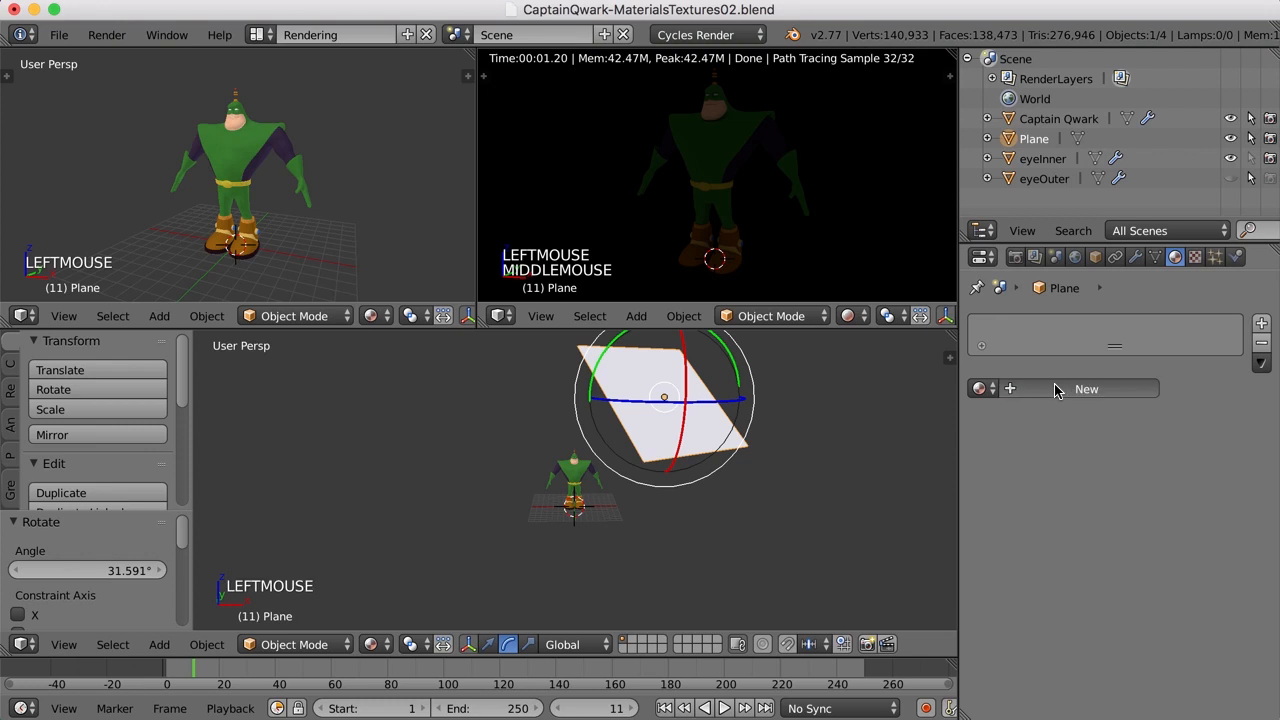
left_click(1086, 388)
type("light")
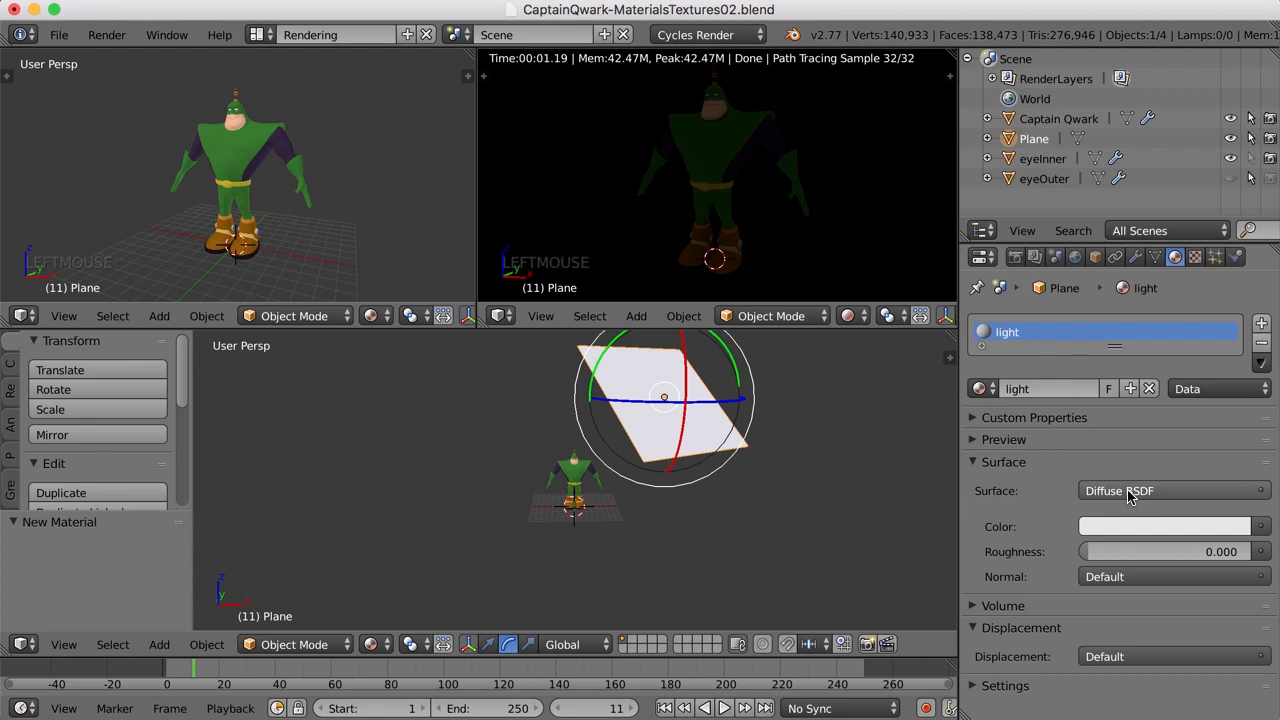
left_click(1170, 490)
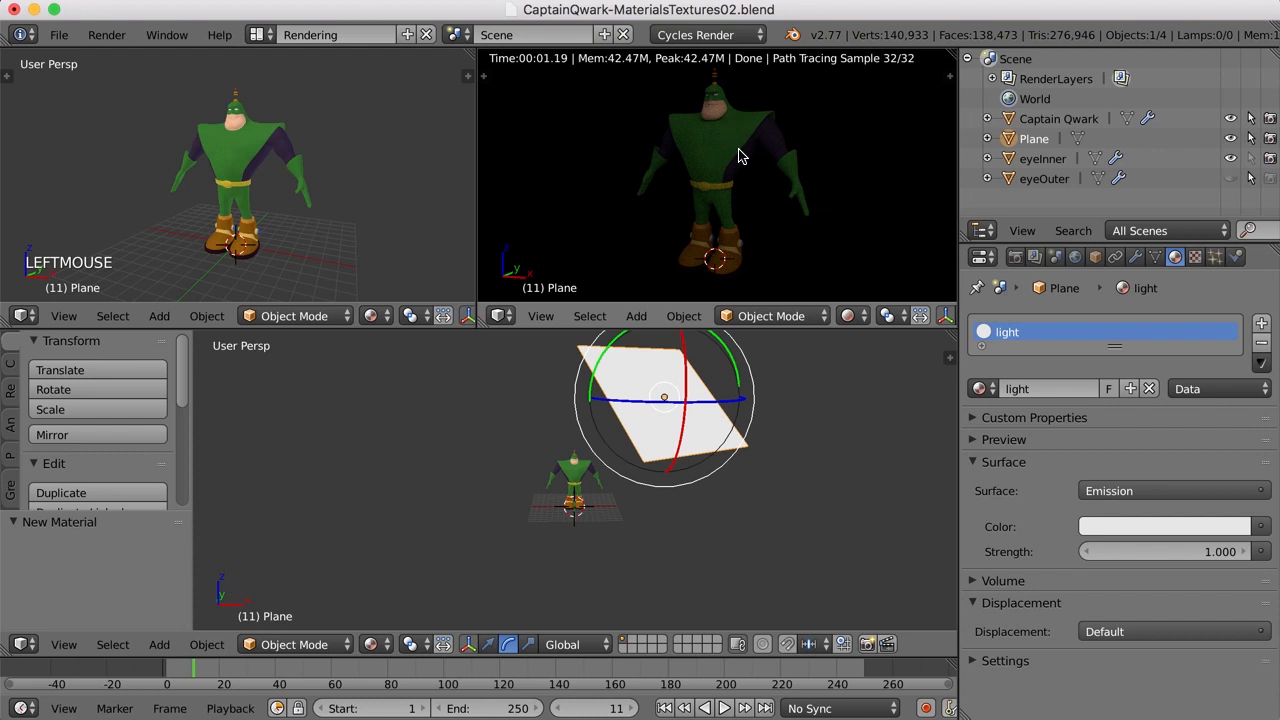
left_click(1164, 552)
type("10.000")
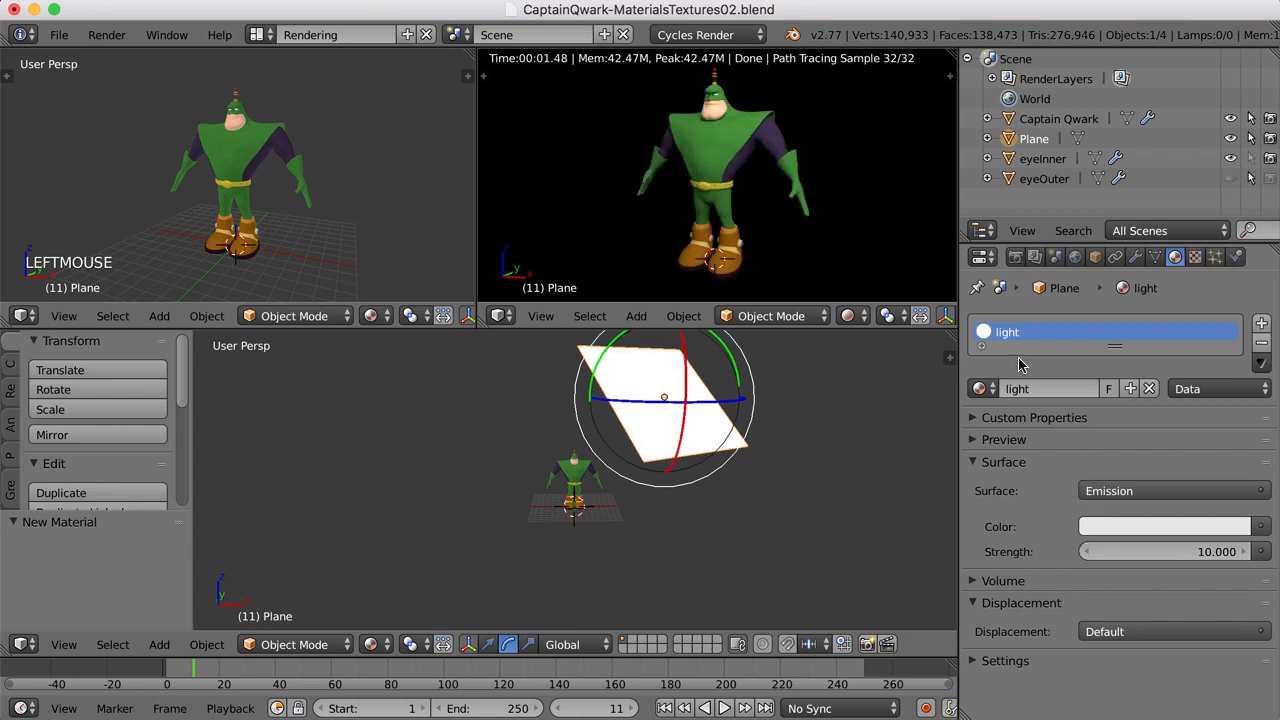
mouse_move(770, 236)
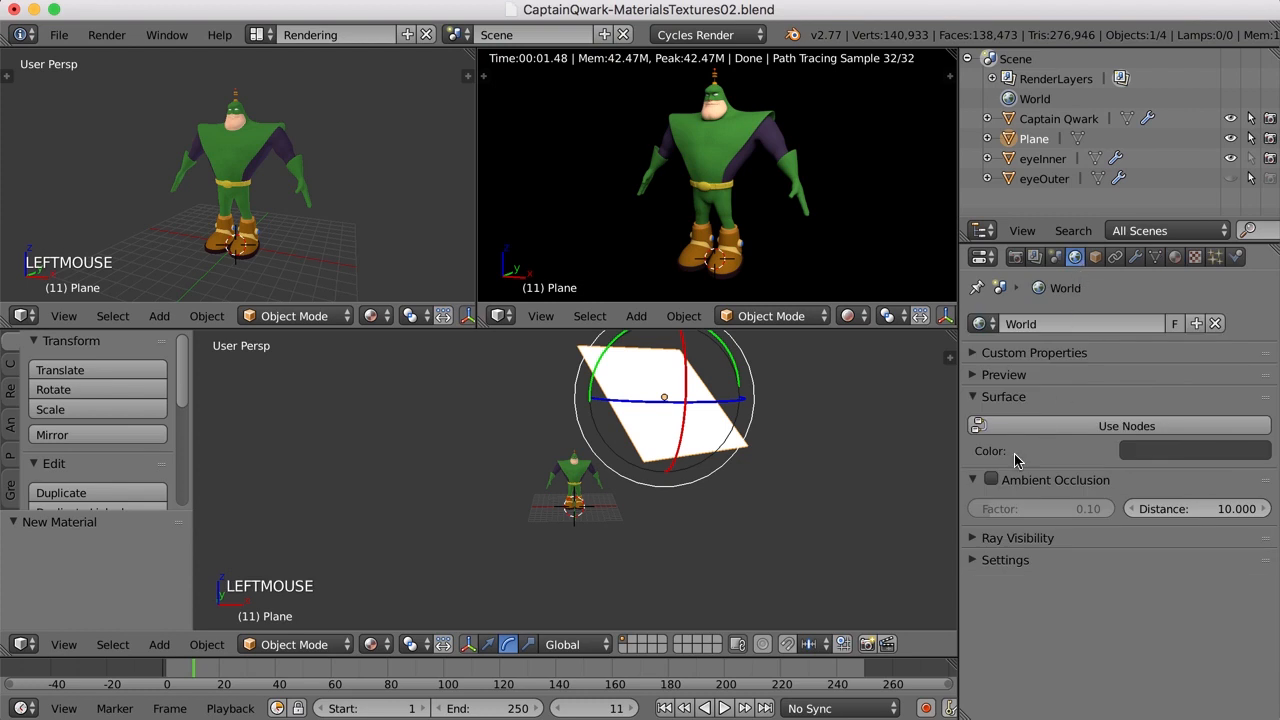
- Re-enable world Ambient Occlusion at factor 0.20
left_click(990, 480)
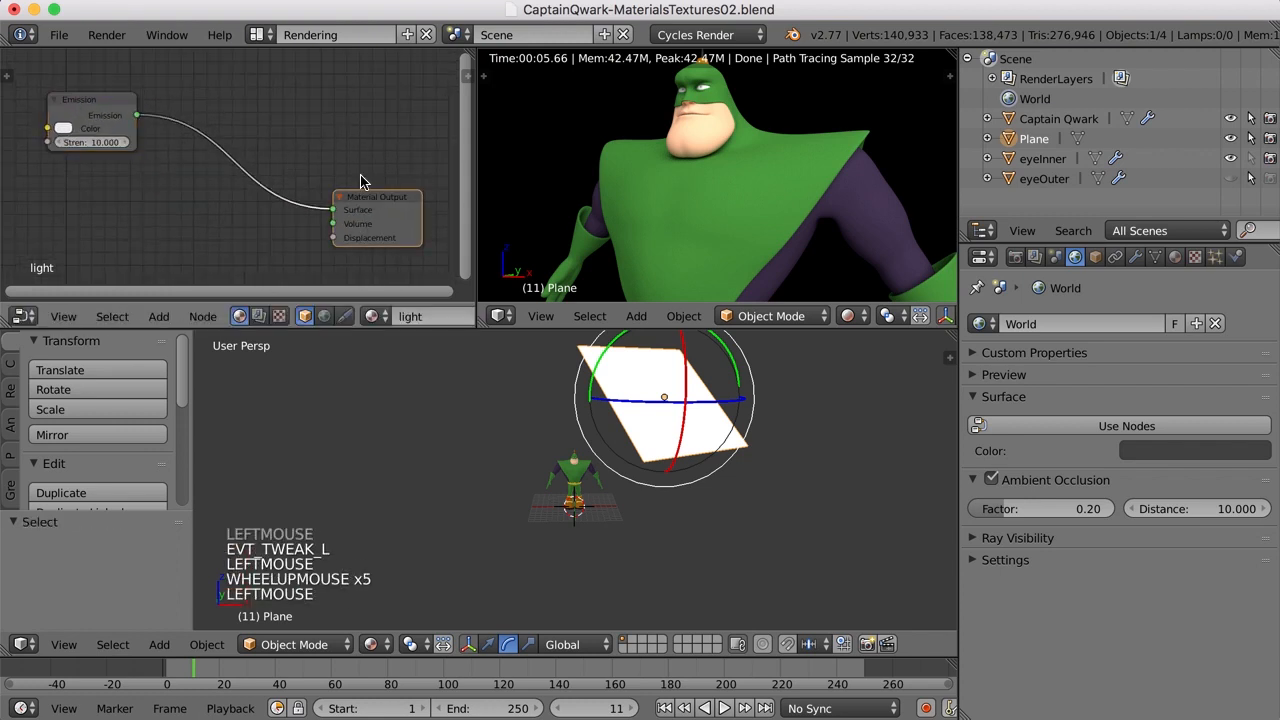
- Make Captain Qwark active and select his green Diffuse BSDF material slot
left_click_drag(376, 216, 364, 190)
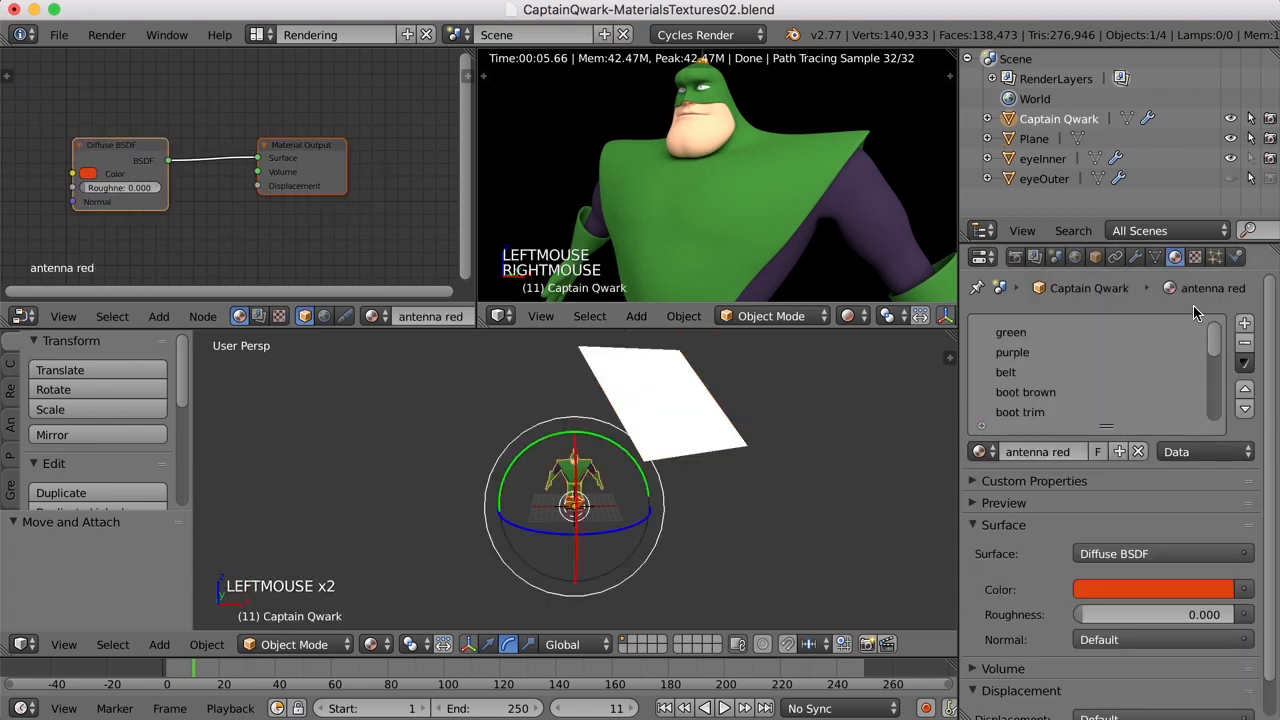
left_click(1010, 332)
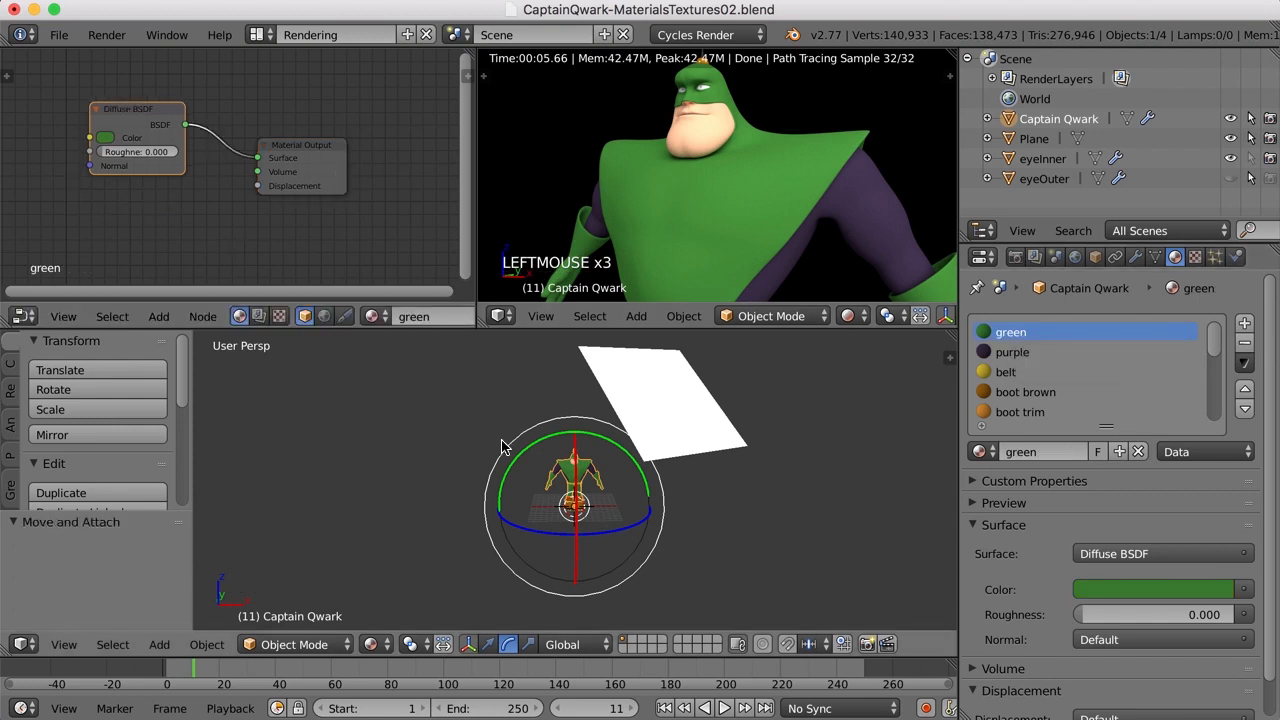
mouse_move(232, 448)
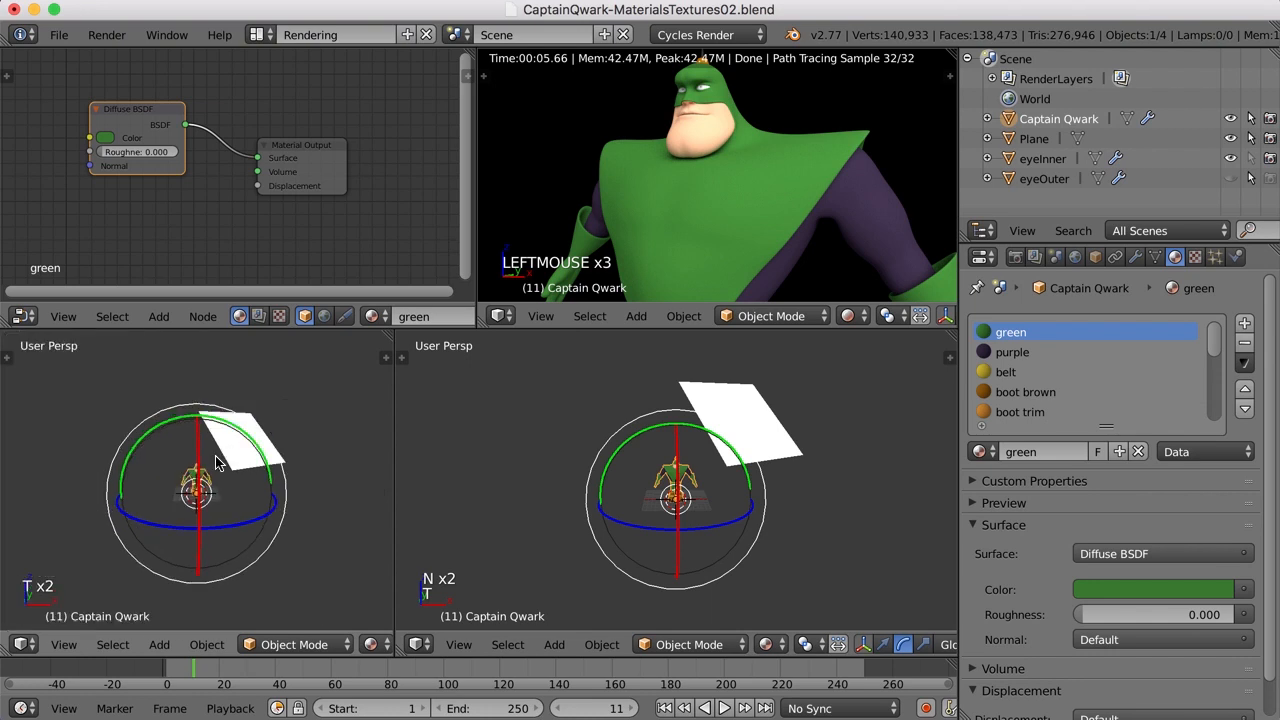
- Turn the left area into a UV/Image Editor and briefly inspect Qwark's UVs in Edit Mode
left_click(20, 644)
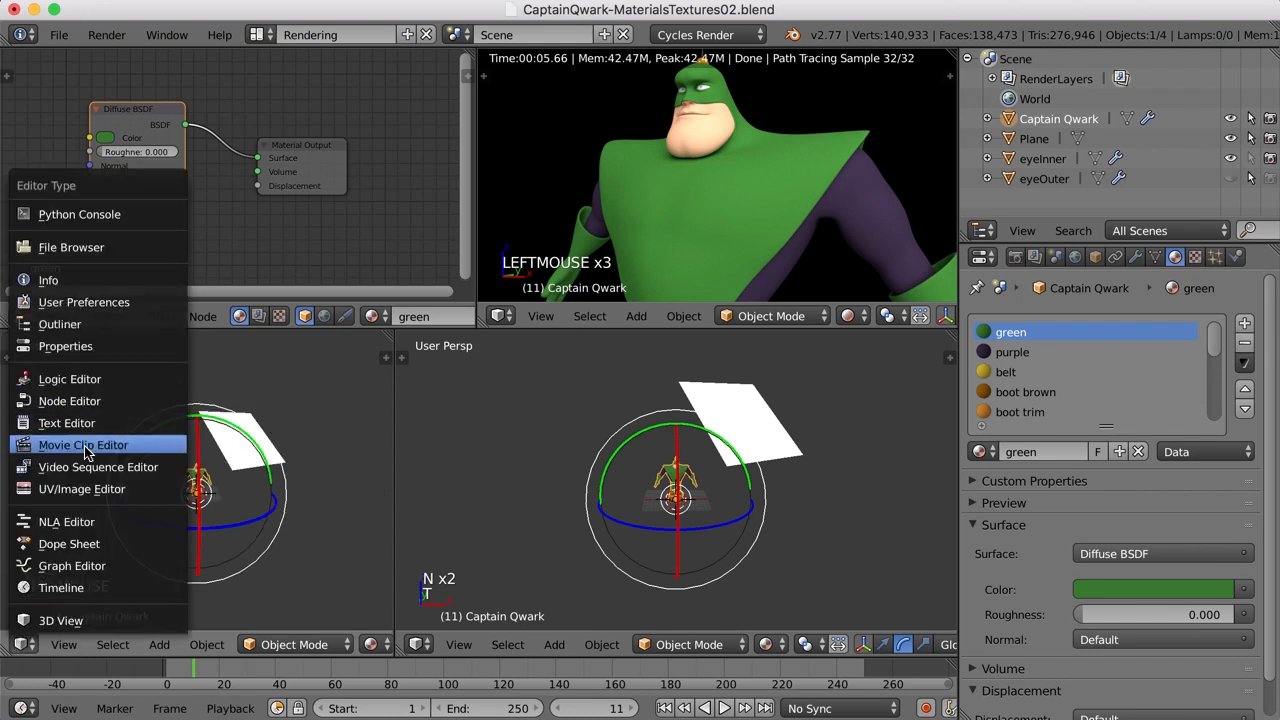
left_click(82, 488)
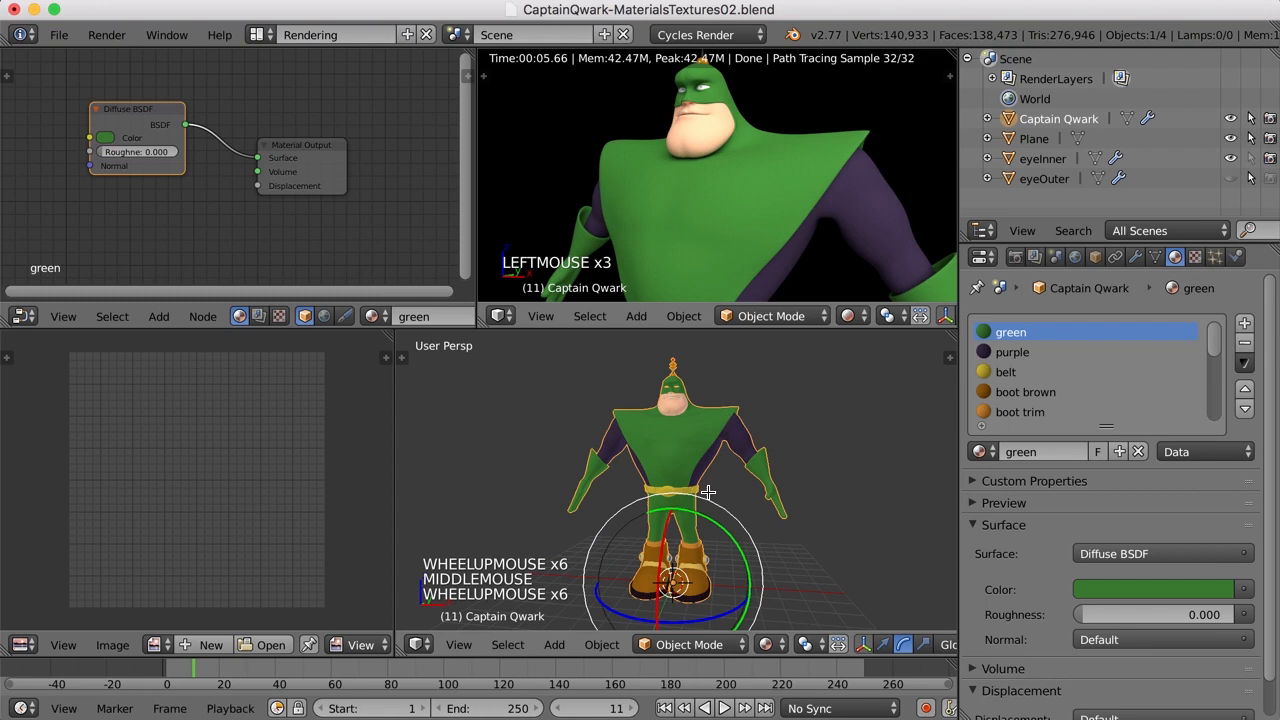
key("Tab")
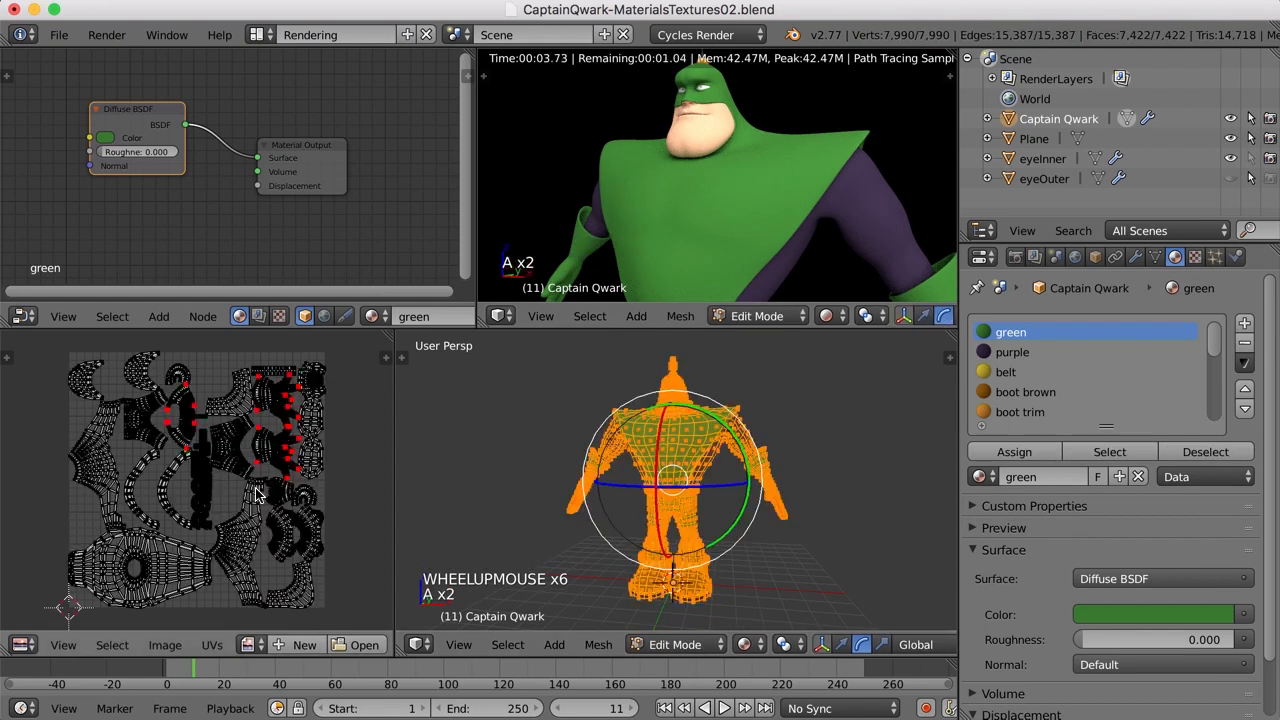
key("Tab")
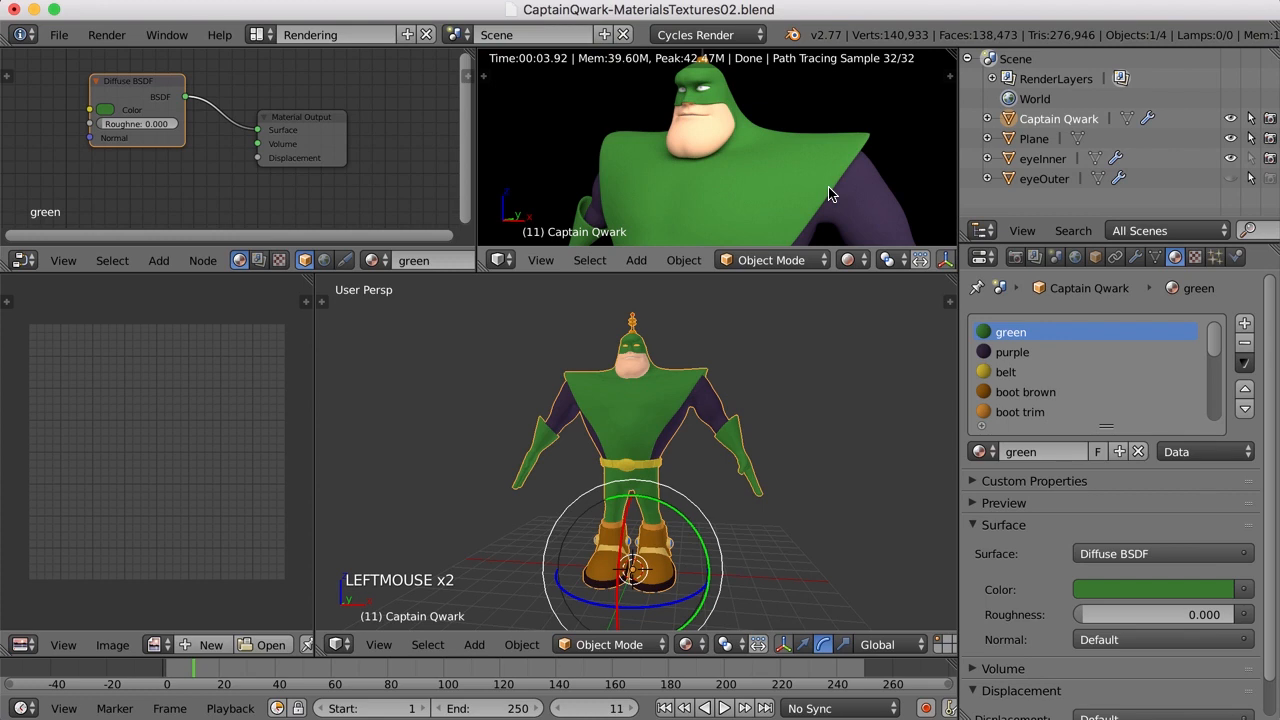
mouse_move(772, 180)
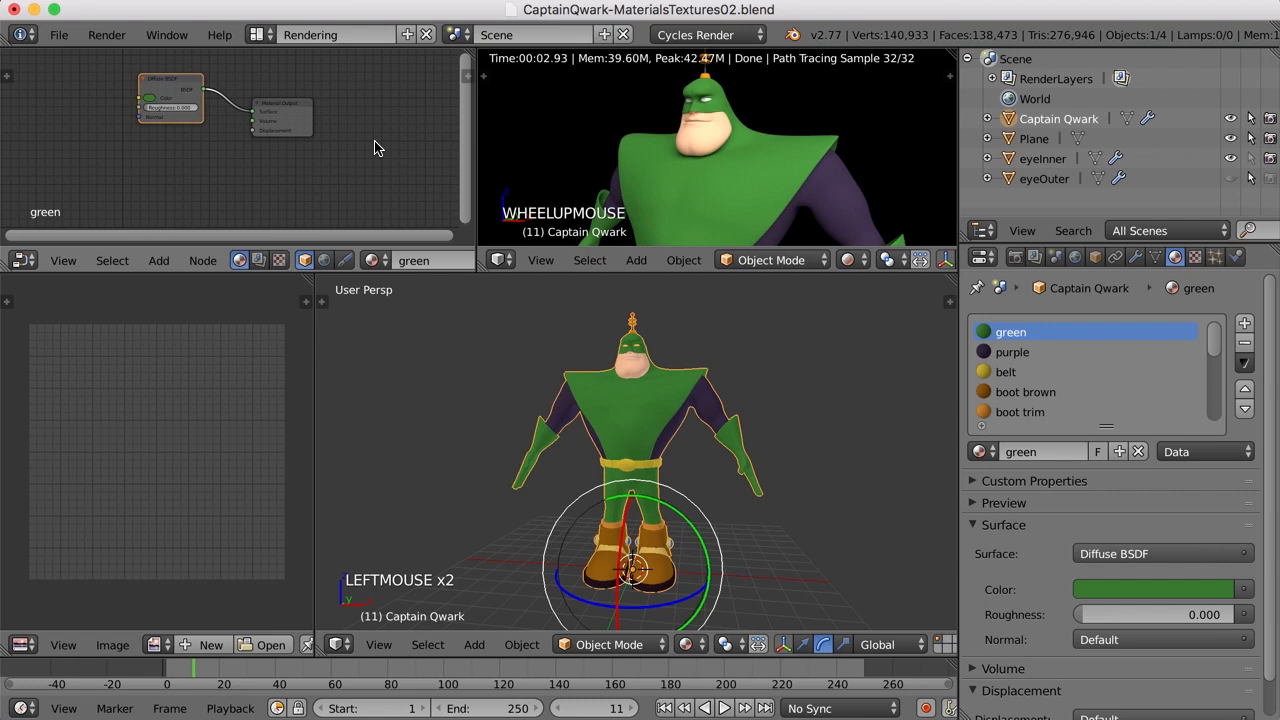
mouse_move(352, 172)
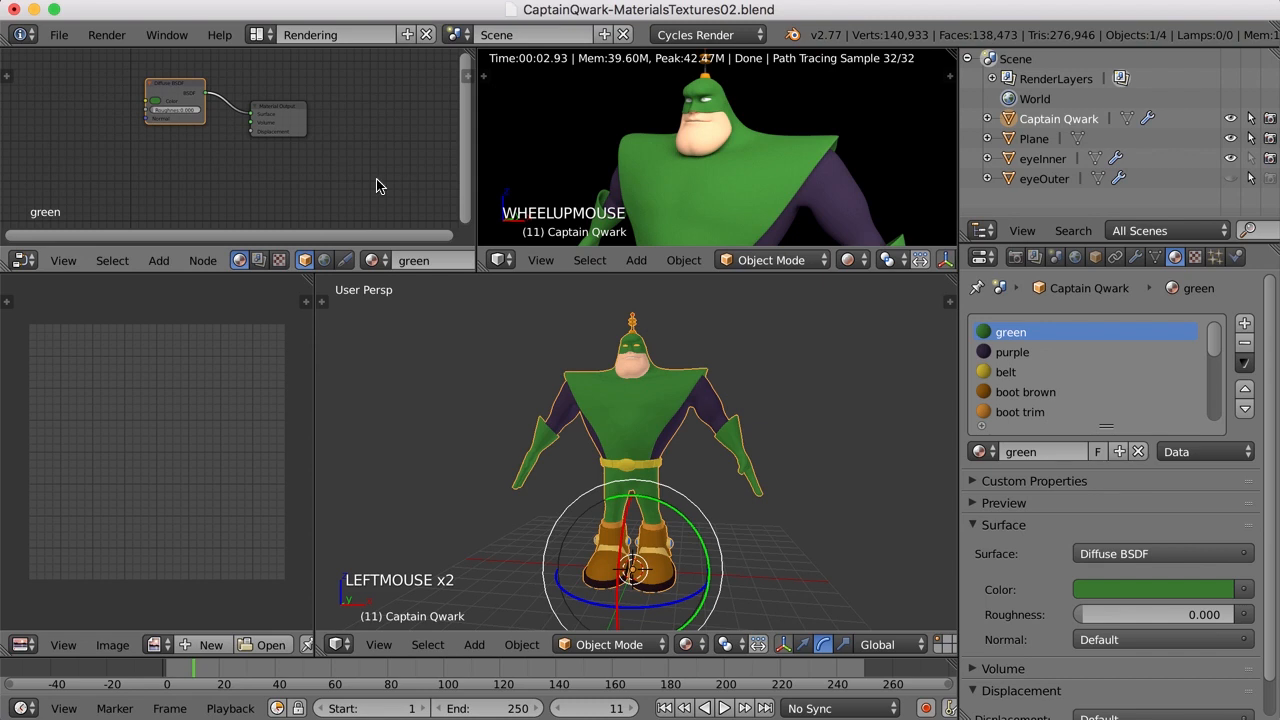
- Add a Glossy BSDF node beside the green material's Diffuse BSDF
left_click(158, 260)
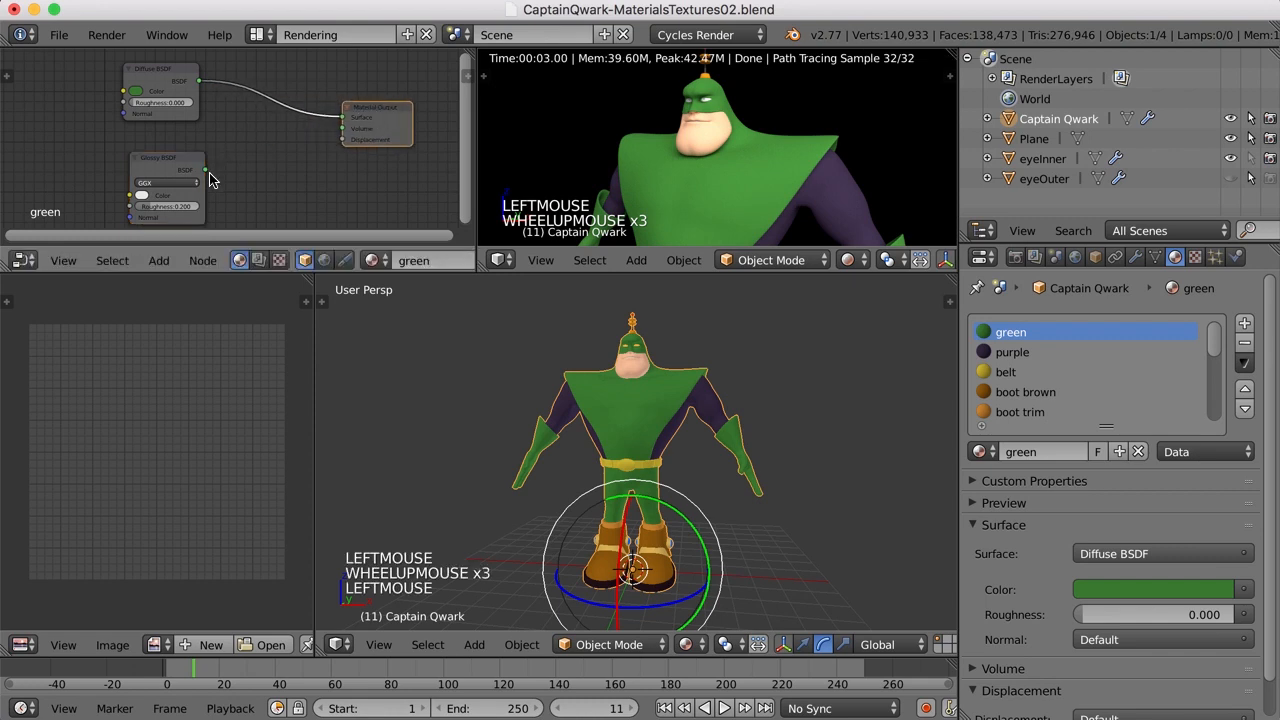
- Add a Mix Shader blending Diffuse and Glossy into Material Output at Fac 0.100
left_click(210, 154)
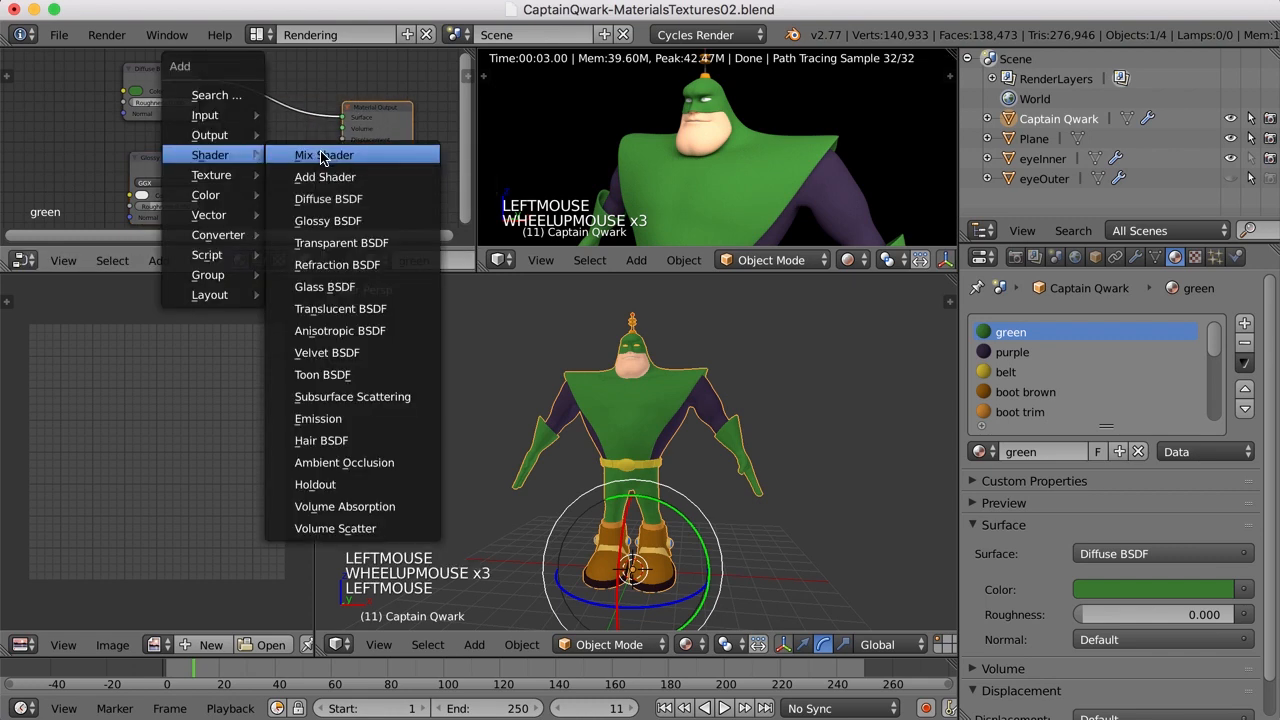
left_click(322, 154)
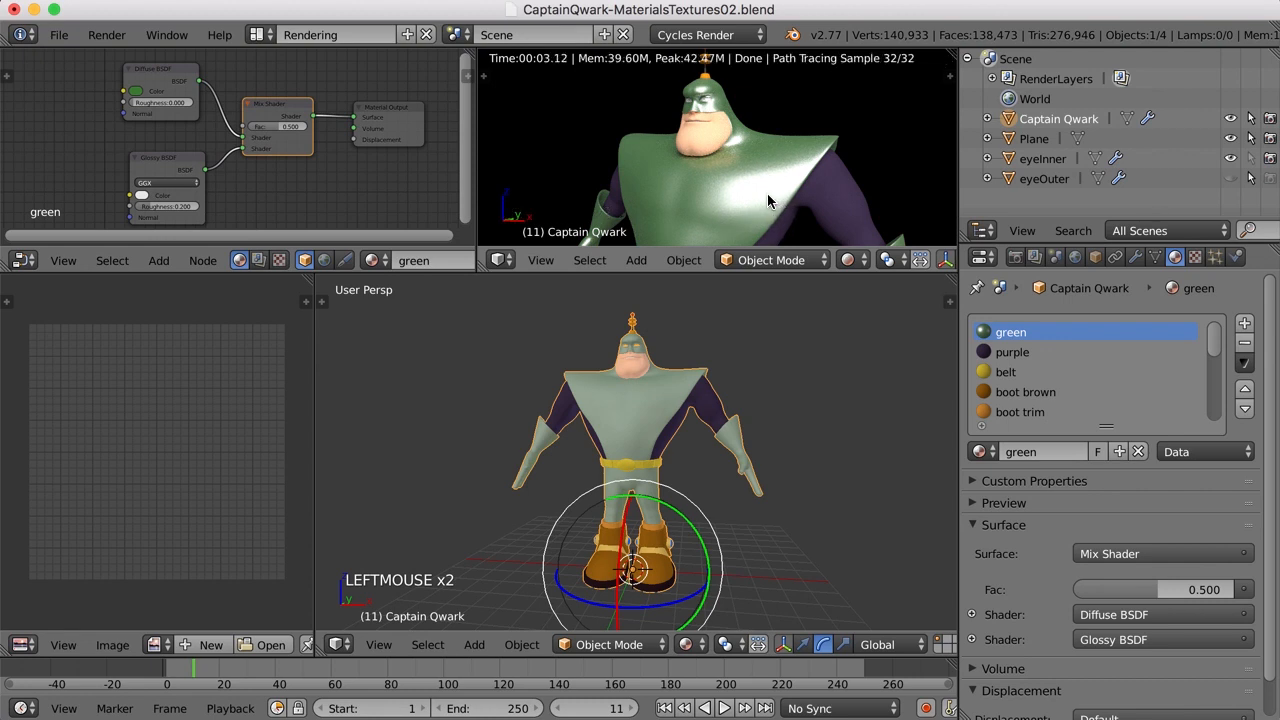
mouse_move(782, 202)
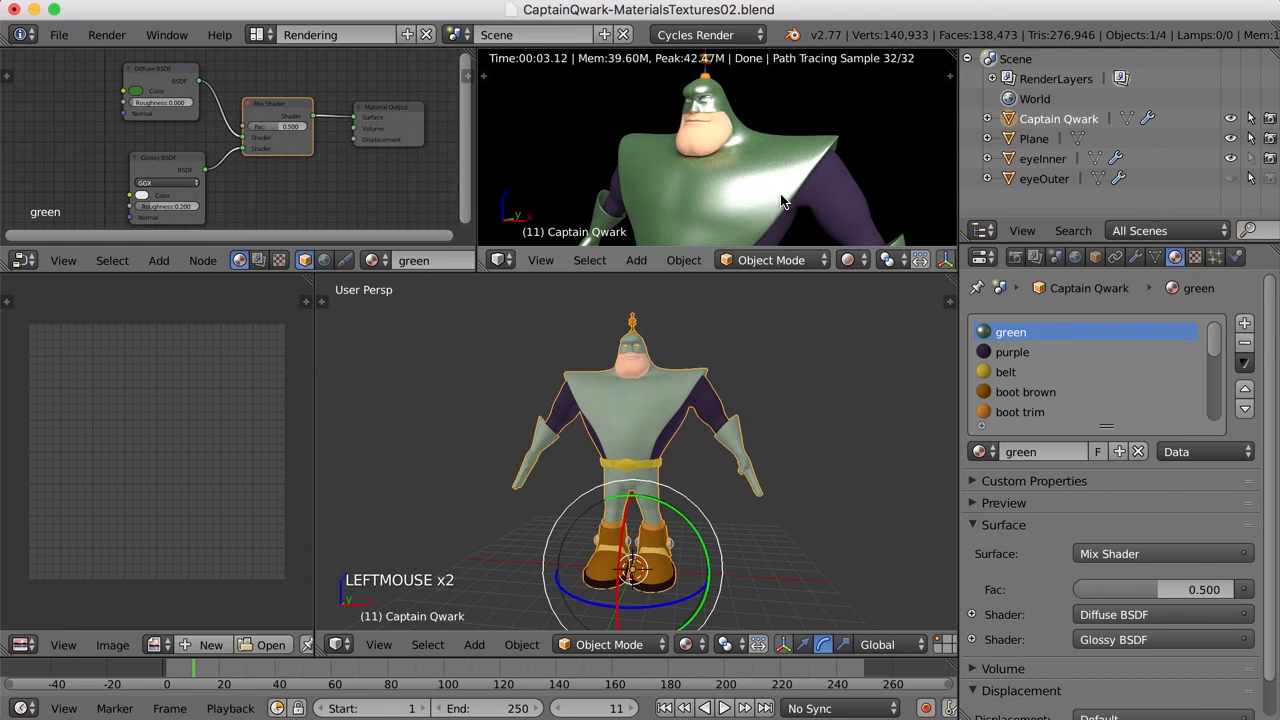
mouse_move(740, 196)
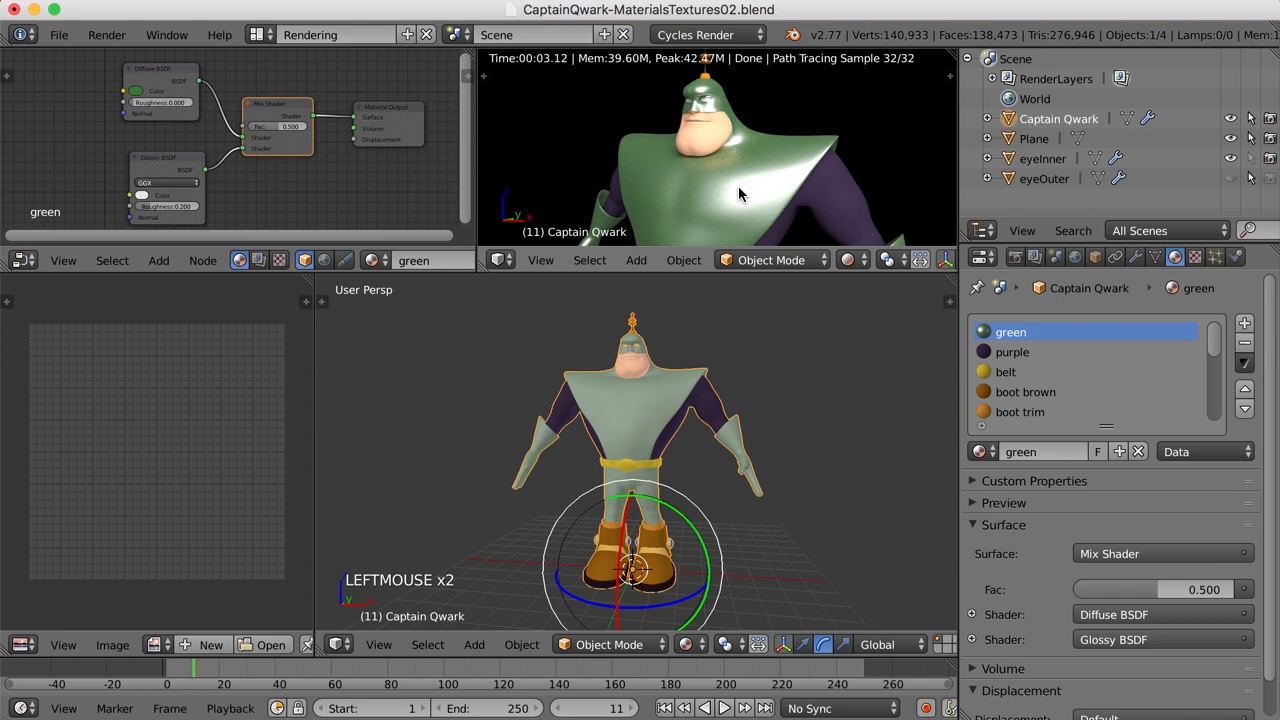
mouse_move(304, 180)
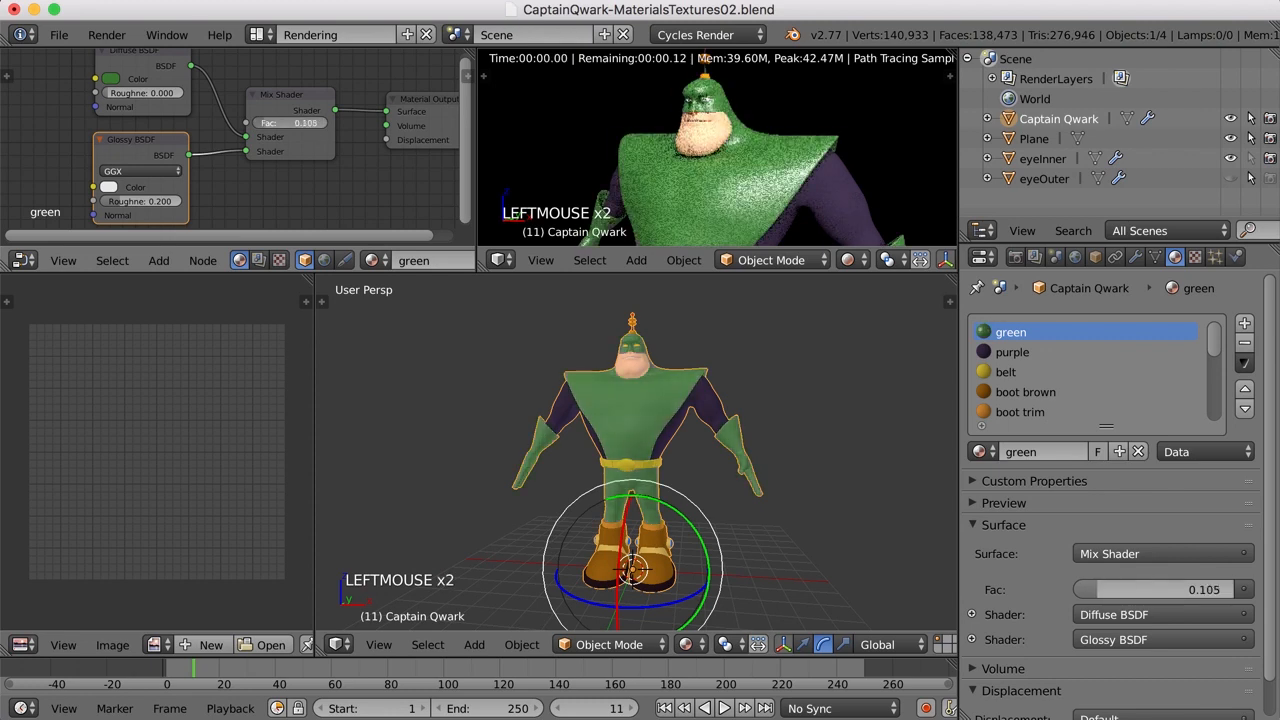
left_click_drag(310, 122, 320, 122)
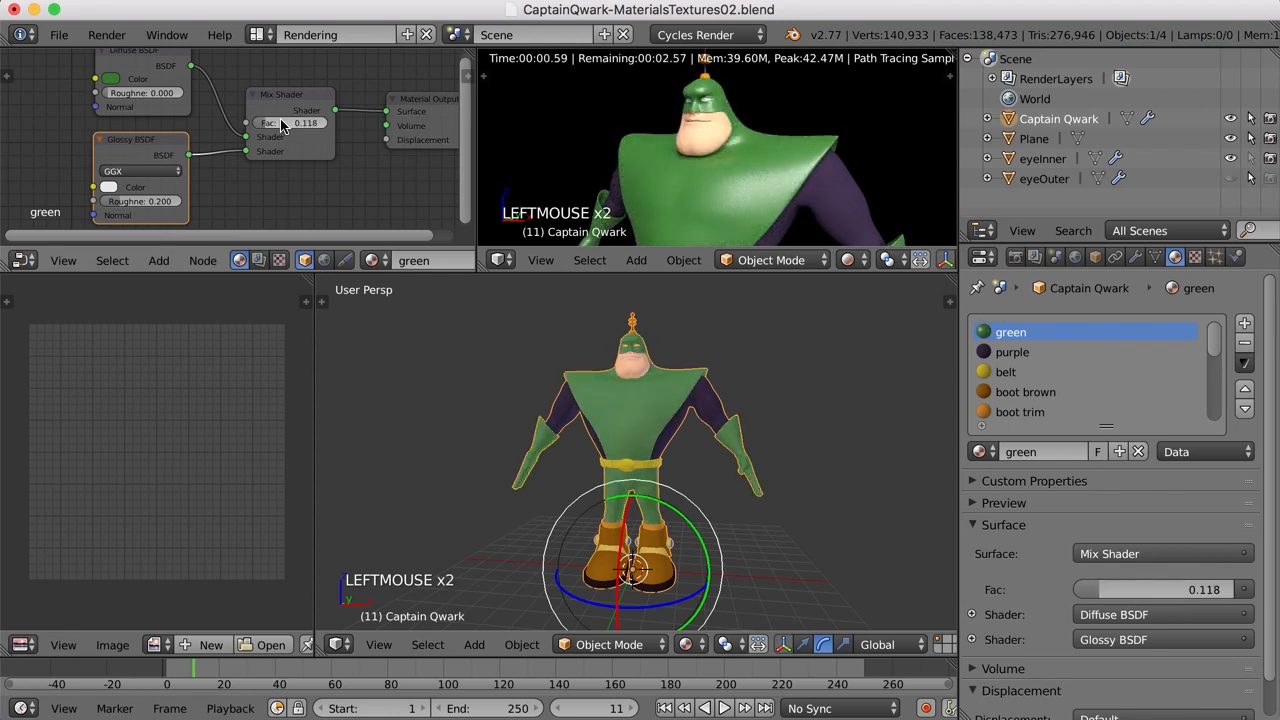
left_click(290, 124)
type("0.100")
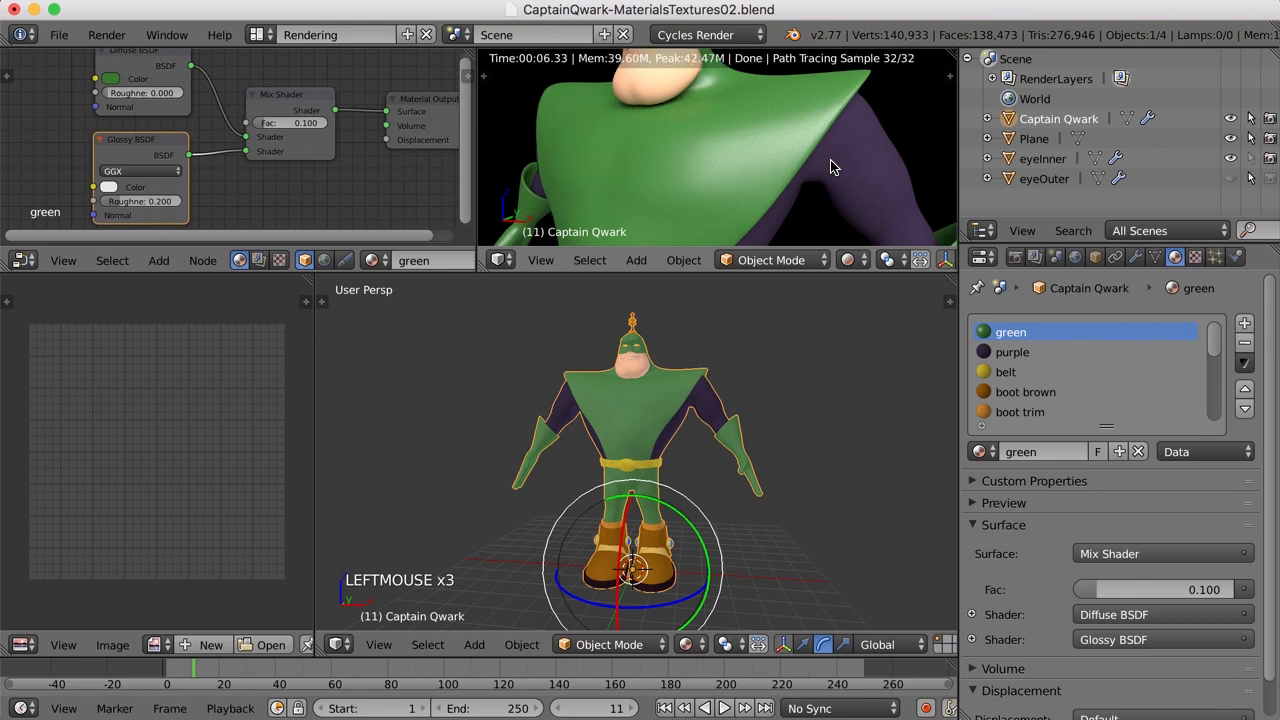
- Try Sharp, then set the Glossy BSDF distribution to Ashikhmin-Shirley instead of GGX
left_click(140, 170)
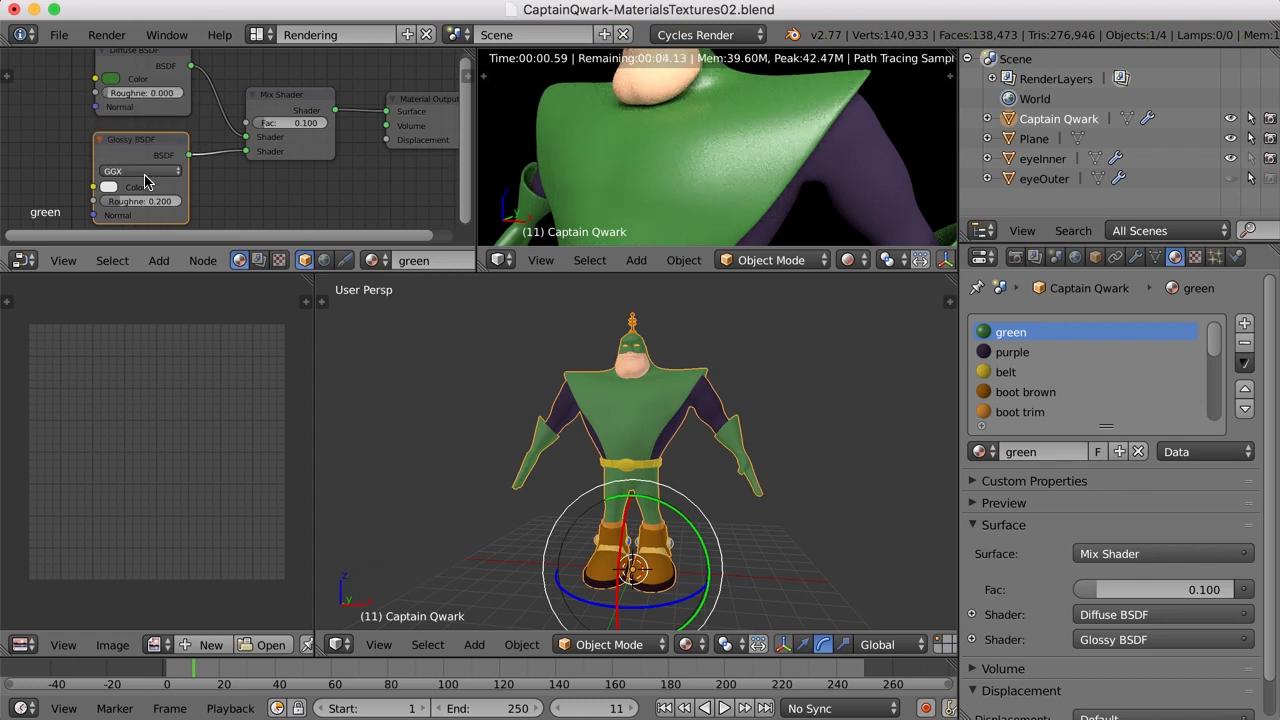
left_click(140, 170)
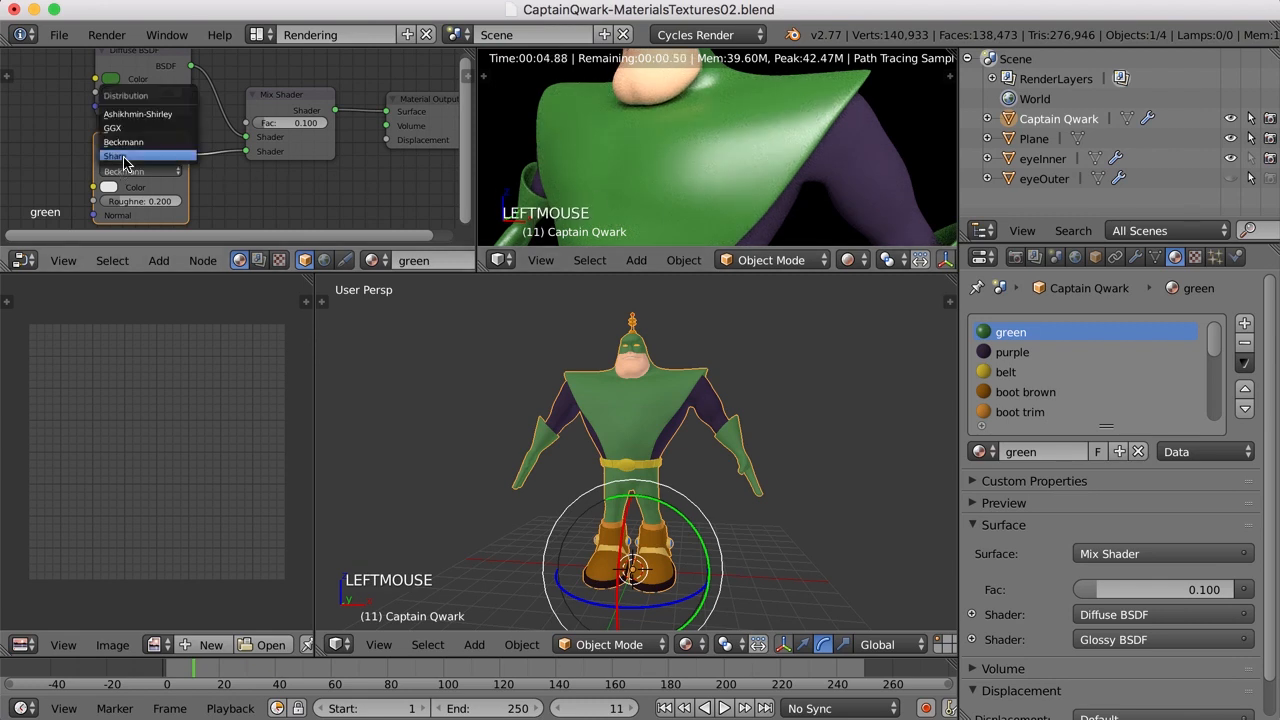
left_click(116, 156)
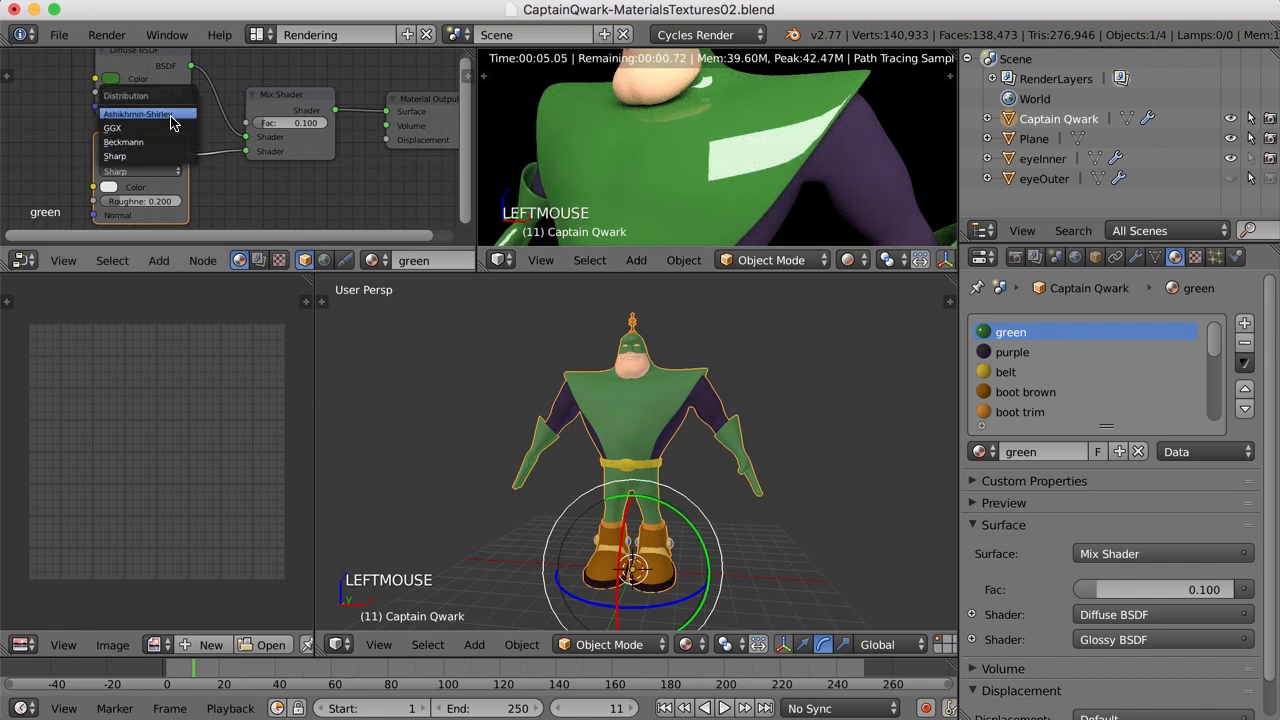
left_click(136, 112)
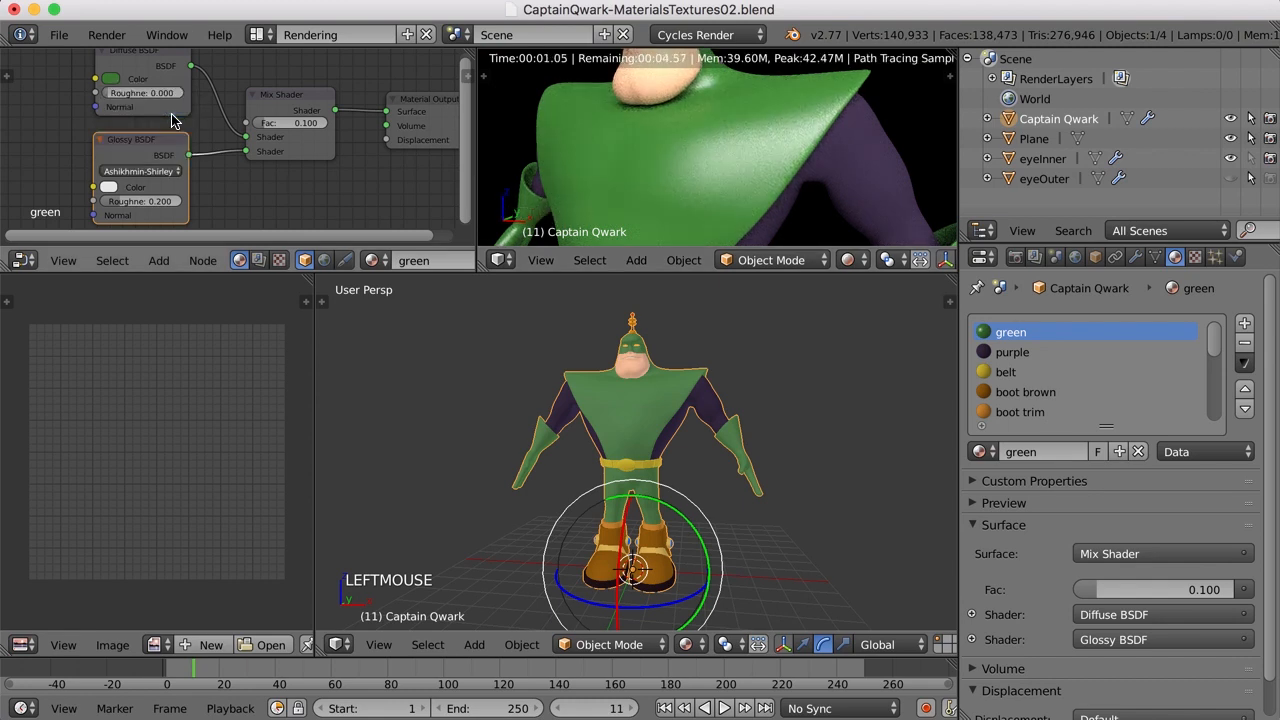
left_click(140, 170)
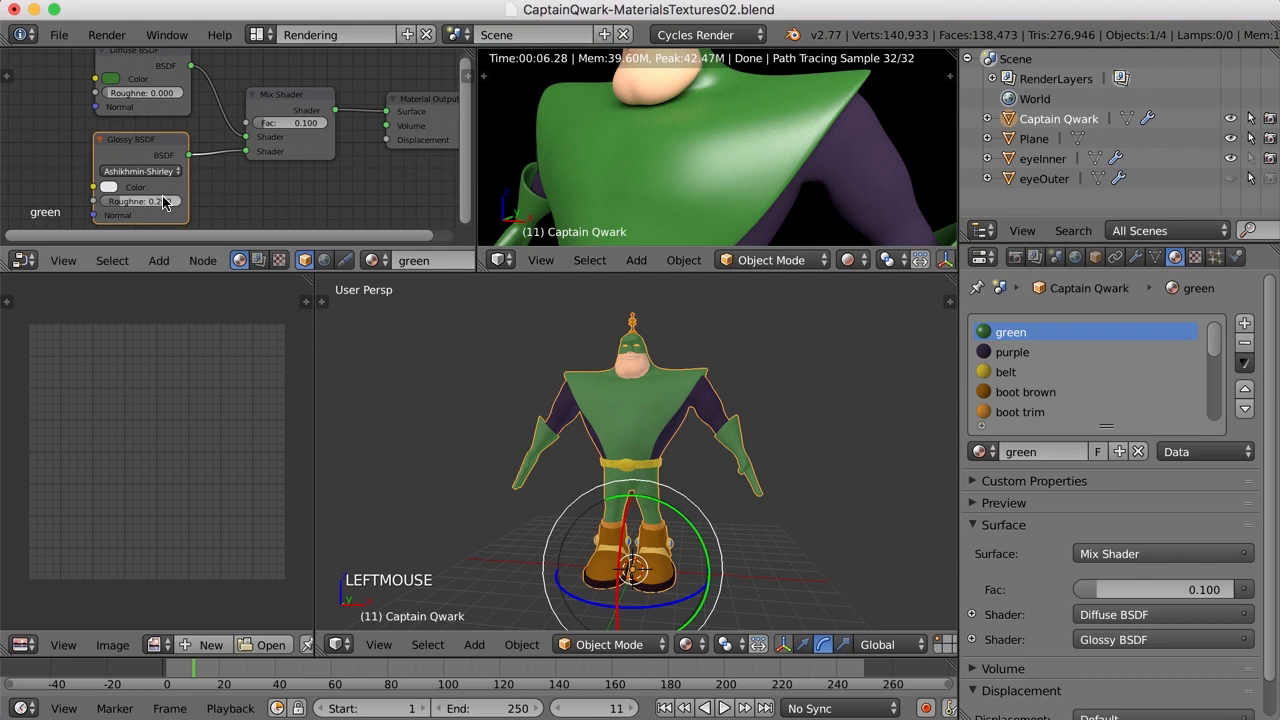
mouse_move(164, 200)
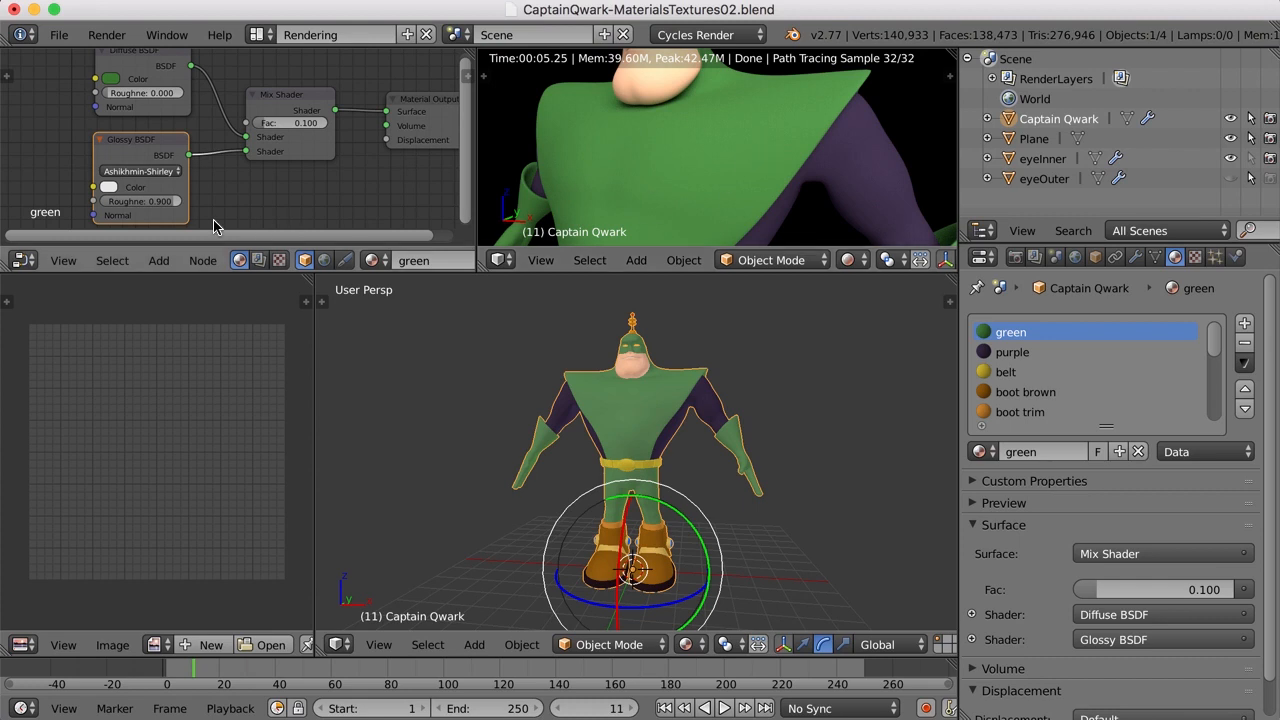
- Adjust the Glossy and Diffuse BSDF roughness on the green suit and re-check the highlight
left_click(140, 200)
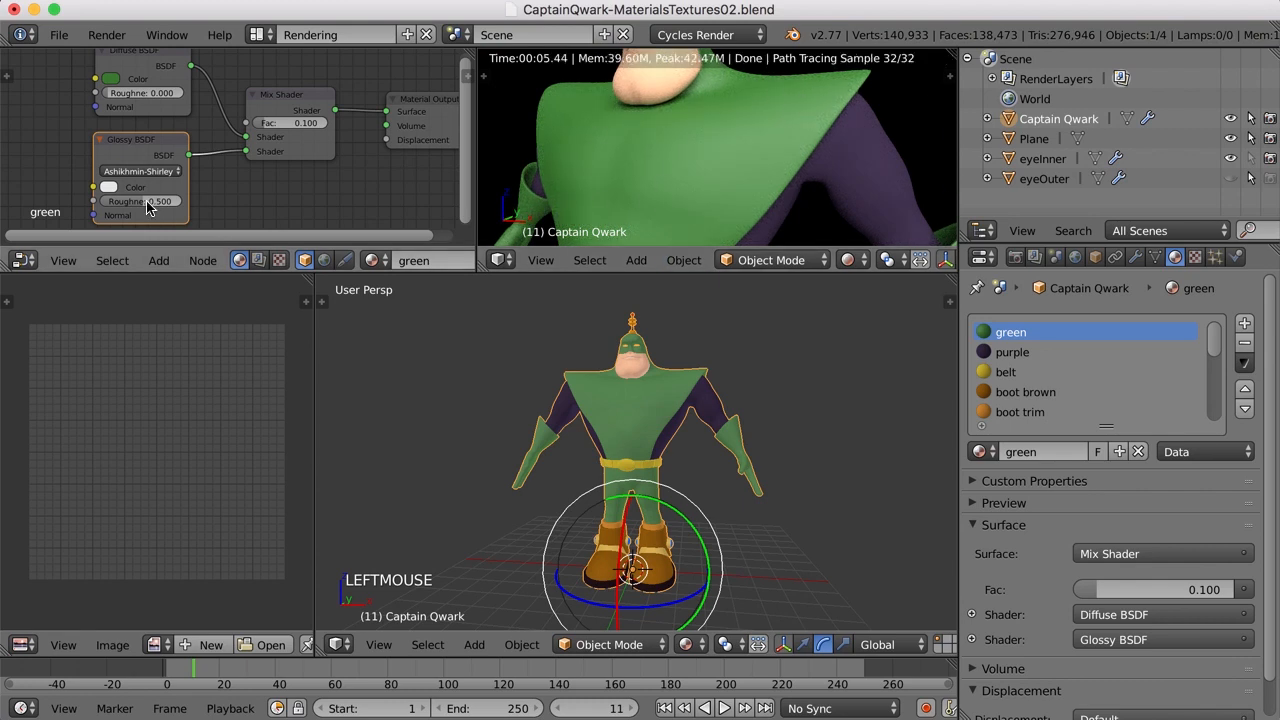
left_click(140, 200)
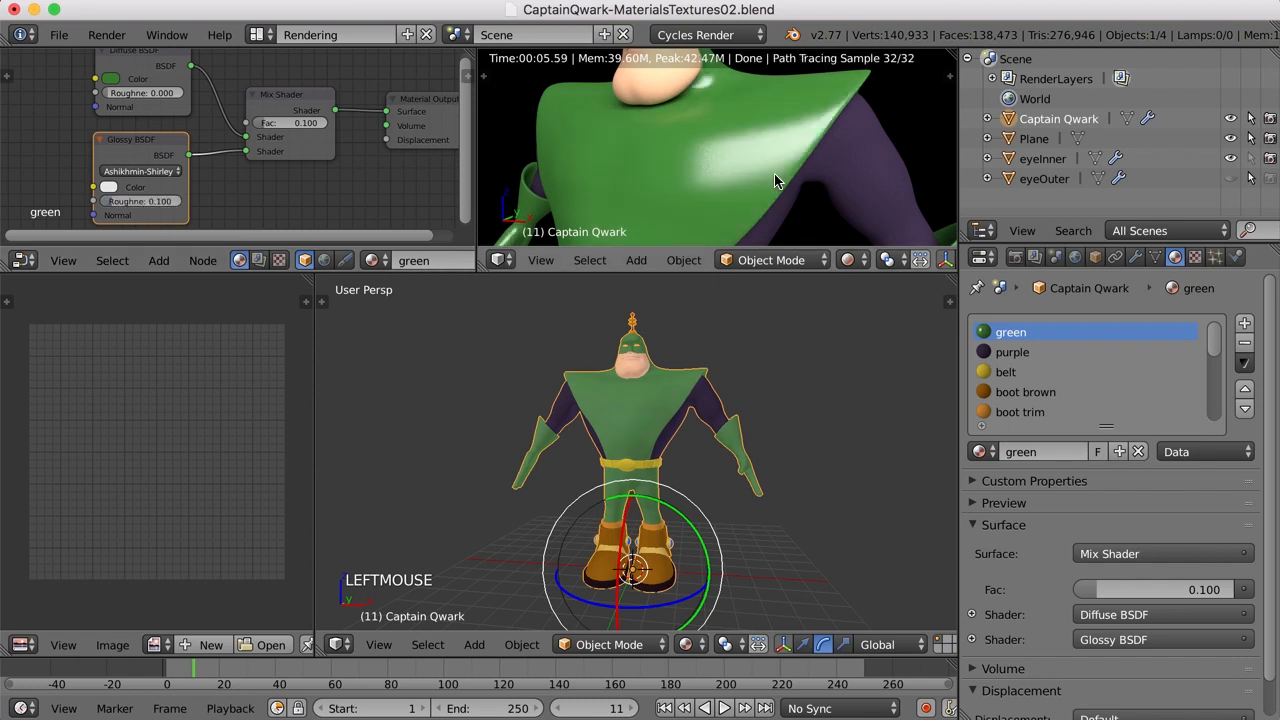
mouse_move(556, 160)
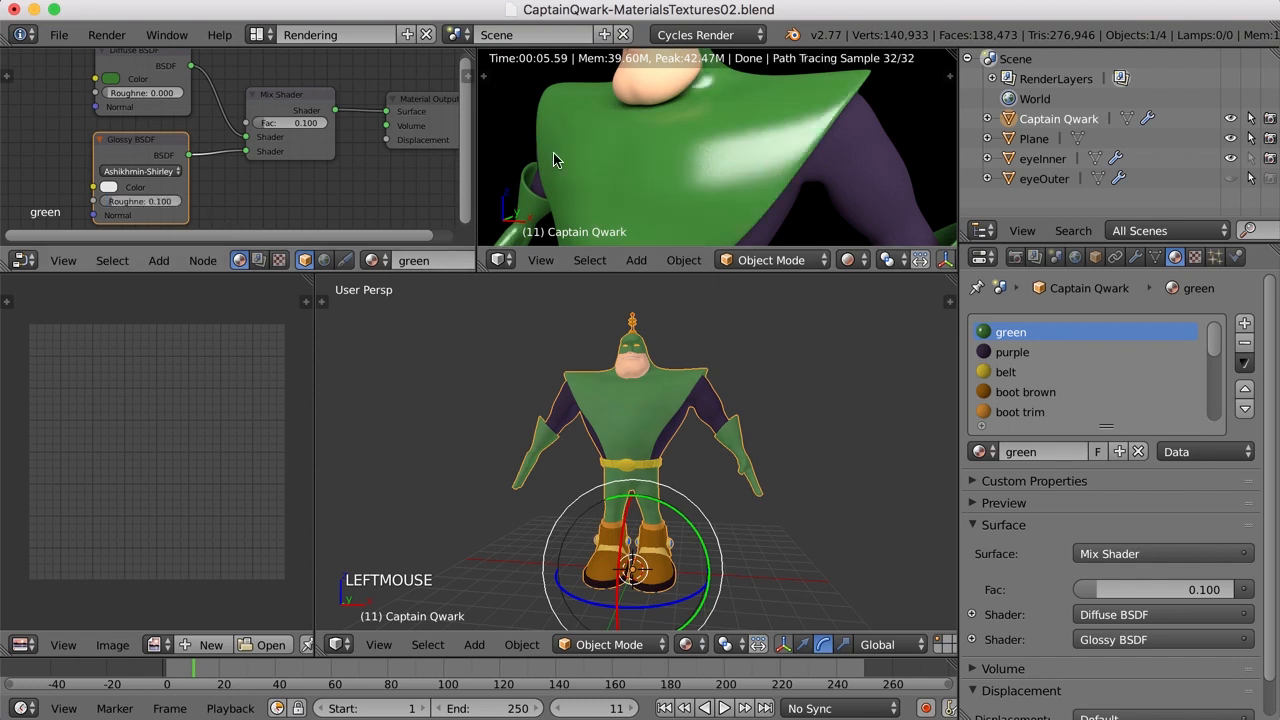
mouse_move(760, 168)
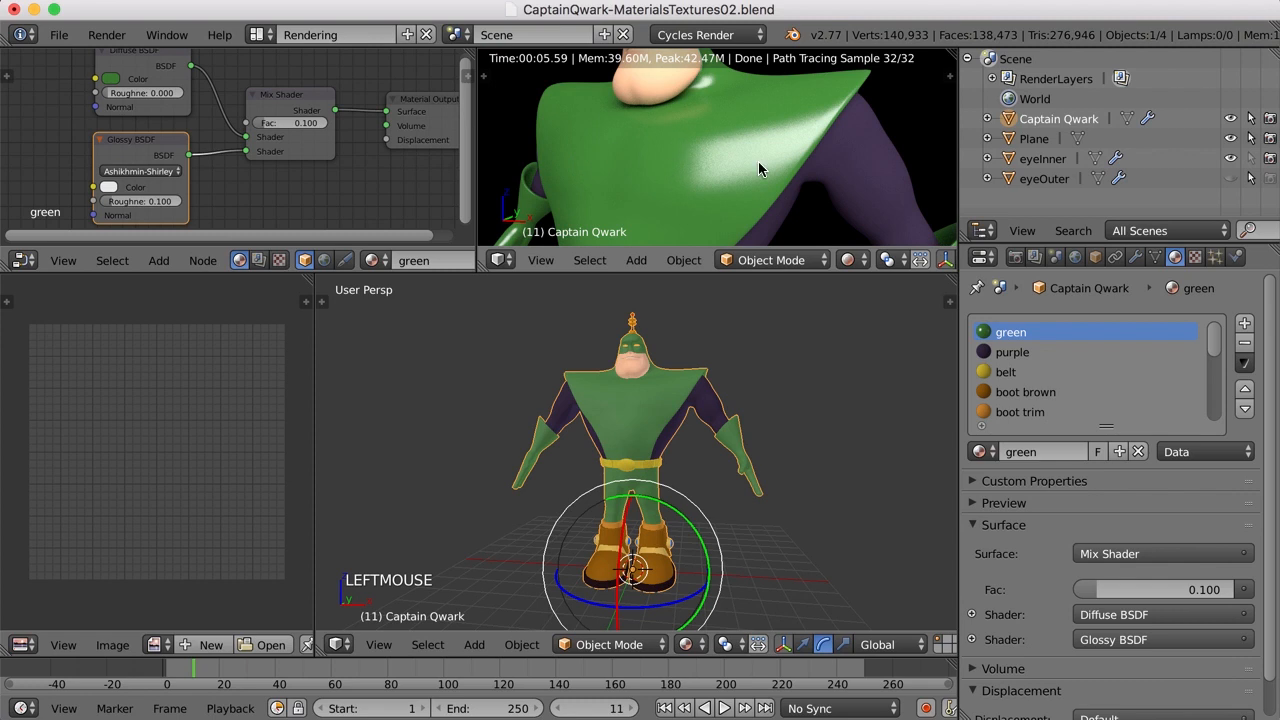
left_click(140, 200)
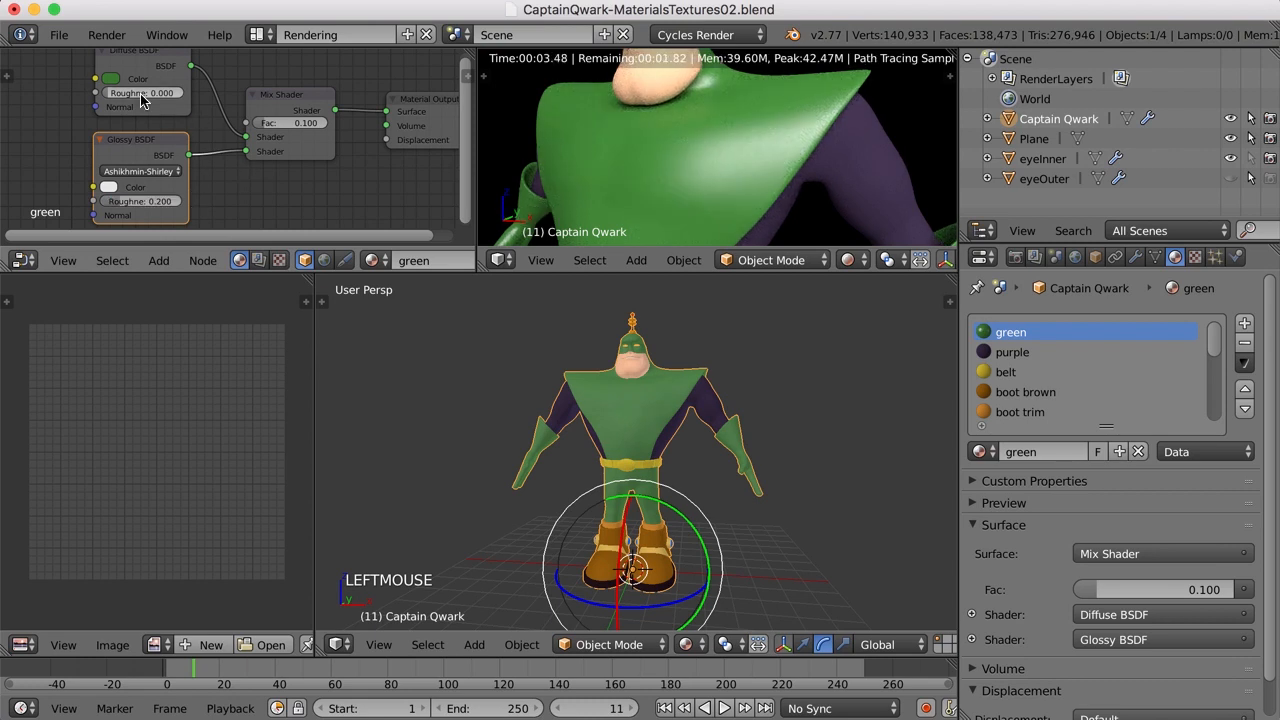
mouse_move(140, 100)
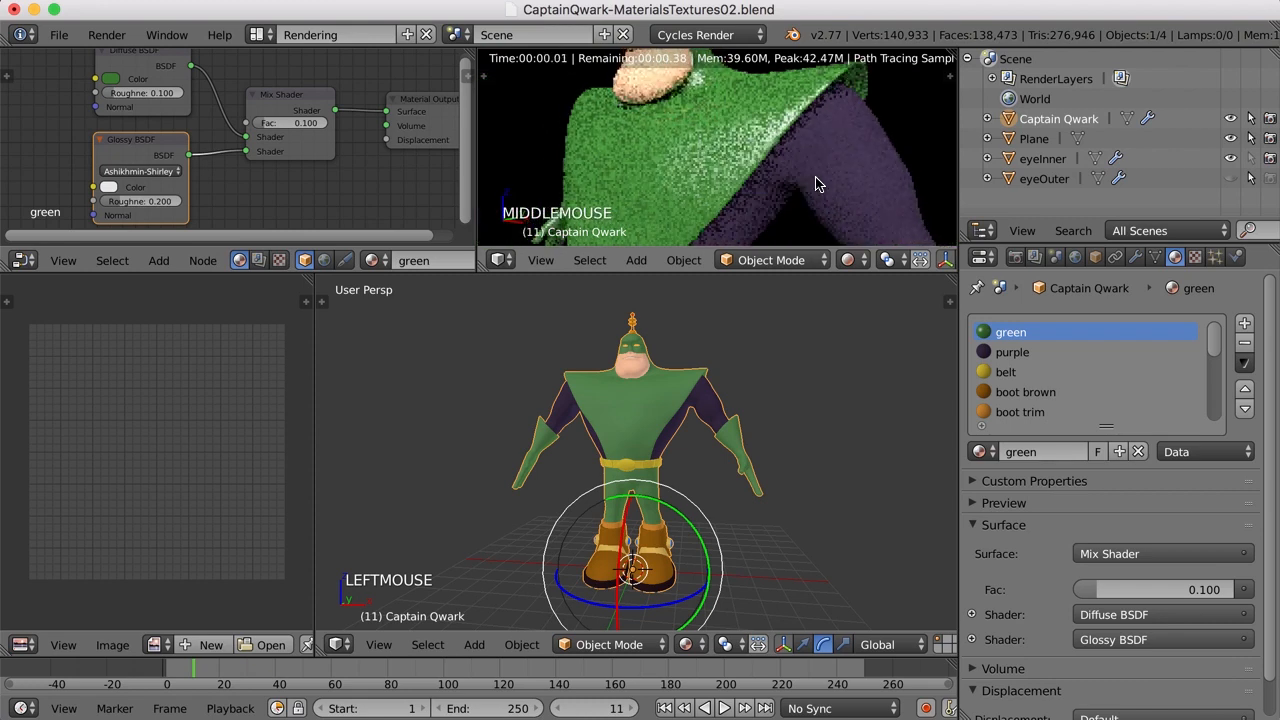
scroll("down", 3)
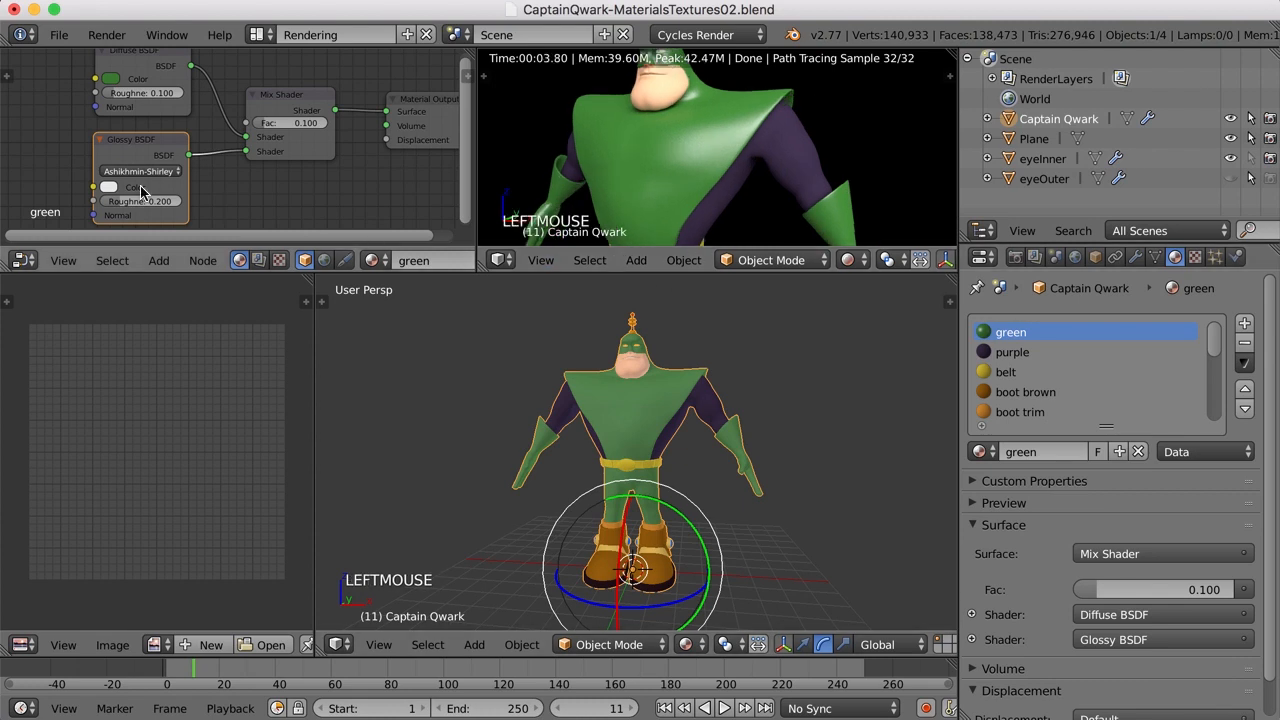
mouse_move(150, 220)
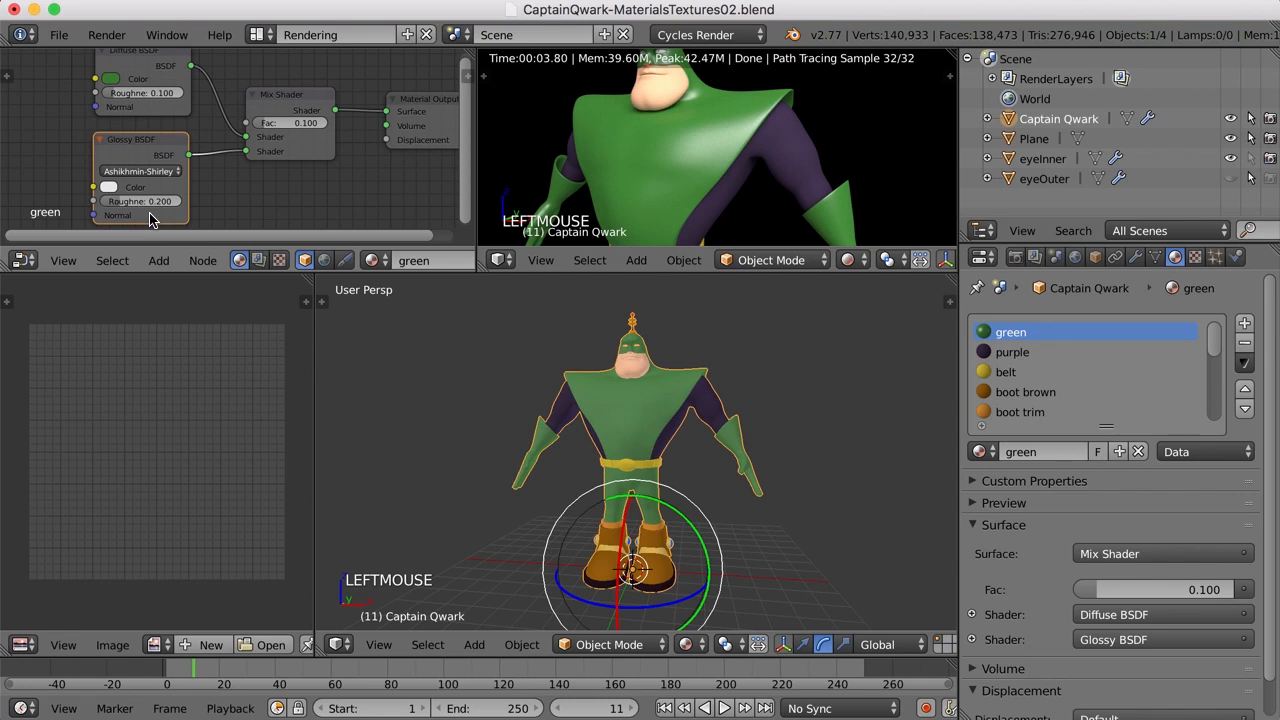
mouse_move(288, 136)
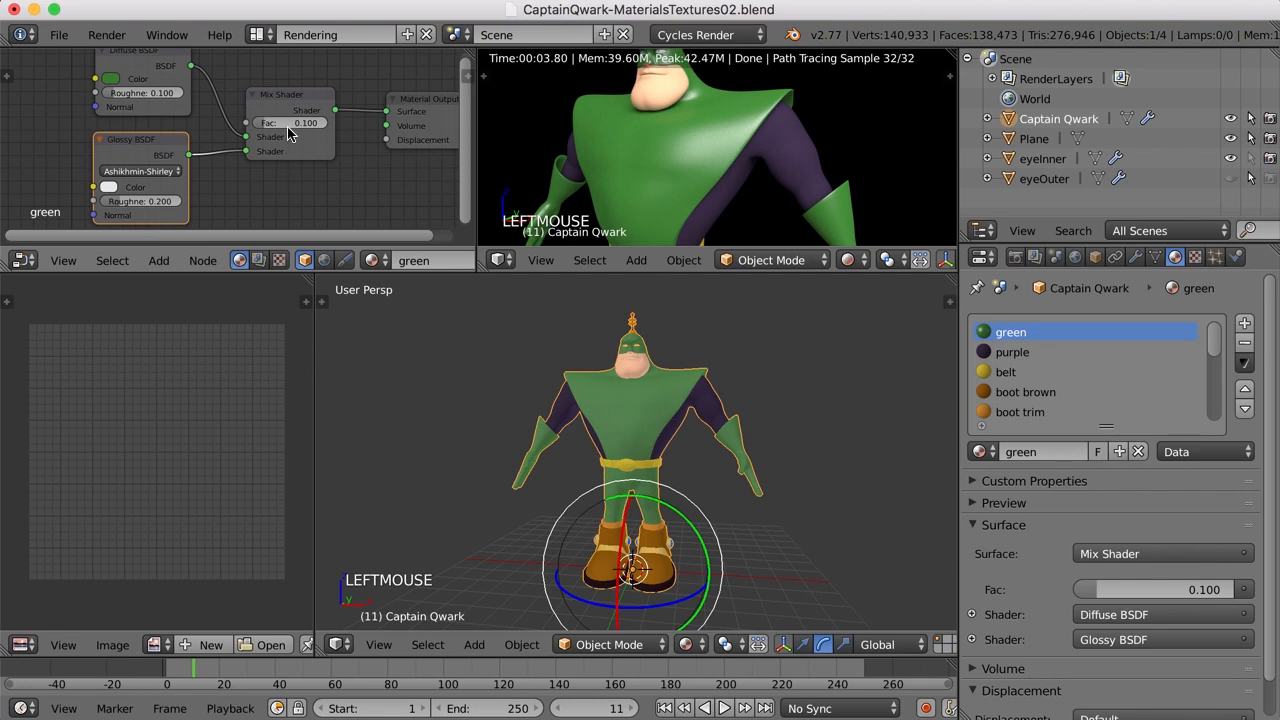
mouse_move(1014, 364)
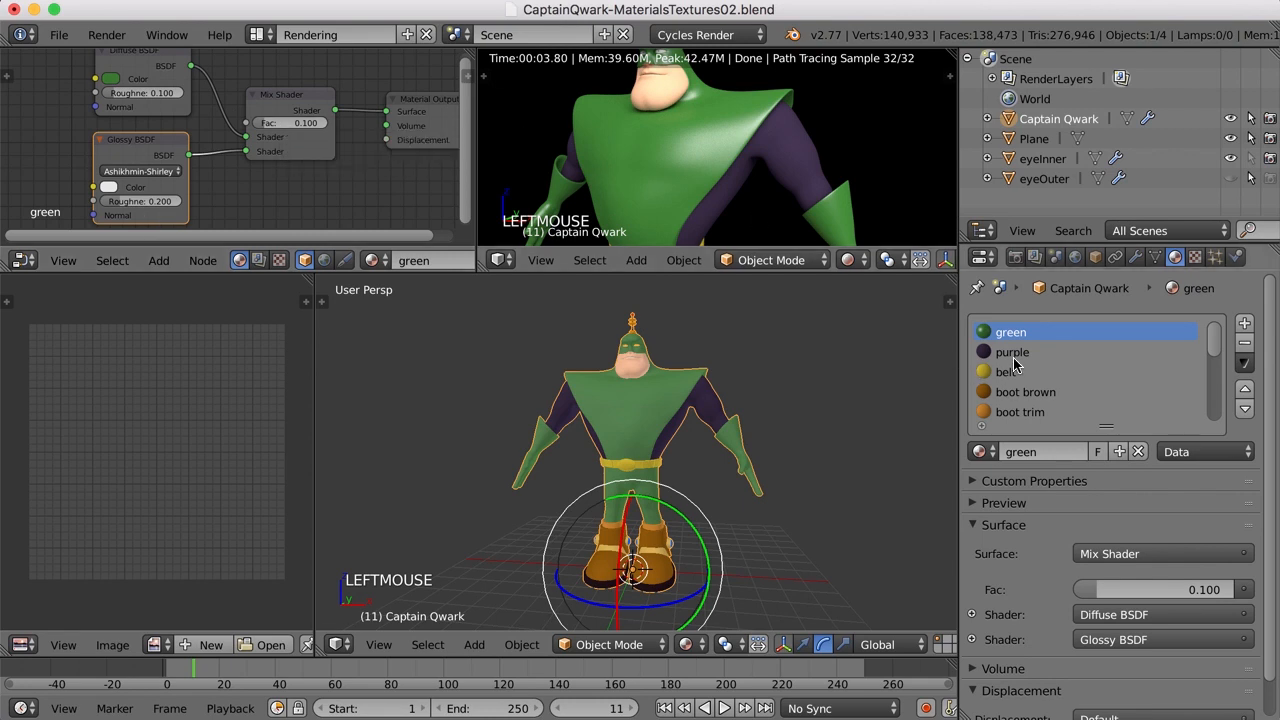
- Switch to Captain Qwark's purple material, showing its plain Diffuse BSDF node
left_click(1012, 352)
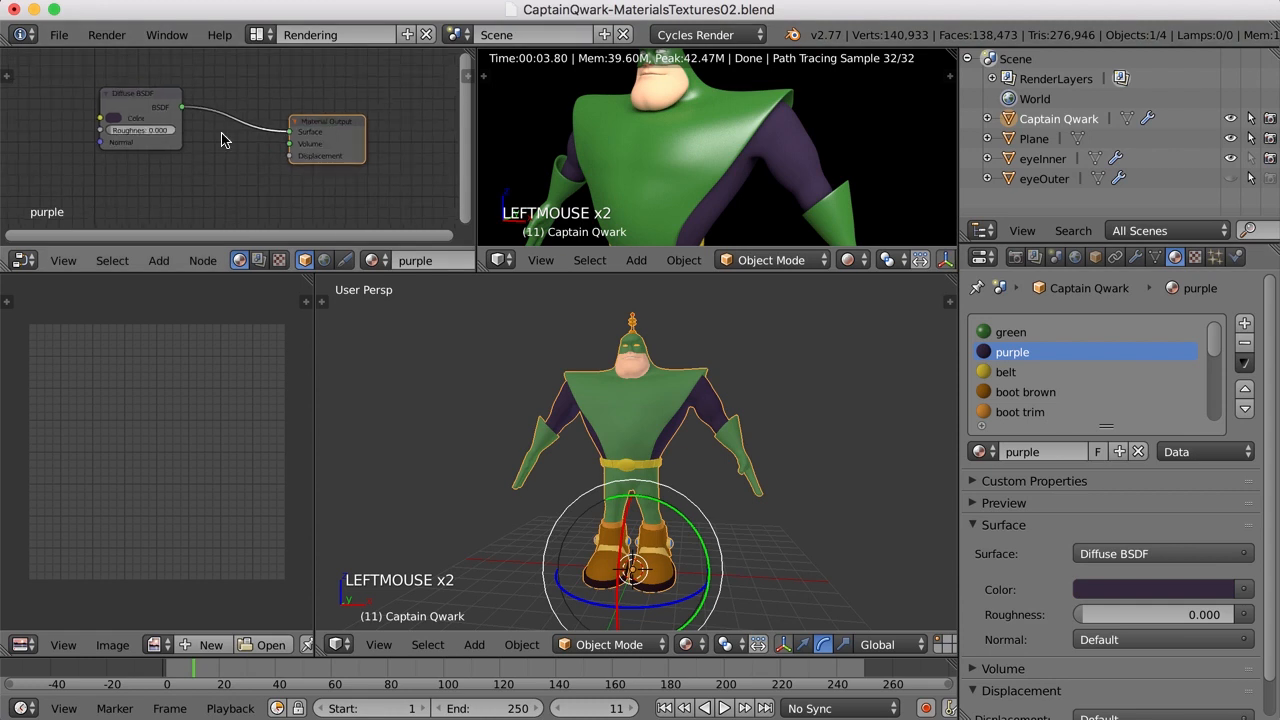
- Mix Diffuse and Glossy BSDF on the purple material at Fac 0.050, then select the belt material
left_click(158, 260)
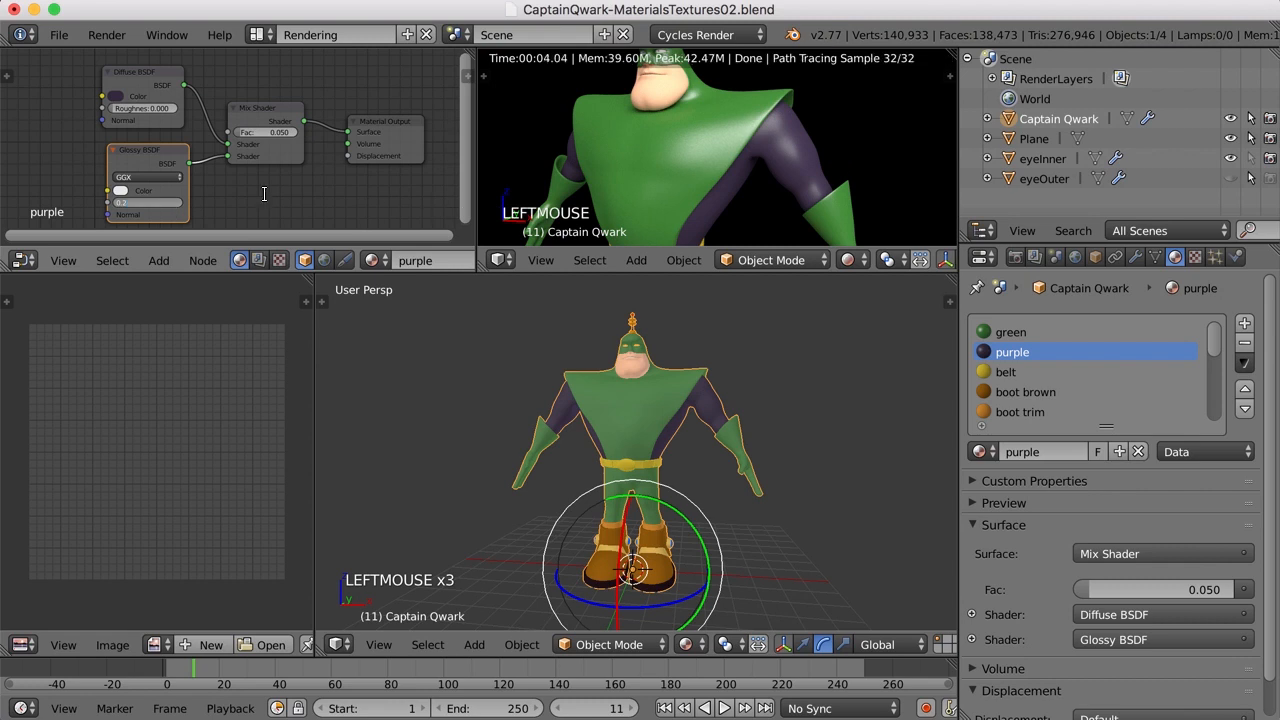
mouse_move(266, 198)
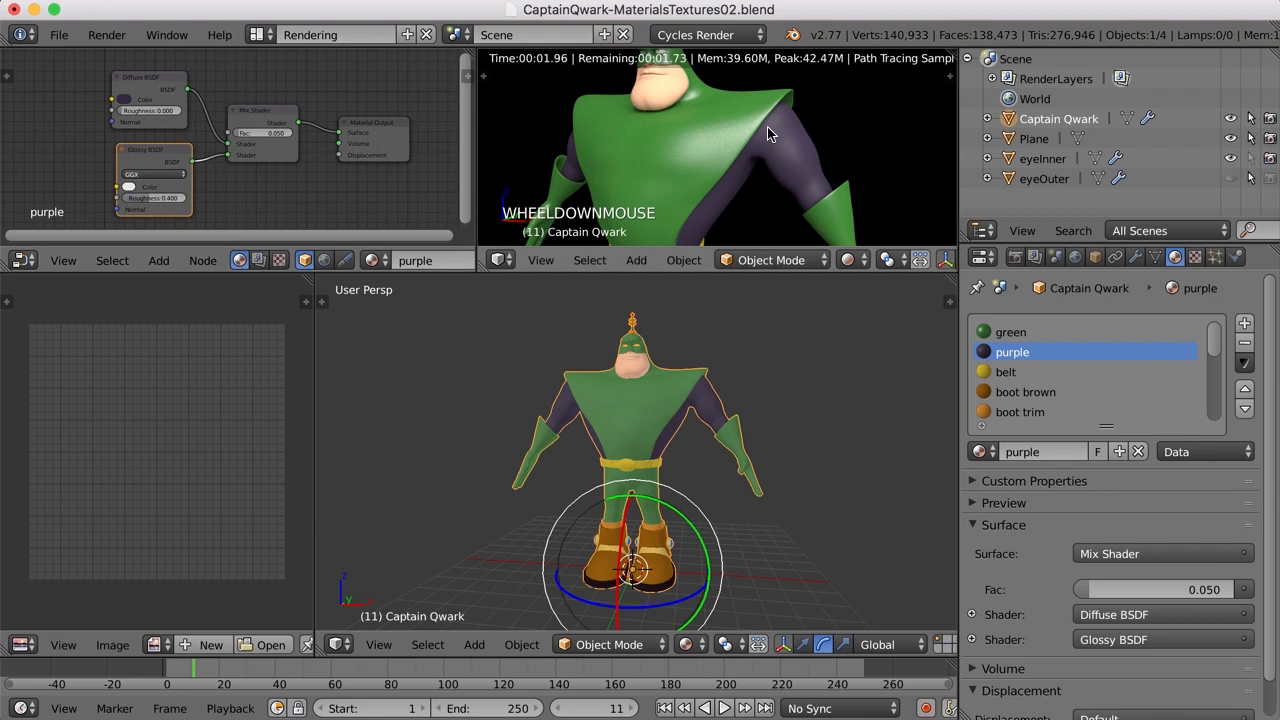
mouse_move(808, 182)
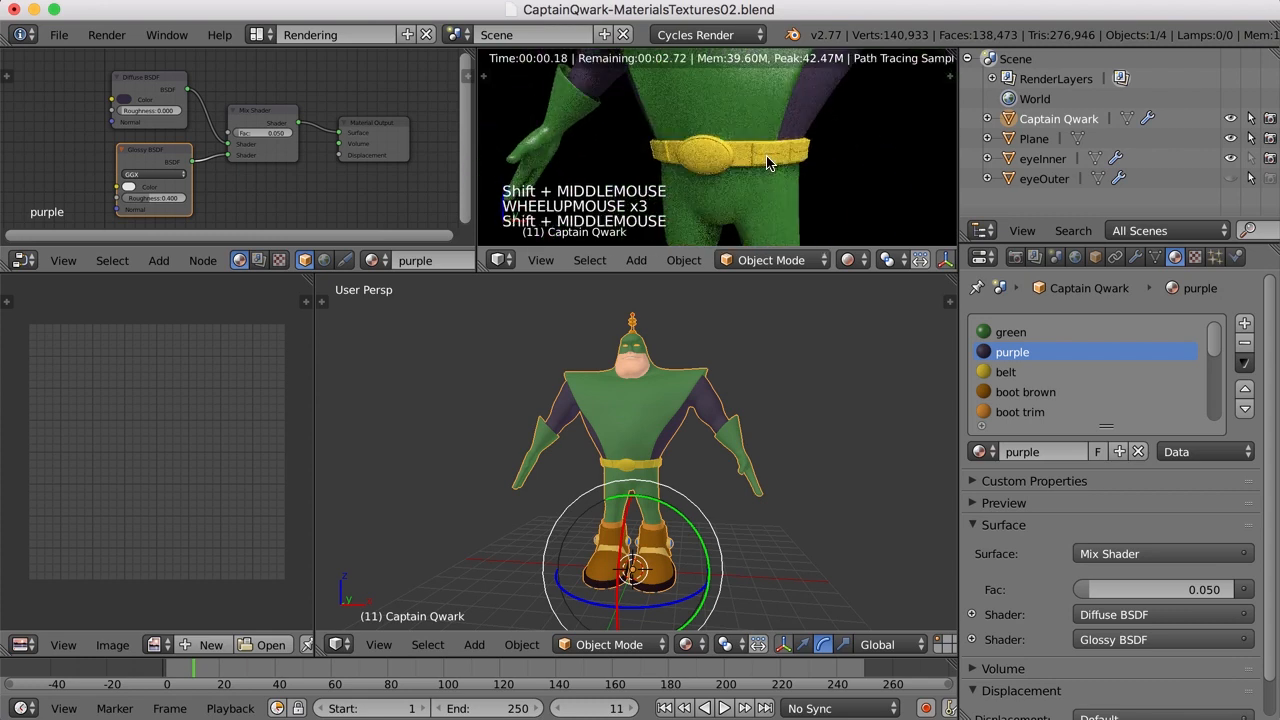
left_click(1006, 370)
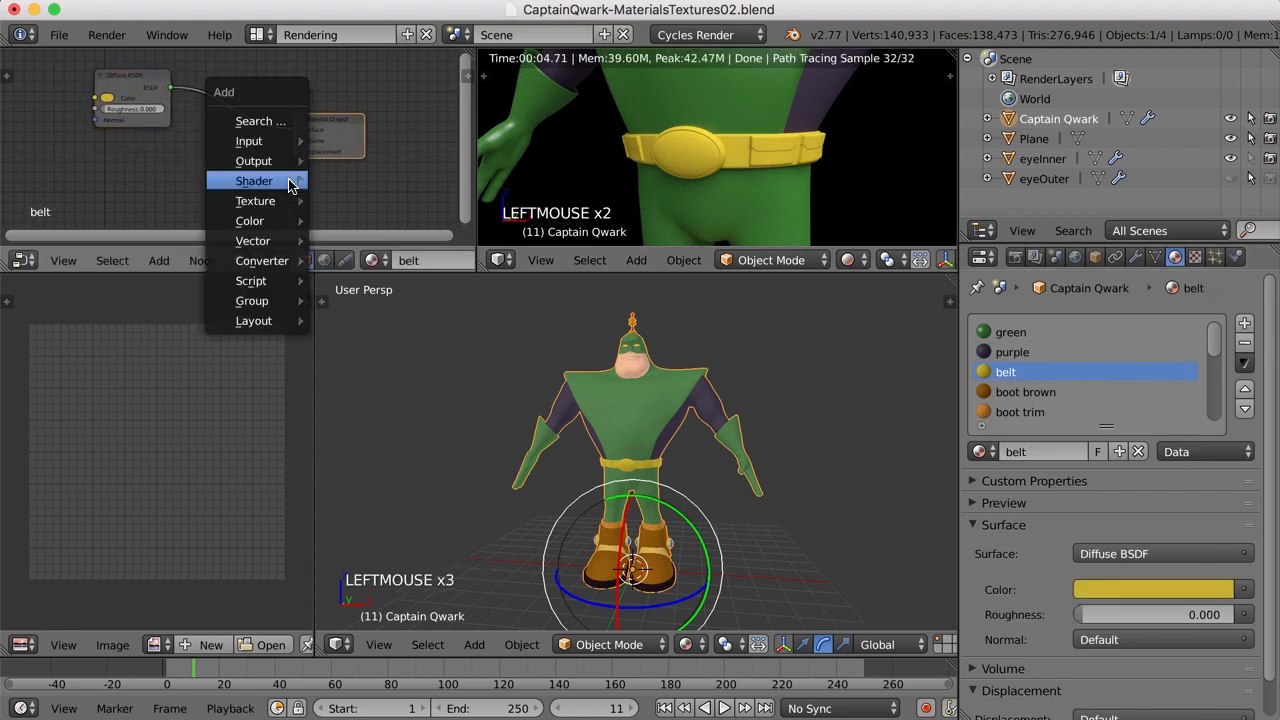
- Add a Glossy BSDF and Mix Shader to the belt material at Fac 0.500
left_click(254, 180)
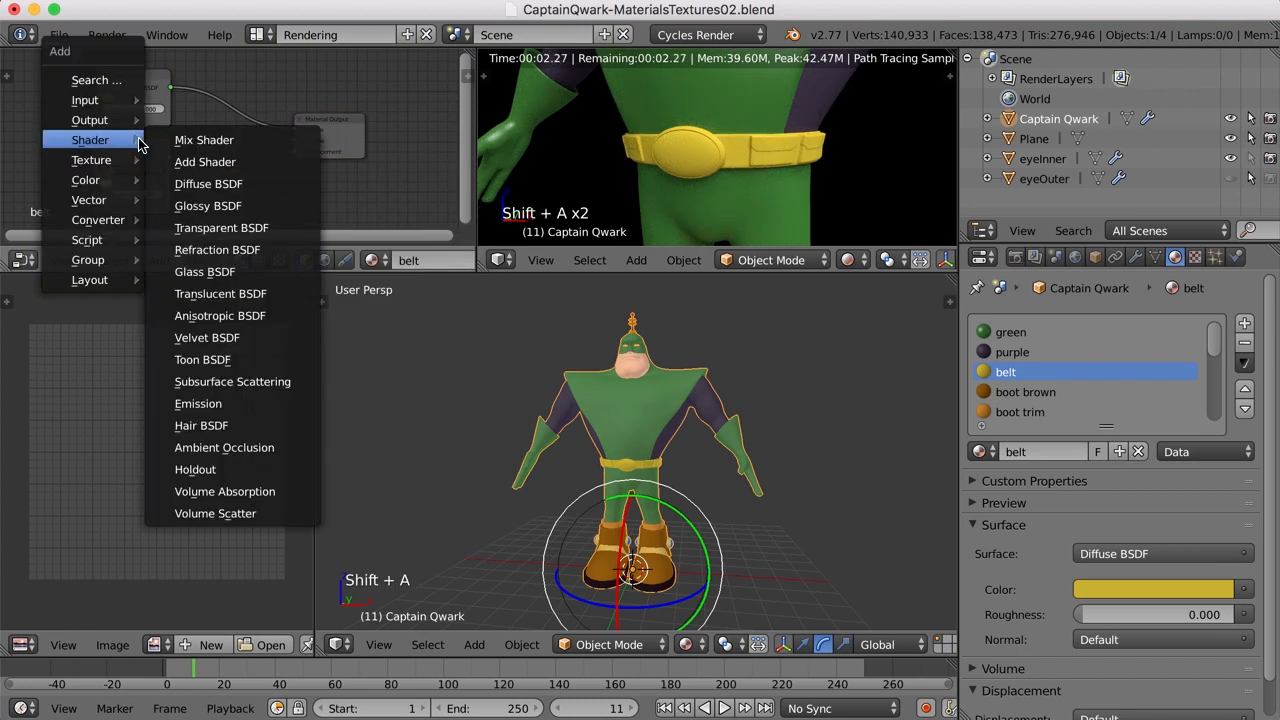
left_click(204, 140)
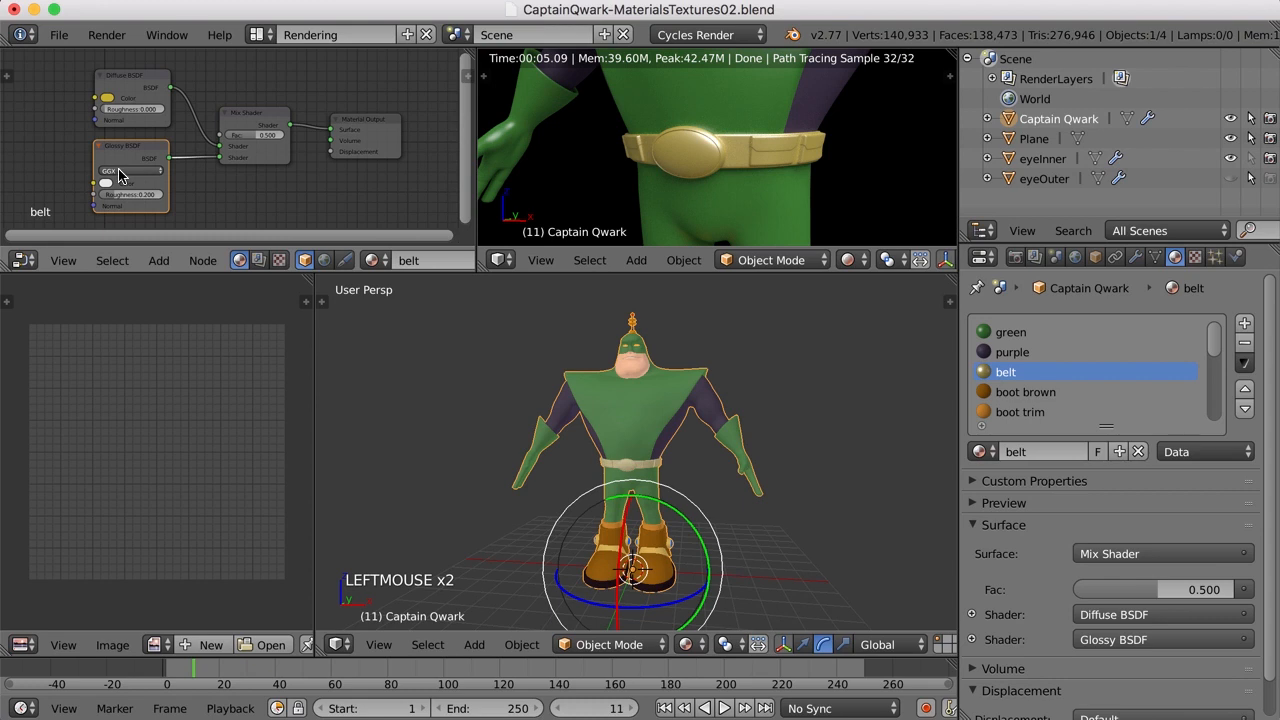
mouse_move(108, 184)
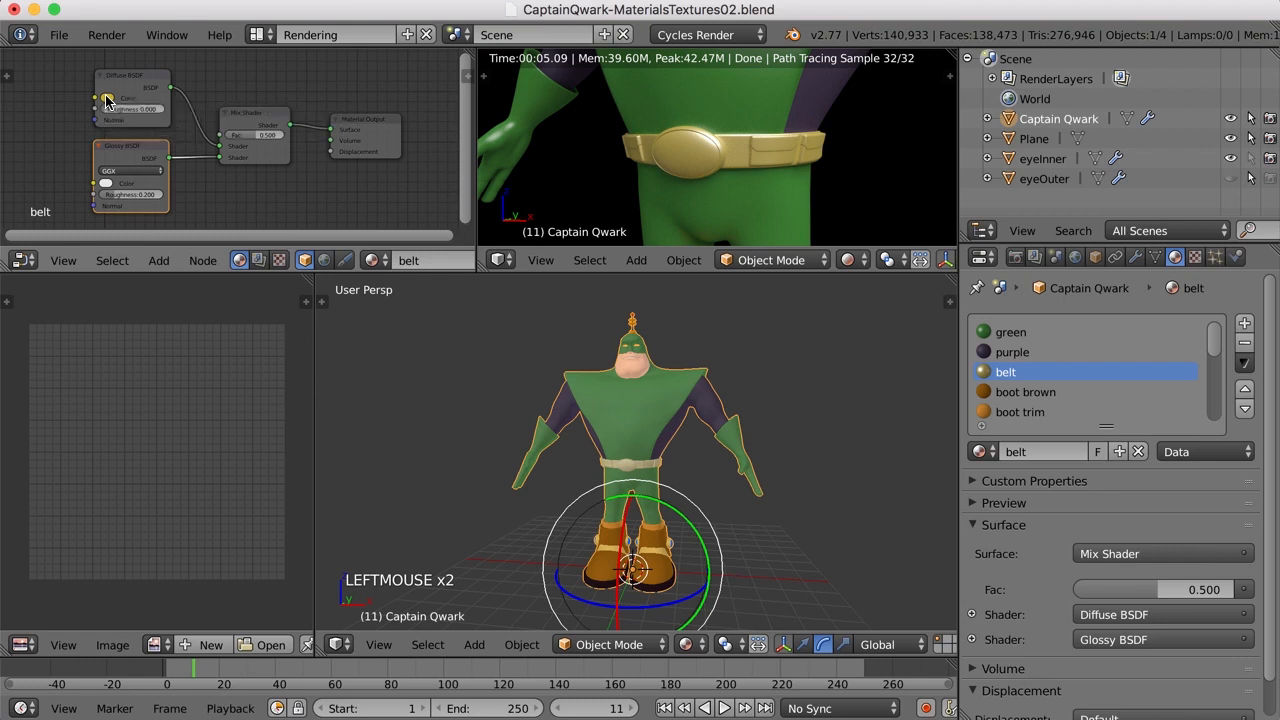
- Retint the belt's Glossy BSDF colour to yellow so it renders as shiny gold
left_click(128, 98)
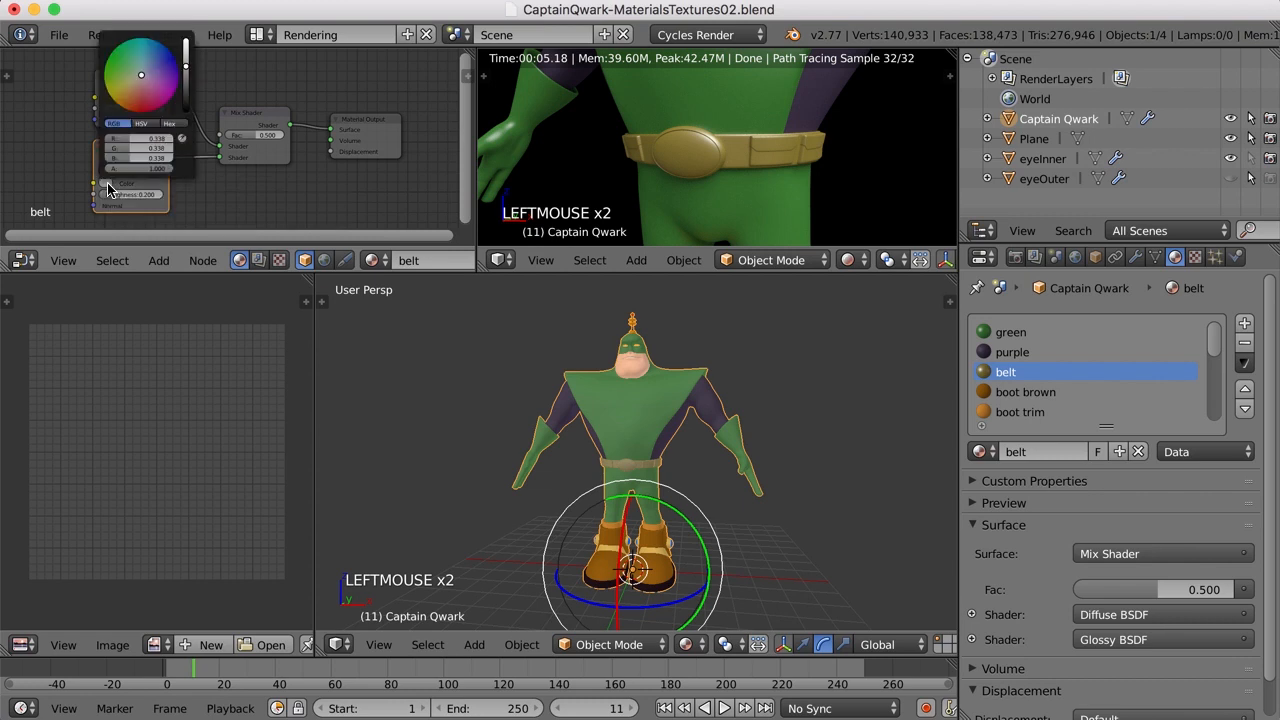
mouse_move(184, 144)
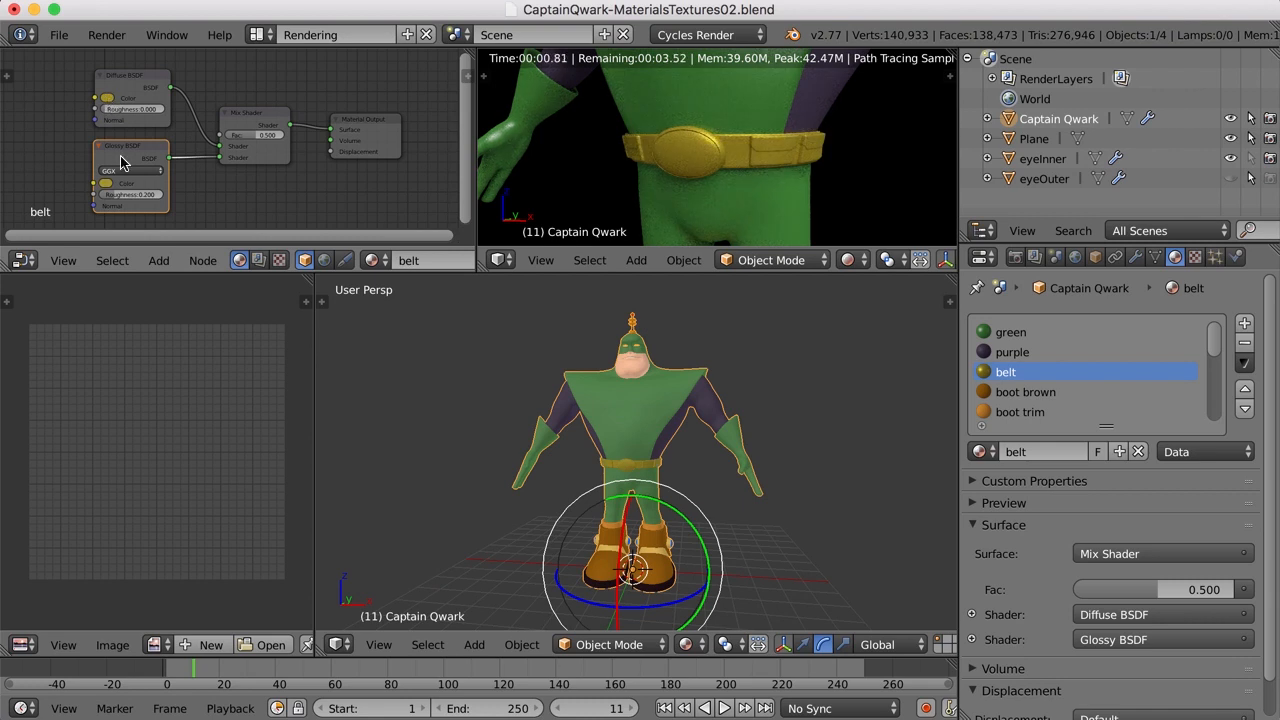
mouse_move(104, 196)
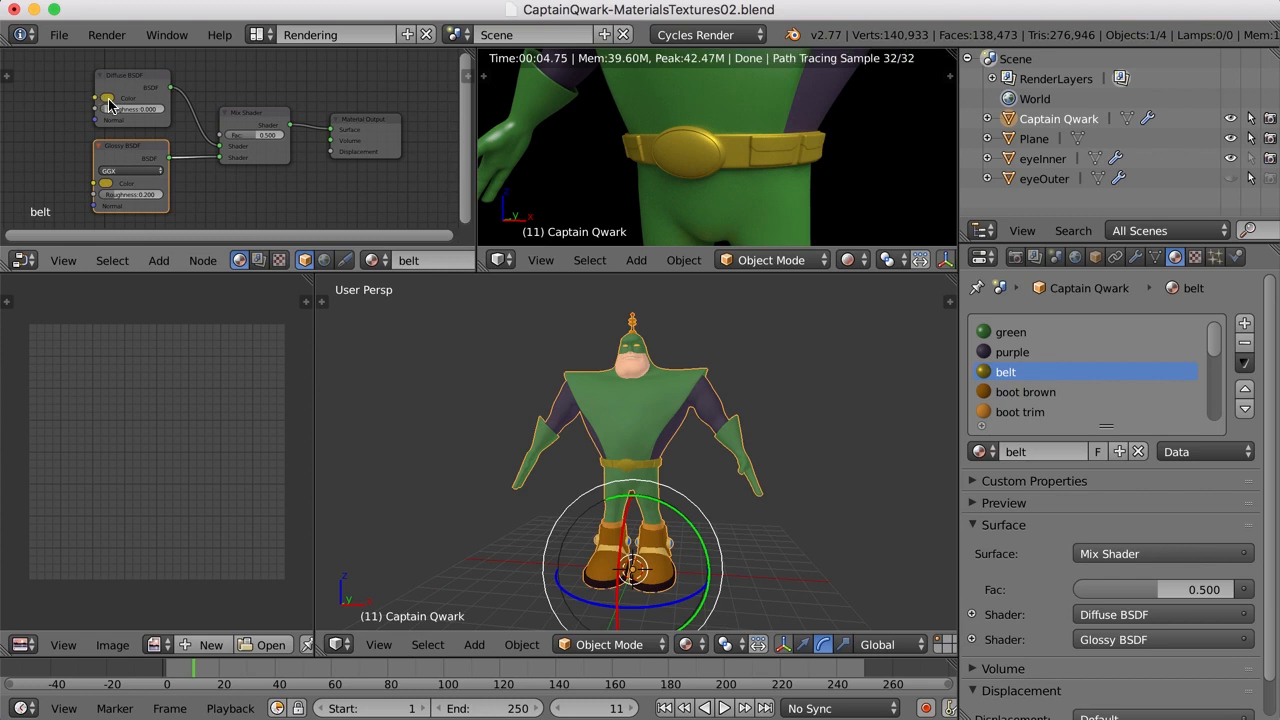
left_click(130, 100)
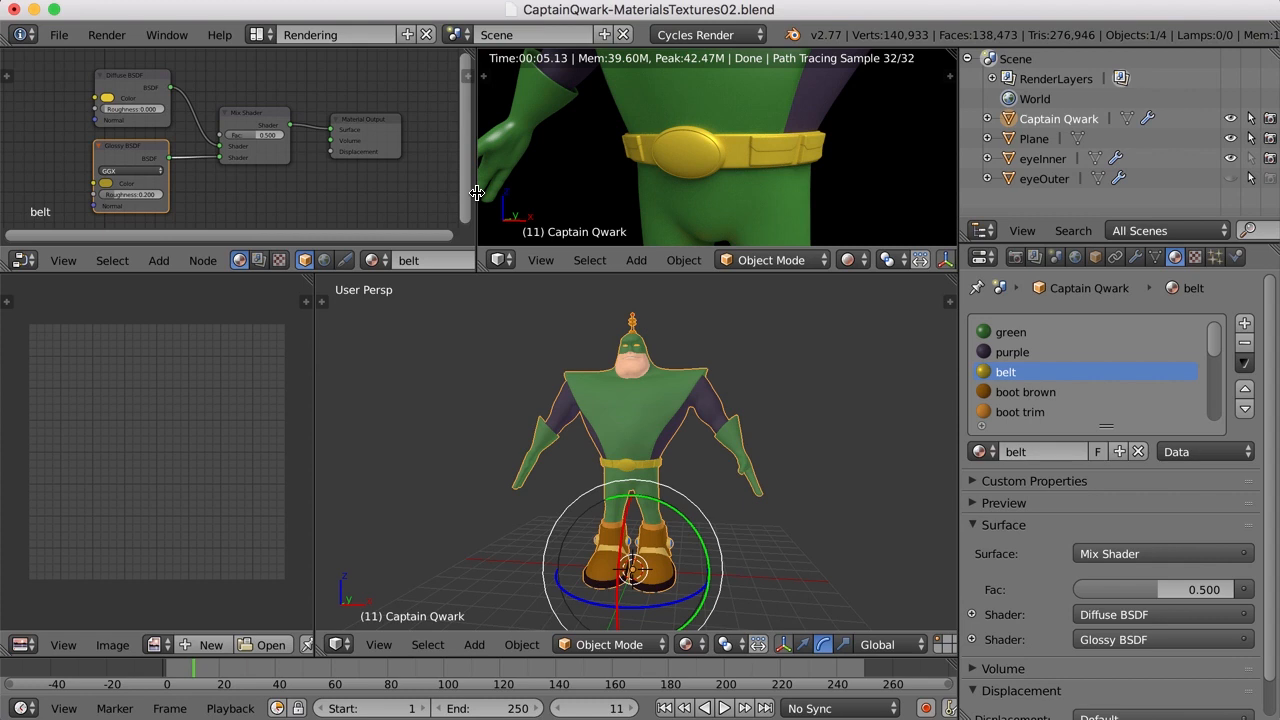
- Zoom and pan the render preview to frame Captain Qwark's boots up close
scroll("down", 3)
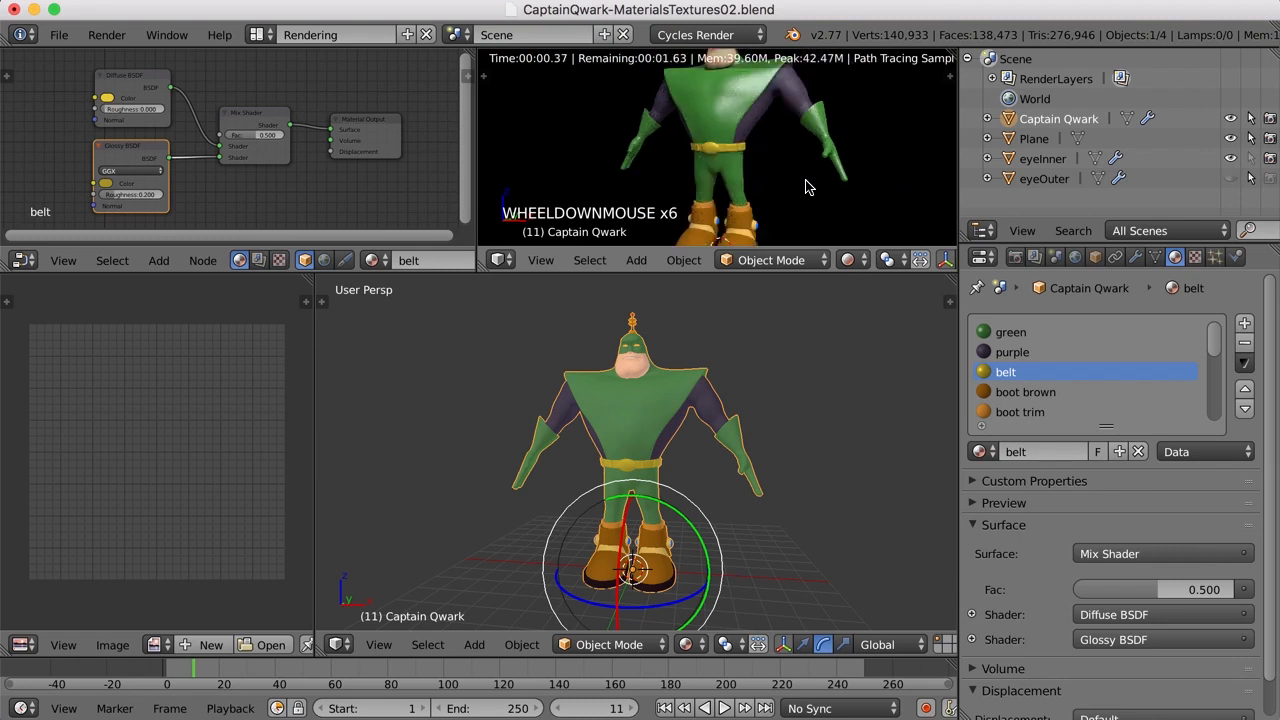
left_click_drag(810, 186, 800, 180)
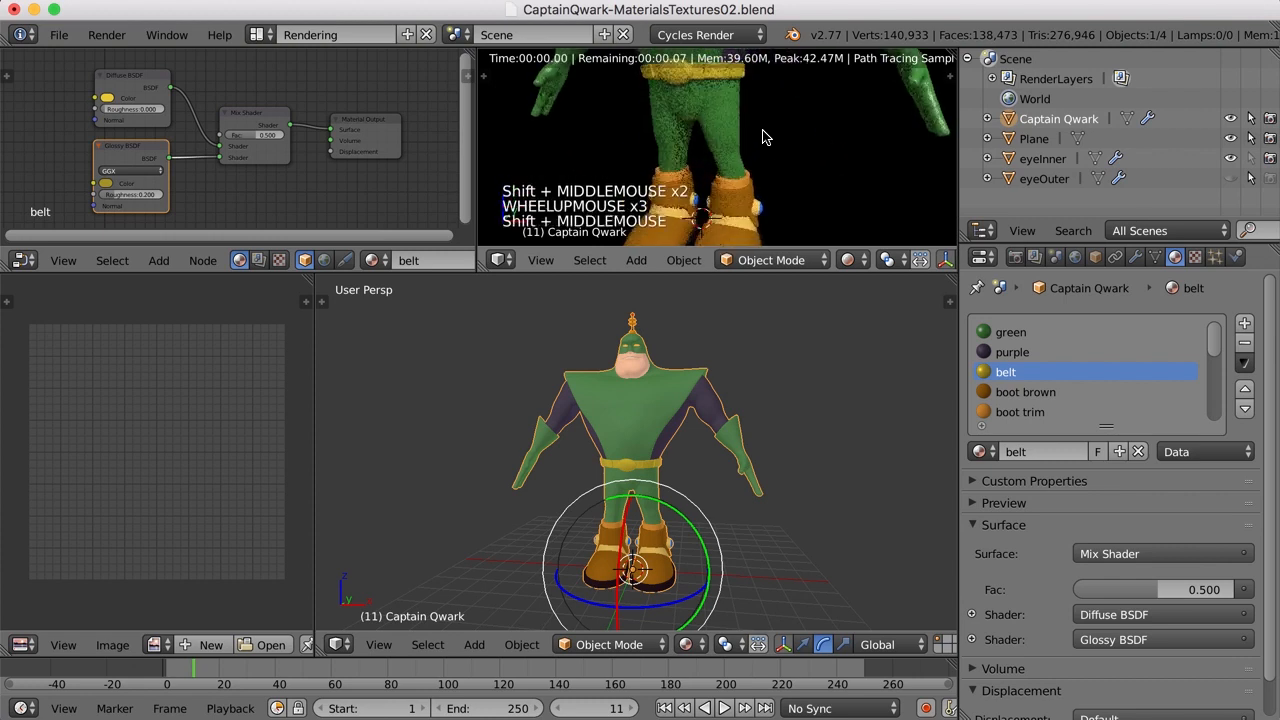
scroll("up", 3)
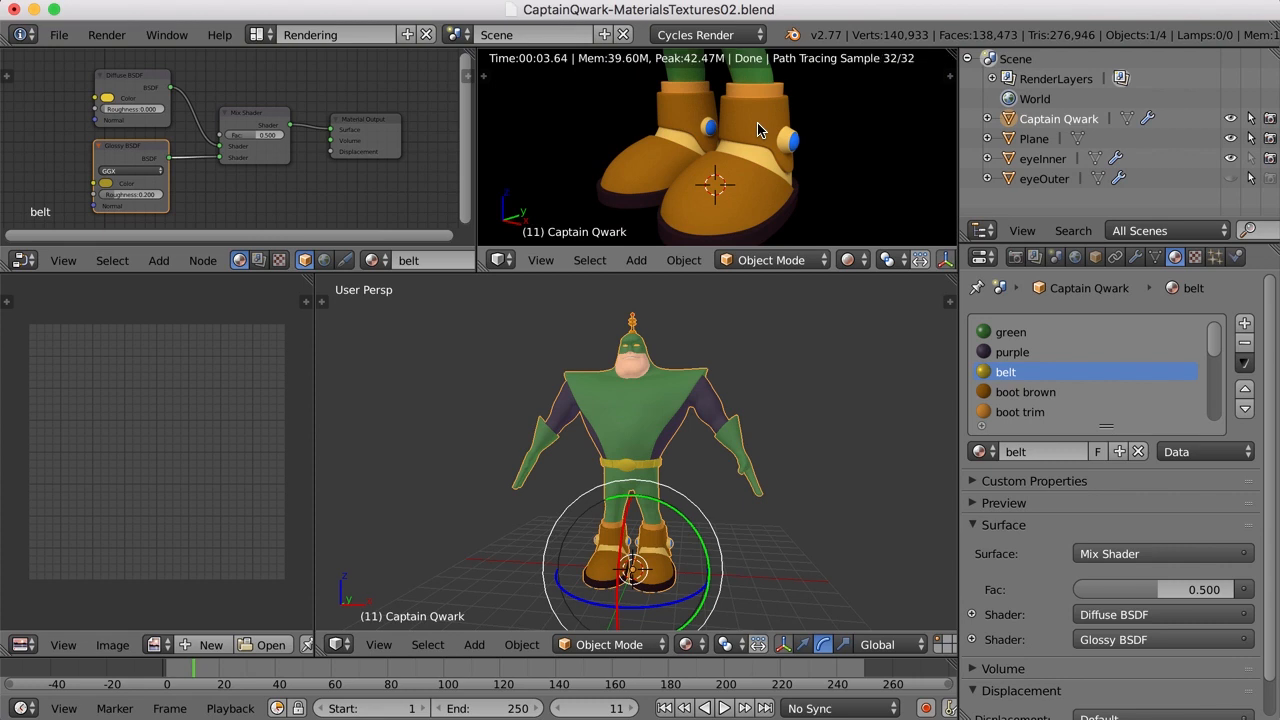
mouse_move(768, 184)
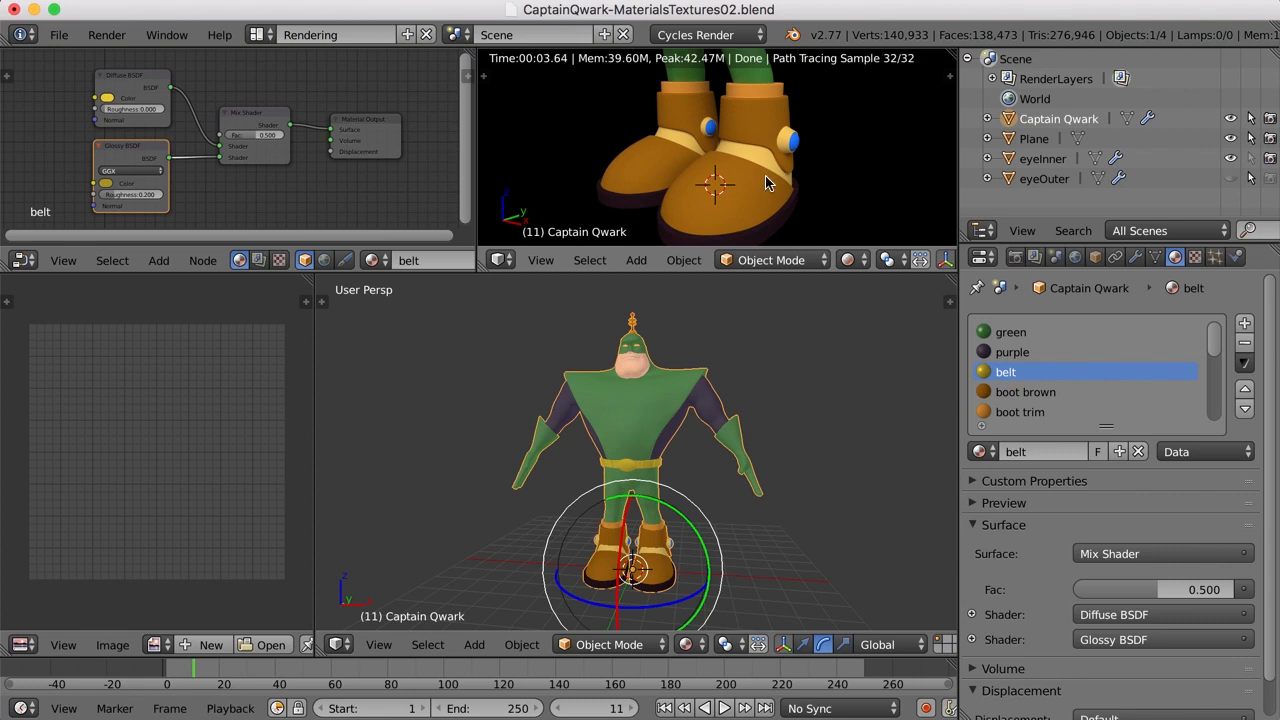
mouse_move(756, 132)
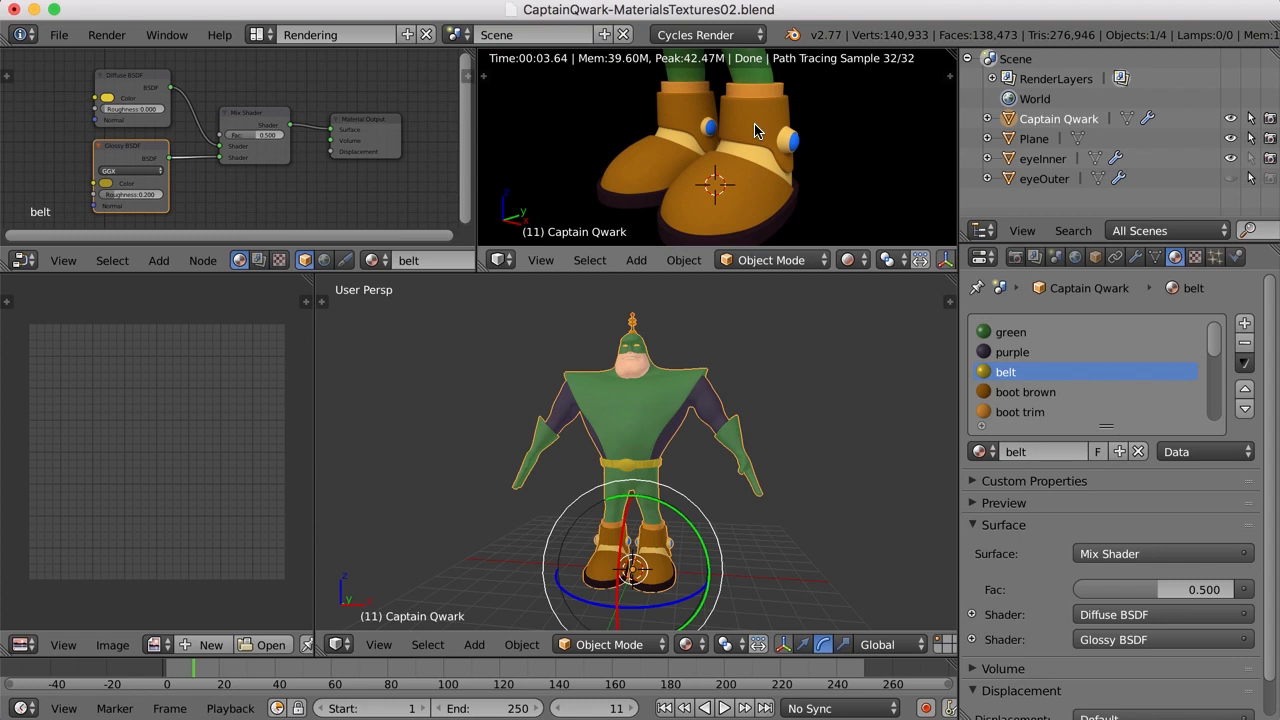
mouse_move(1008, 400)
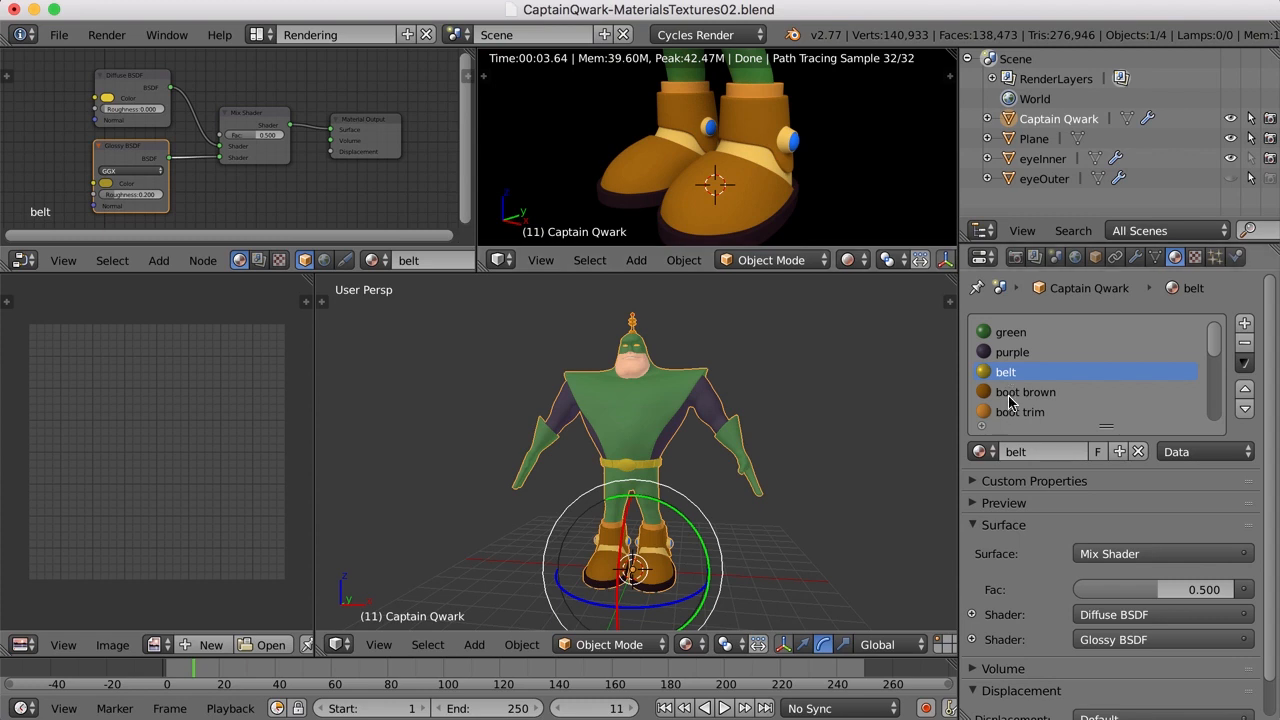
- Give boot brown a Diffuse and Glossy Mix Shader at Fac 0.200
left_click(1024, 390)
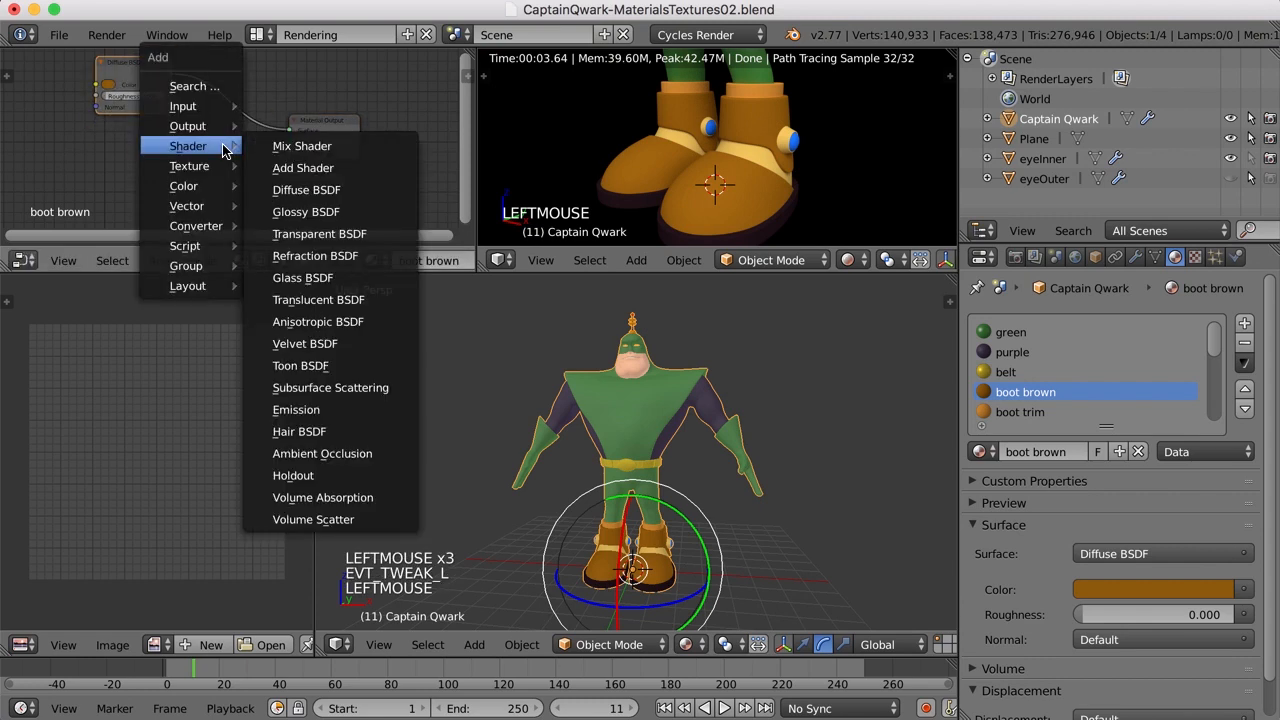
left_click(306, 212)
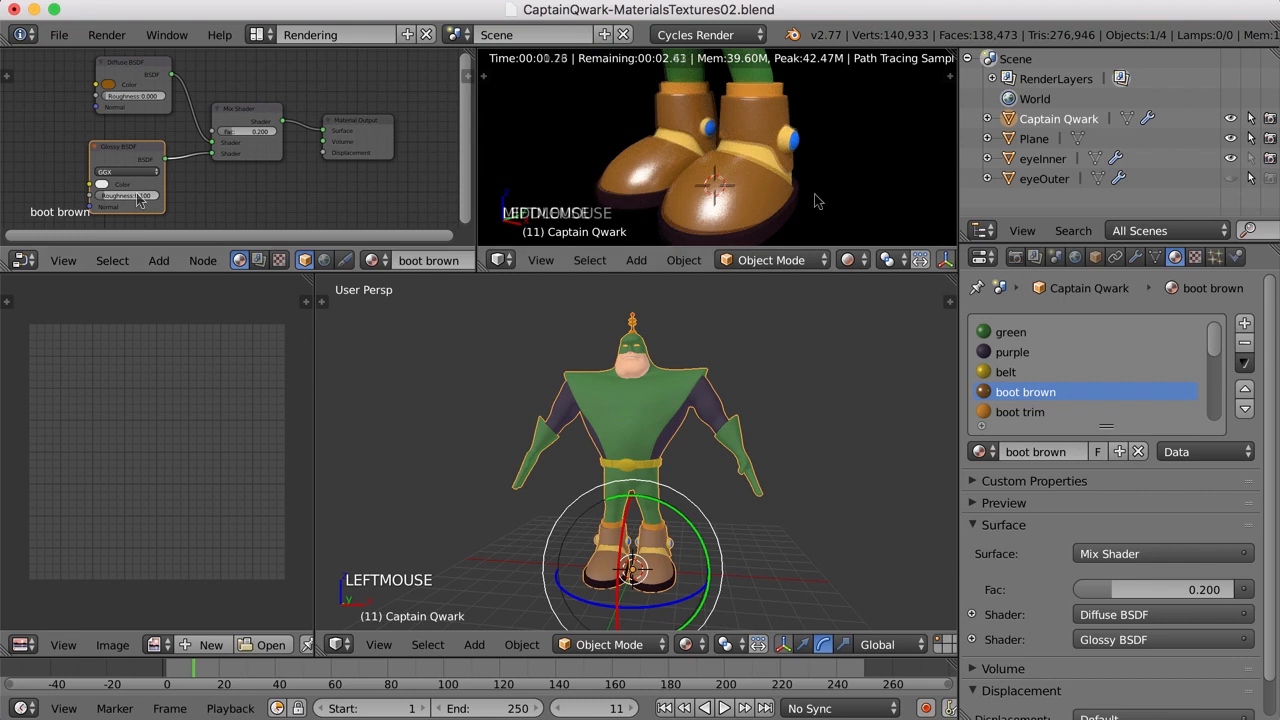
mouse_move(92, 190)
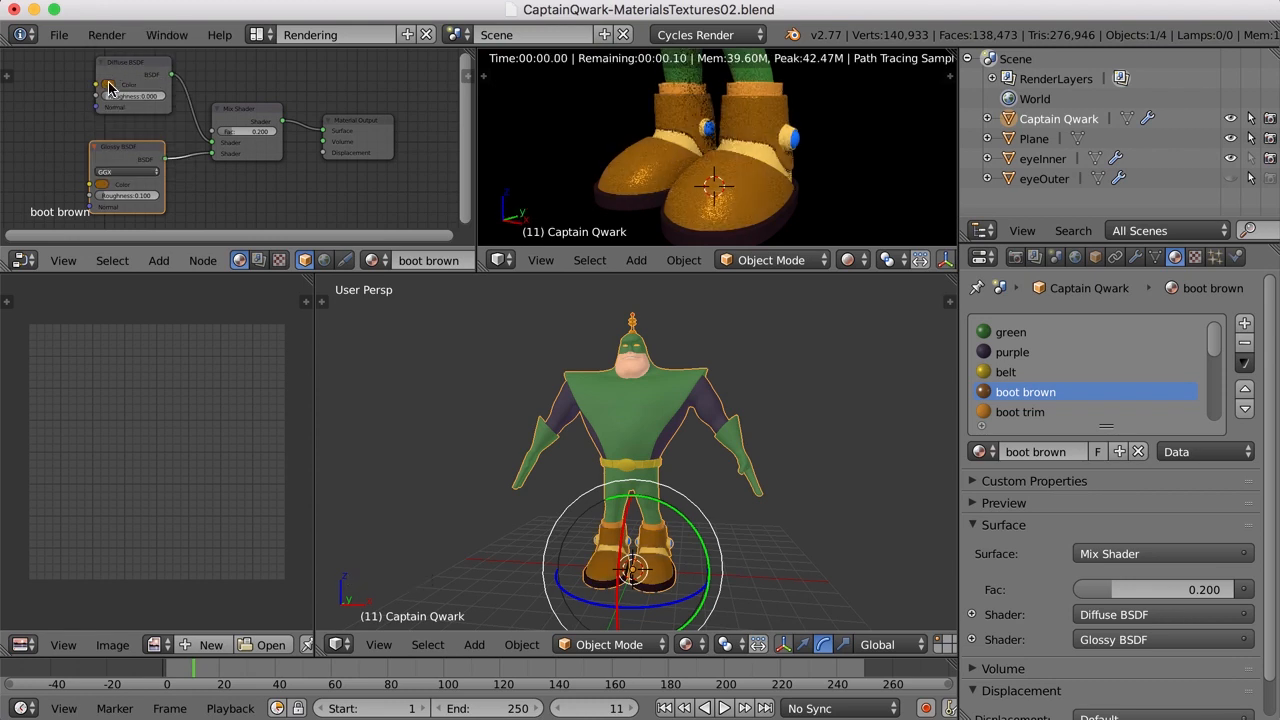
left_click(110, 88)
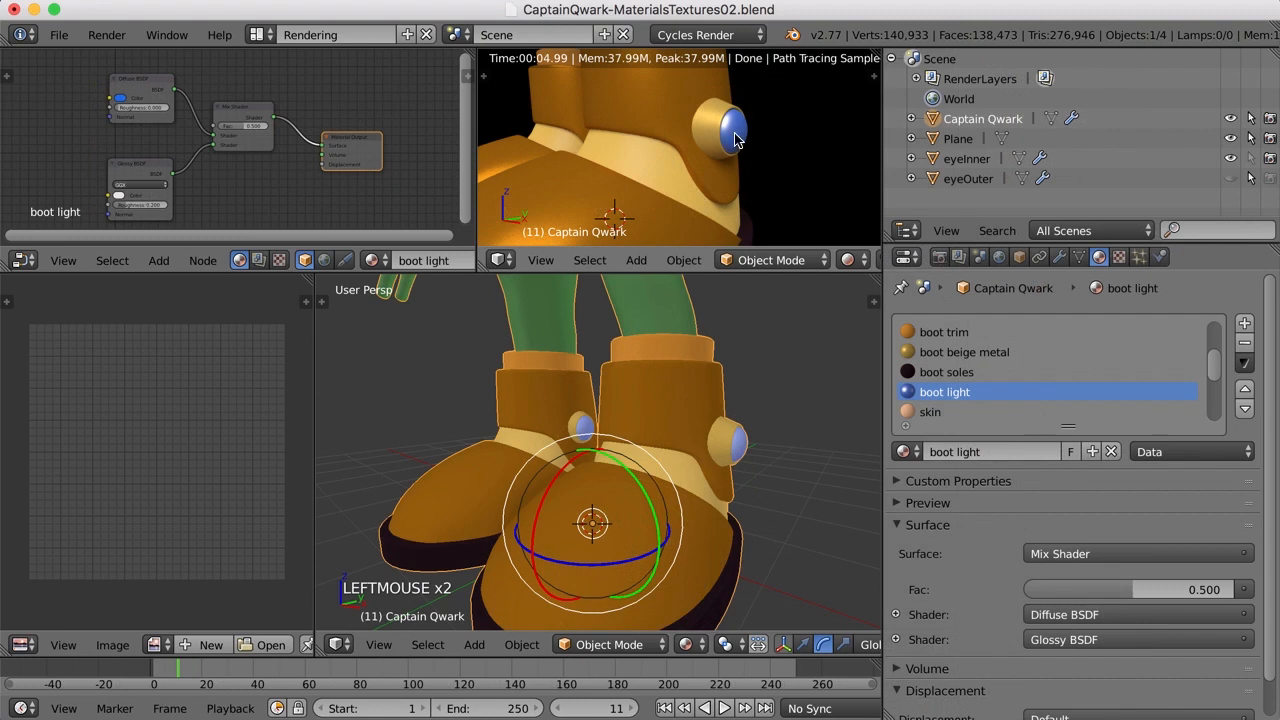
mouse_move(170, 122)
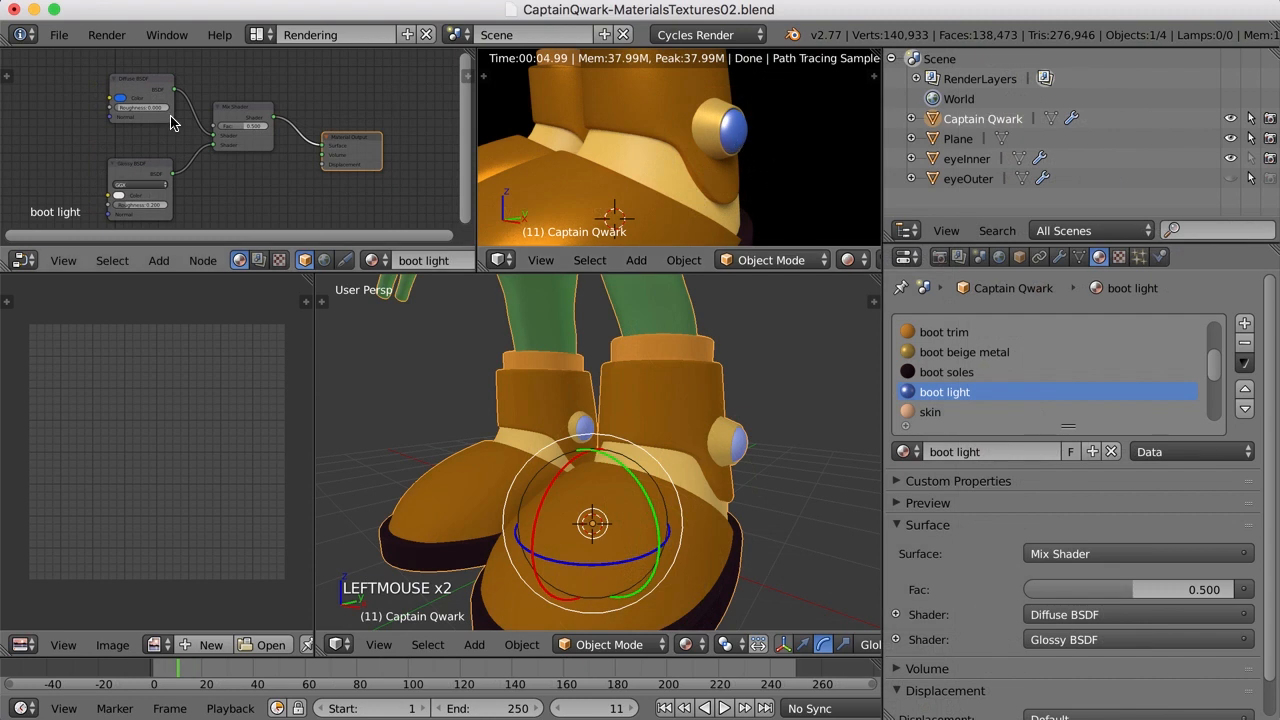
mouse_move(580, 200)
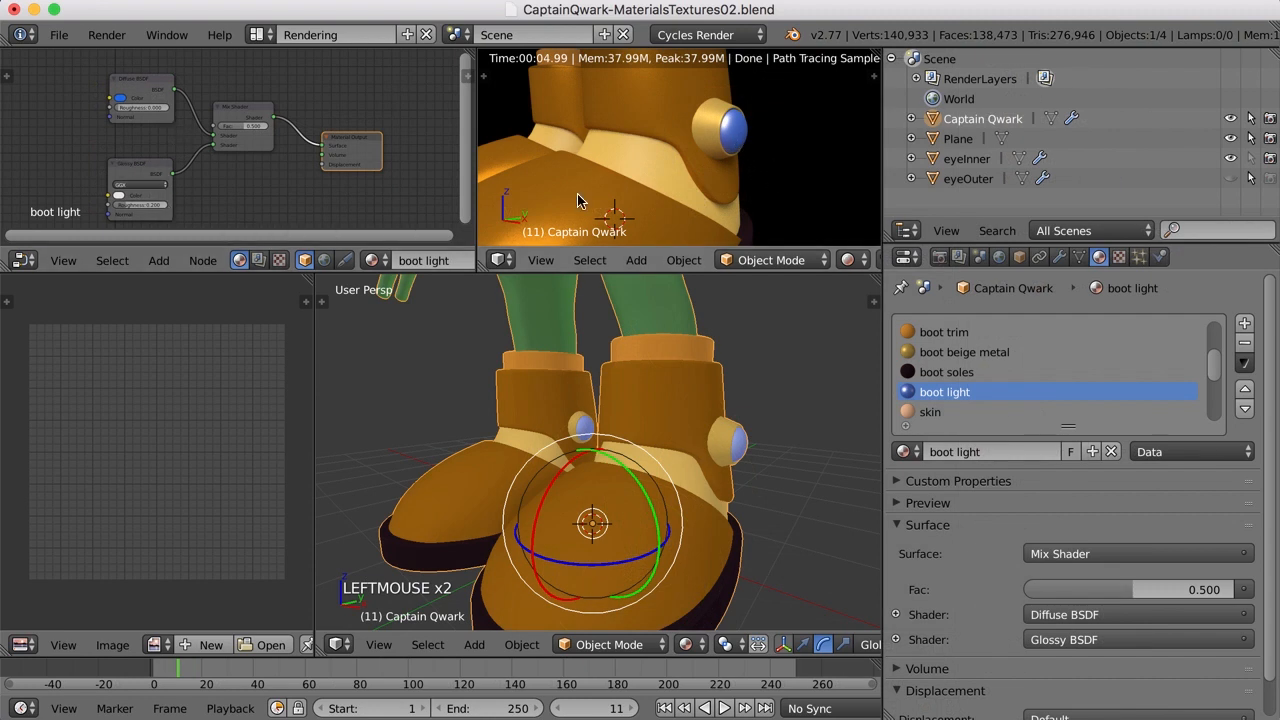
- Lower boot light's Mix Shader factor to 0.400 and re-check the rendered boots
scroll("up", 3)
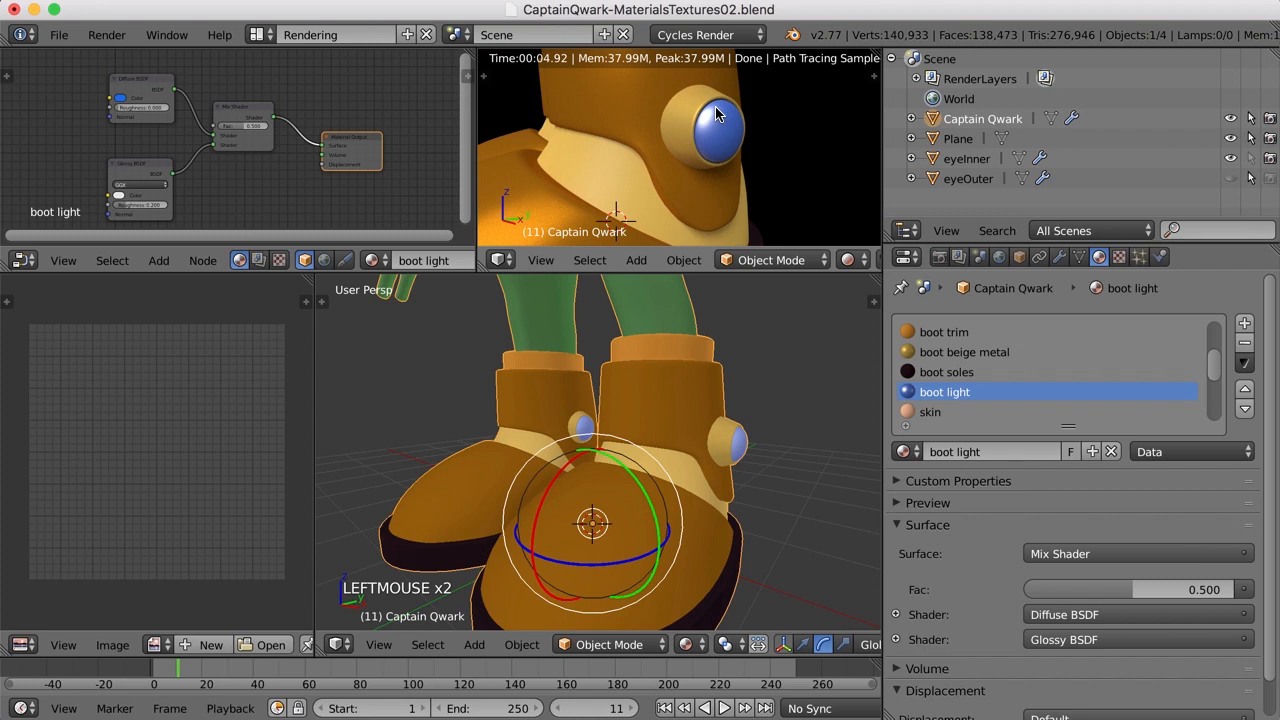
mouse_move(712, 128)
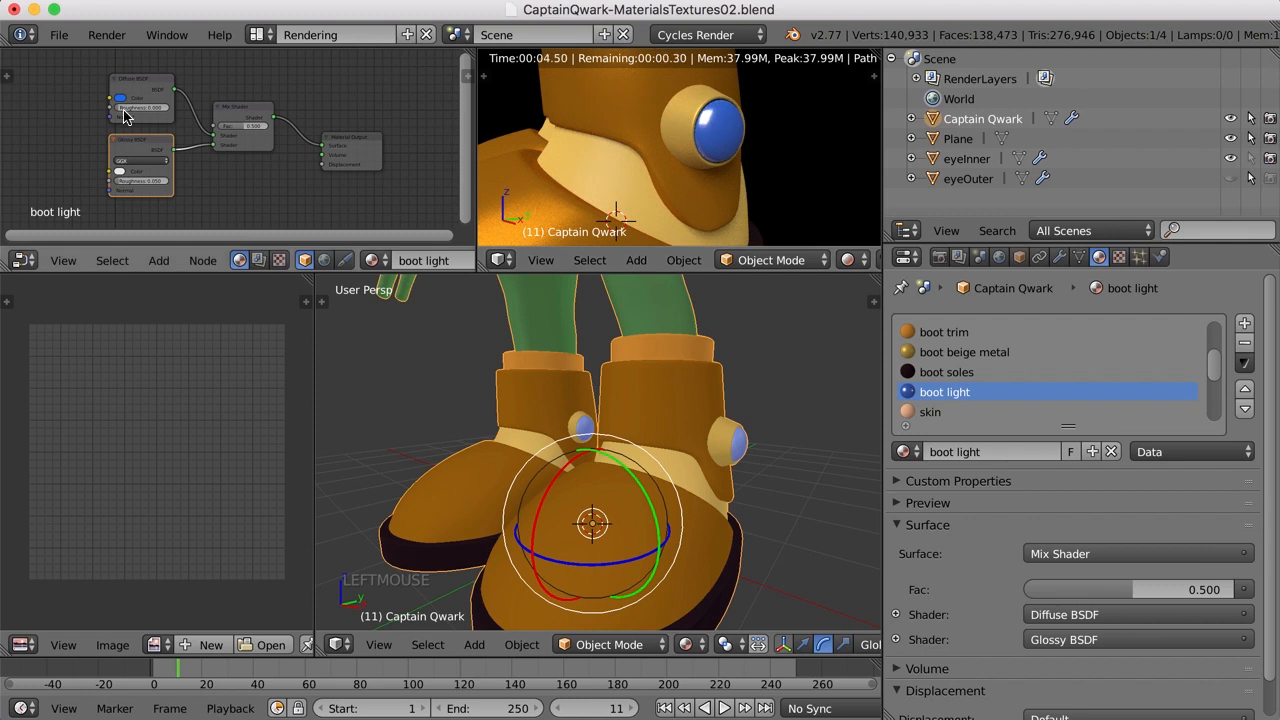
left_click(140, 98)
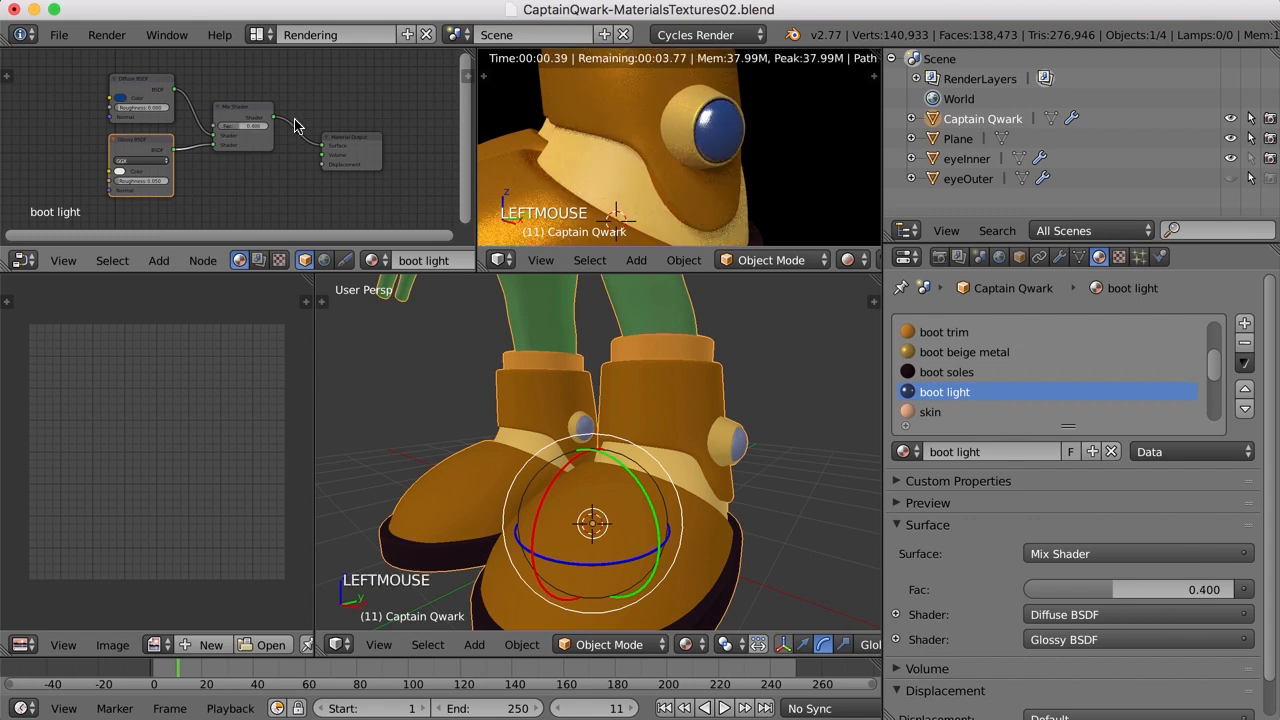
scroll("down", 3)
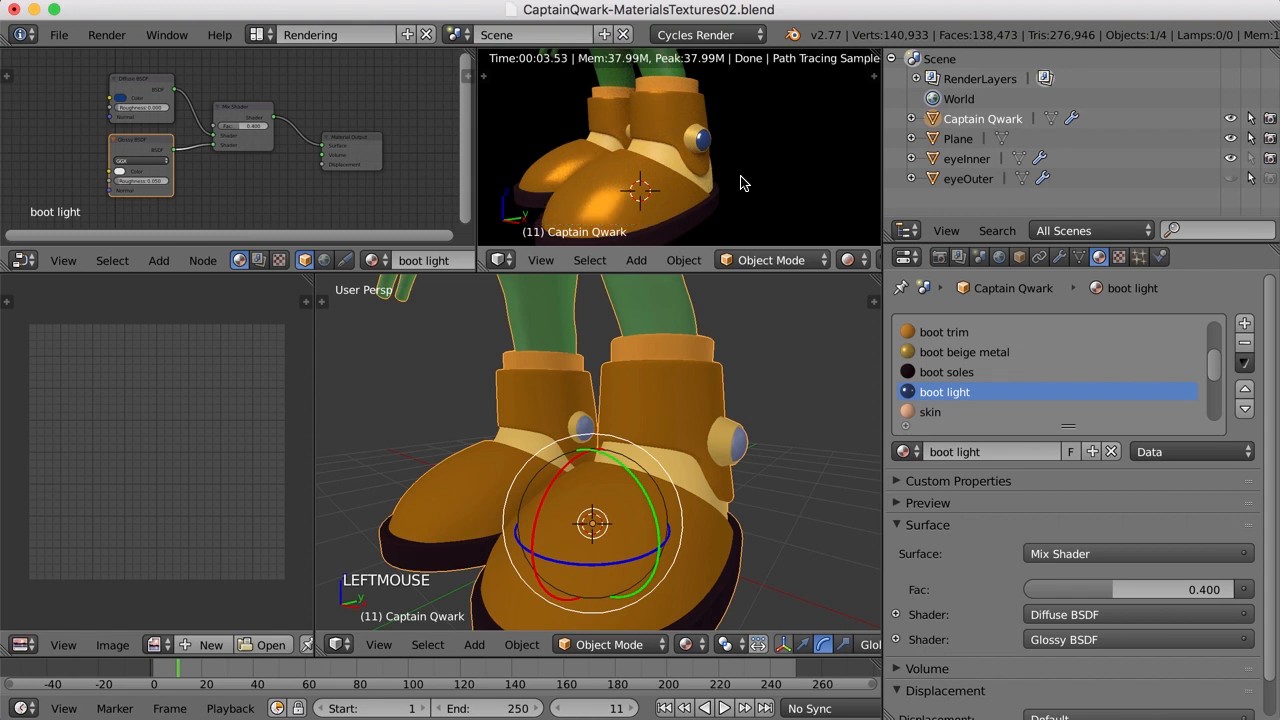
- Maximise the Cycles render view and zoom out to show the whole character
key("ctrl+up")
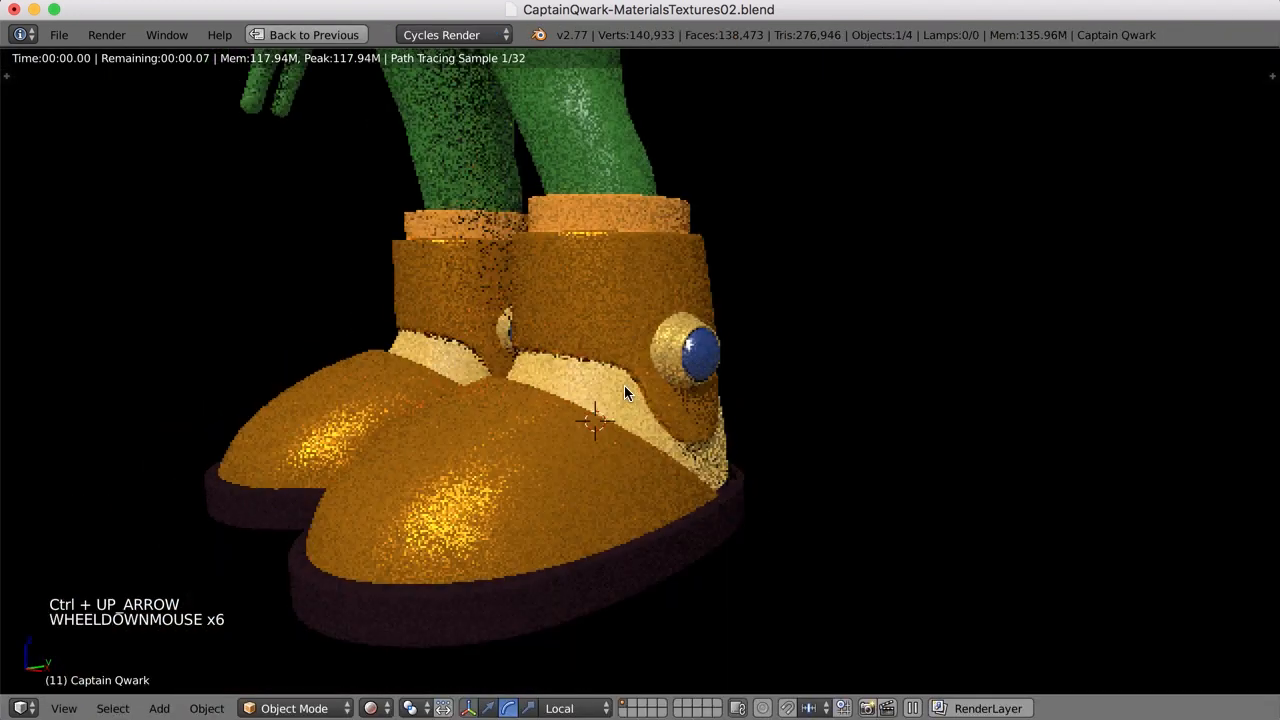
left_click_drag(624, 390, 684, 460)
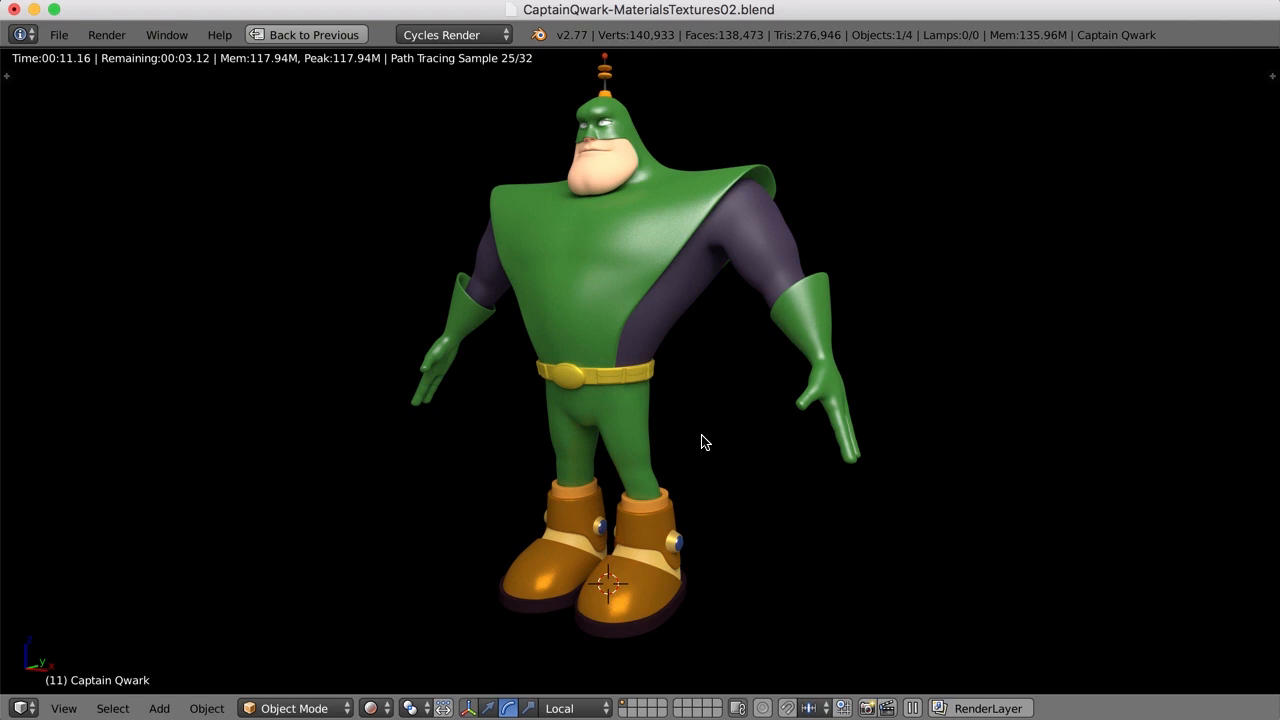
mouse_move(656, 640)
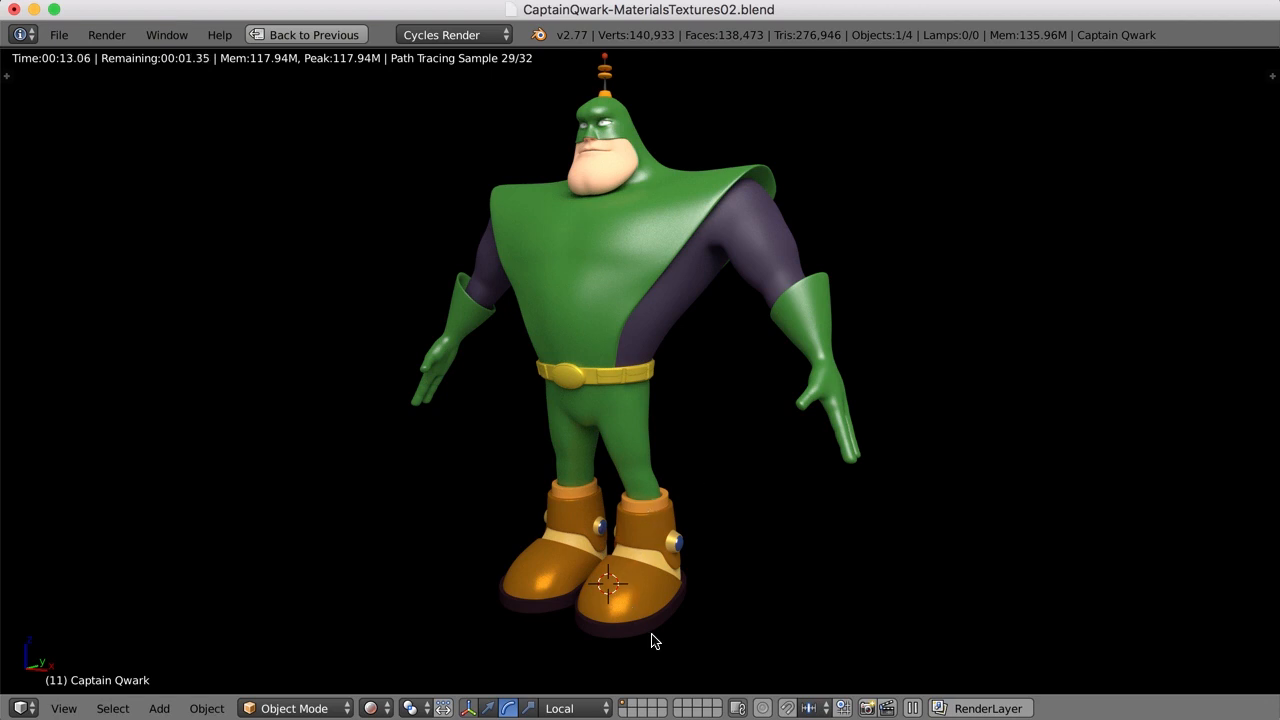
mouse_move(616, 108)
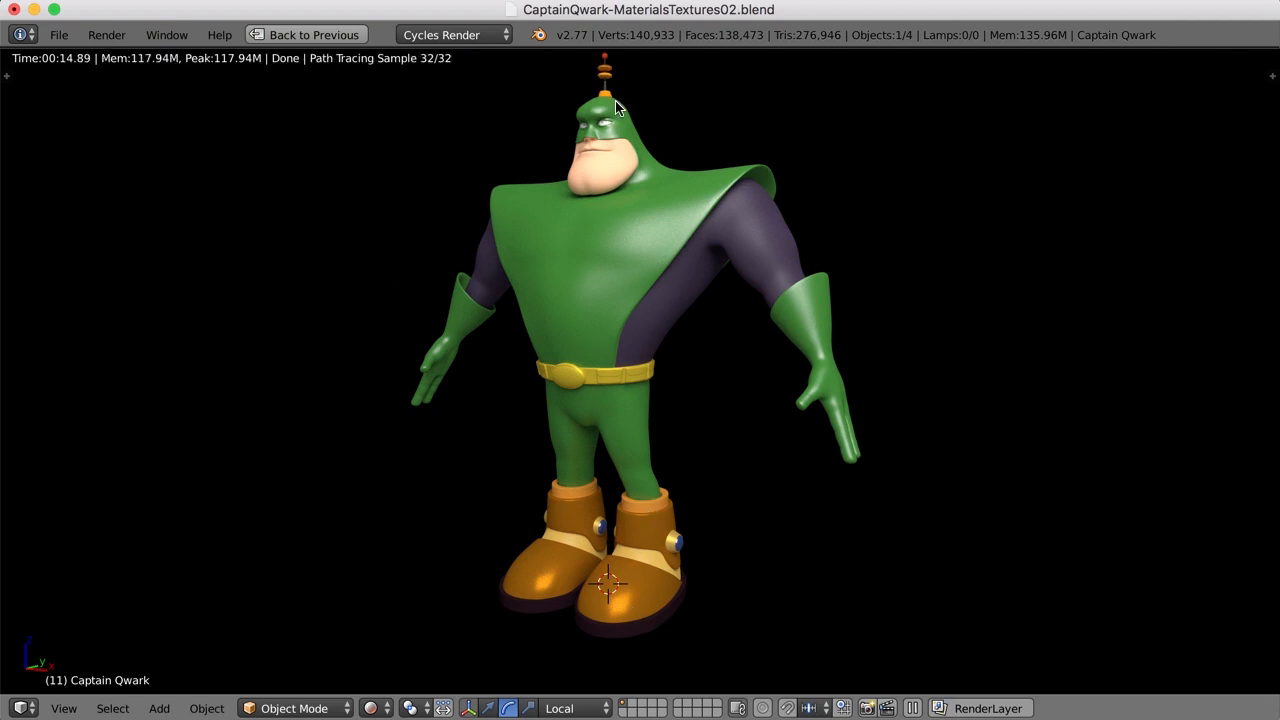
mouse_move(658, 216)
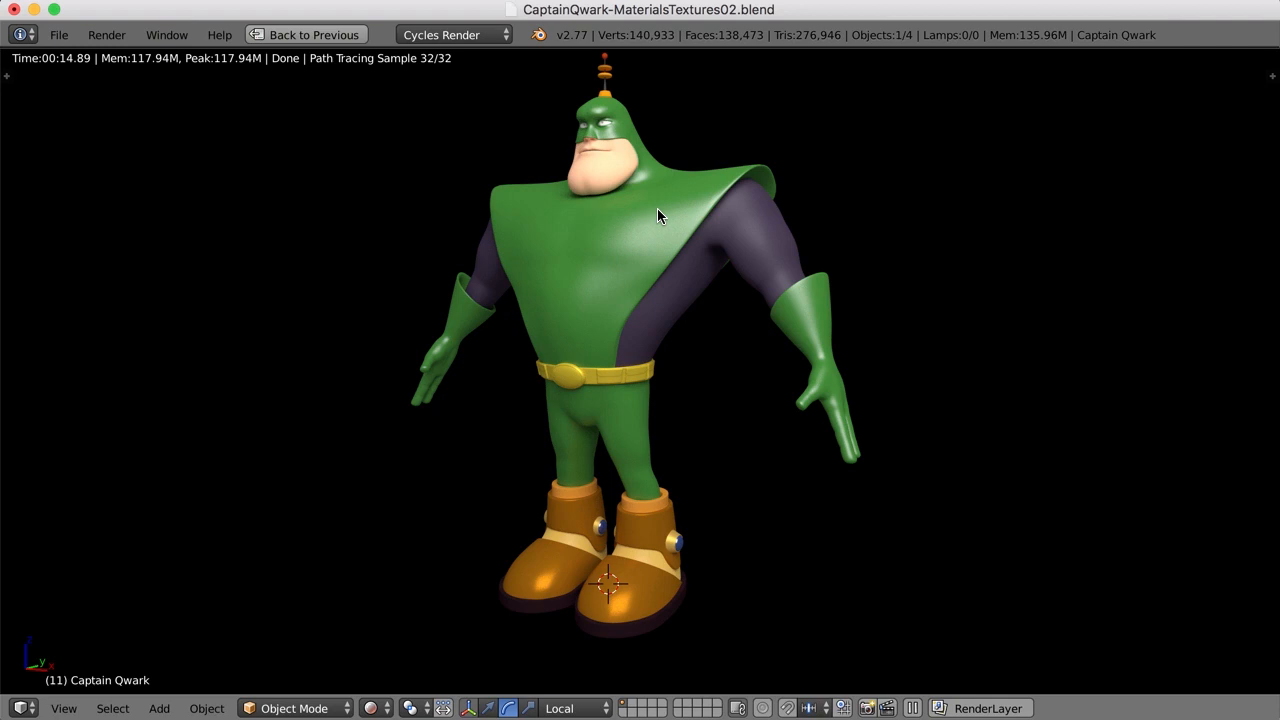
mouse_move(596, 188)
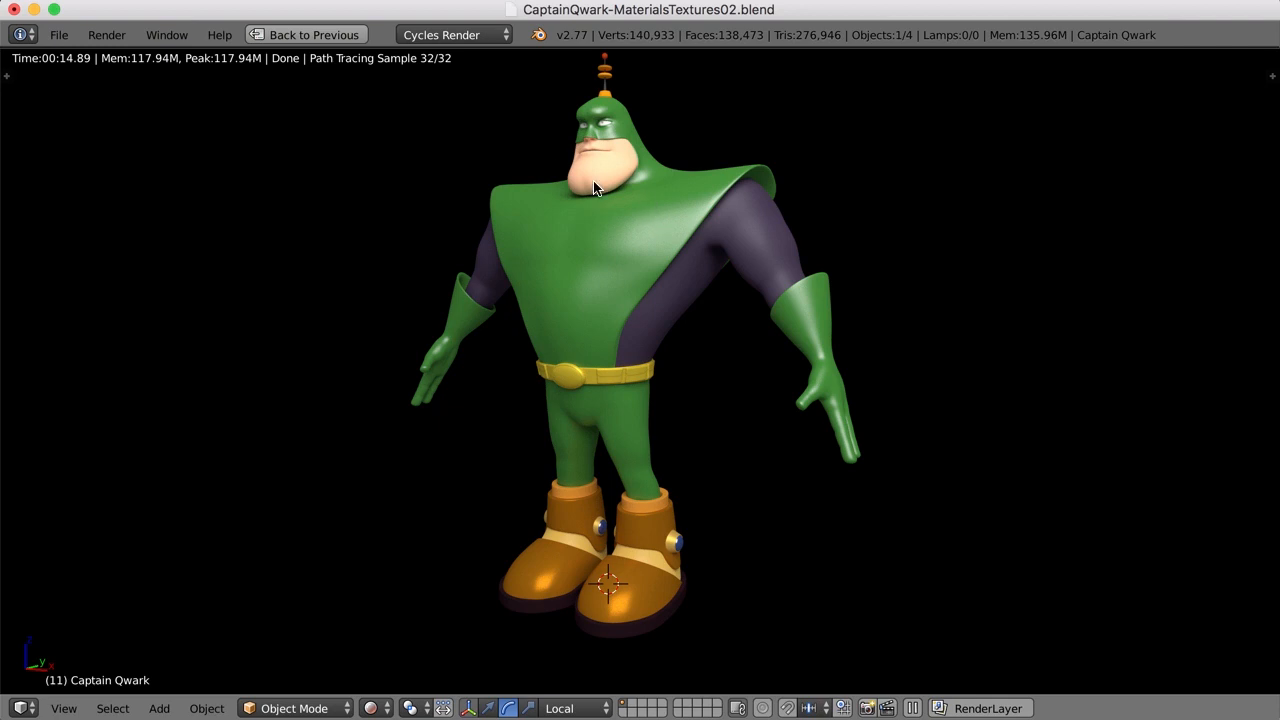
mouse_move(596, 164)
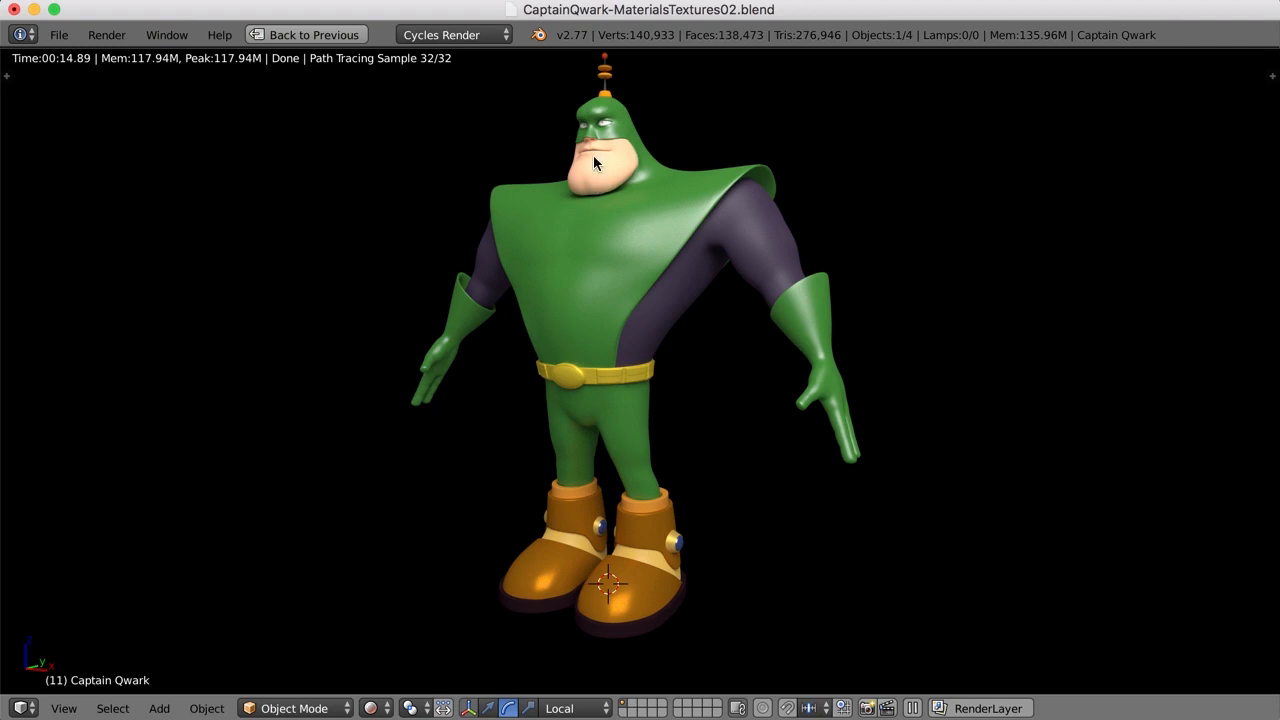
mouse_move(598, 268)
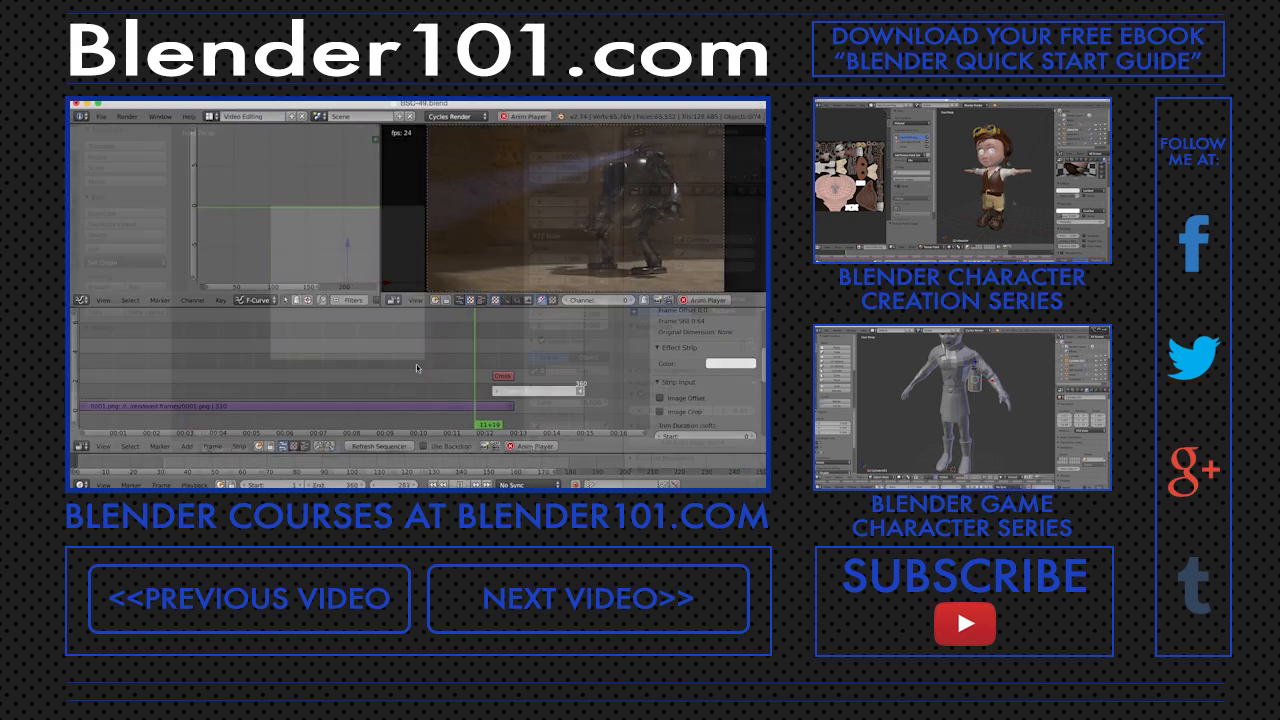
- Let the Blender101.com end screen with course links and video options play
key("5")
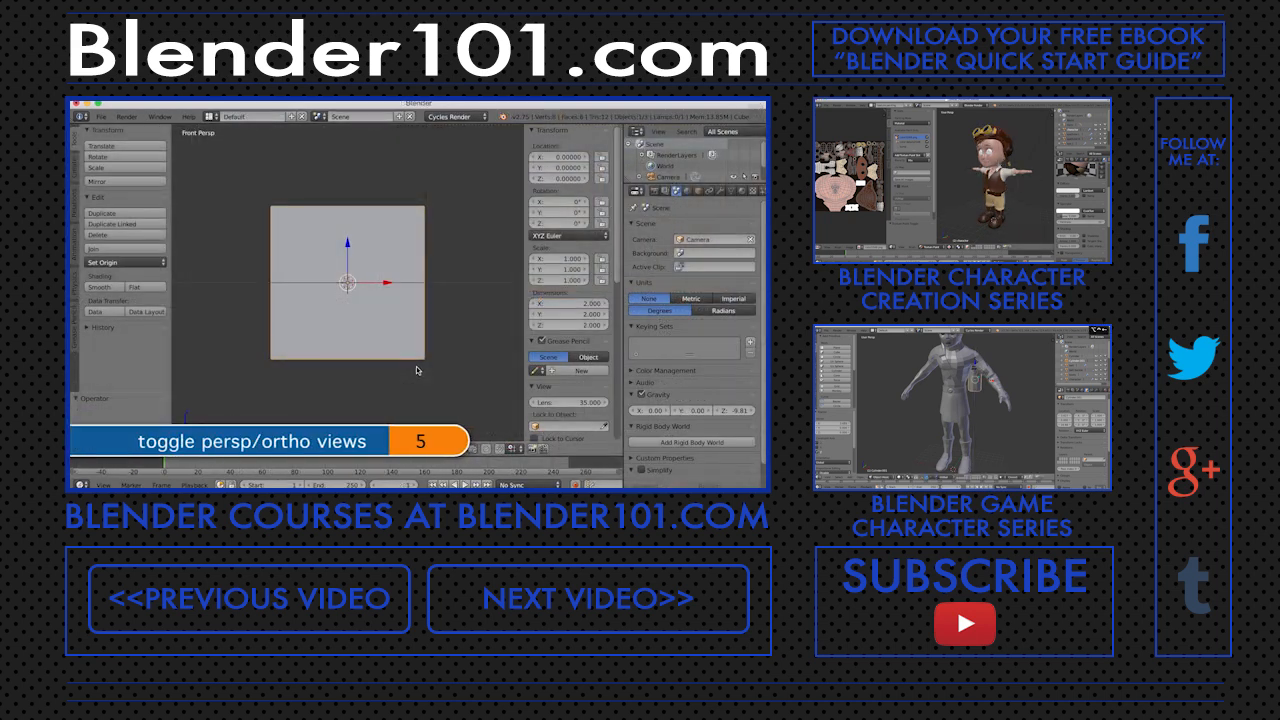